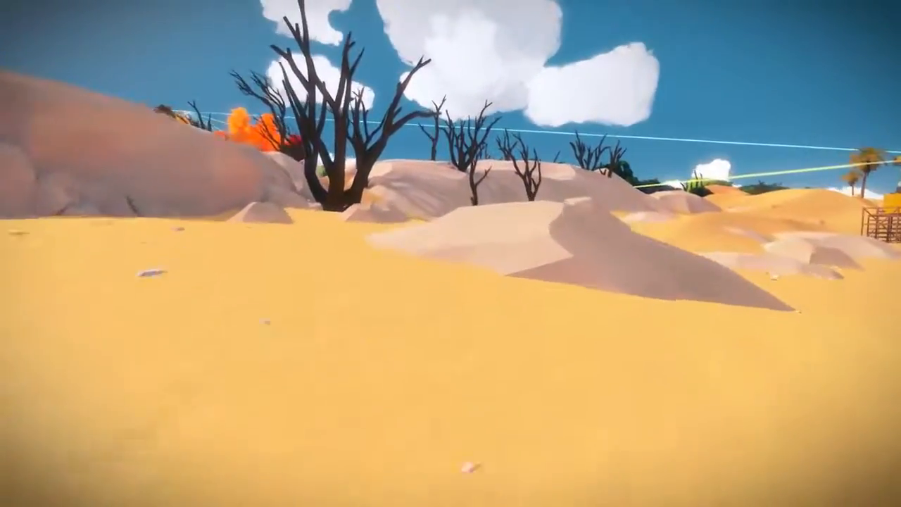
mouse_move(451, 254)
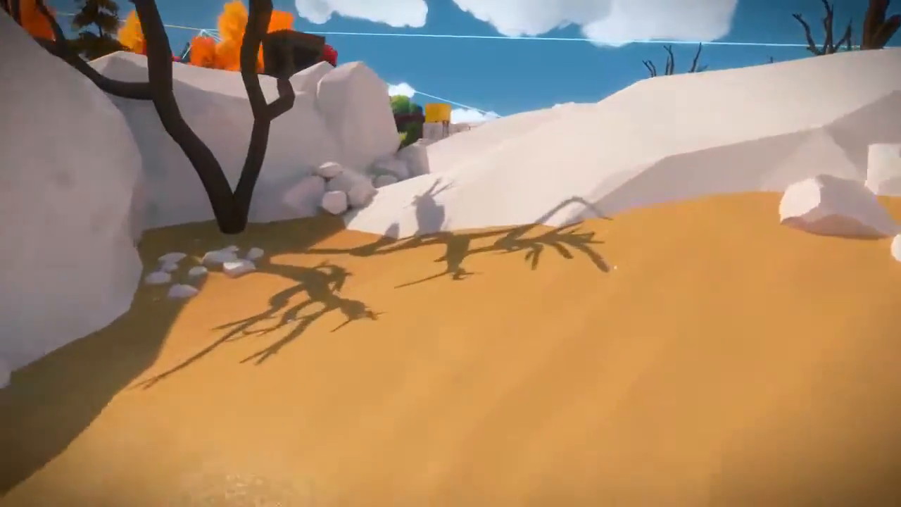
mouse_move(450, 254)
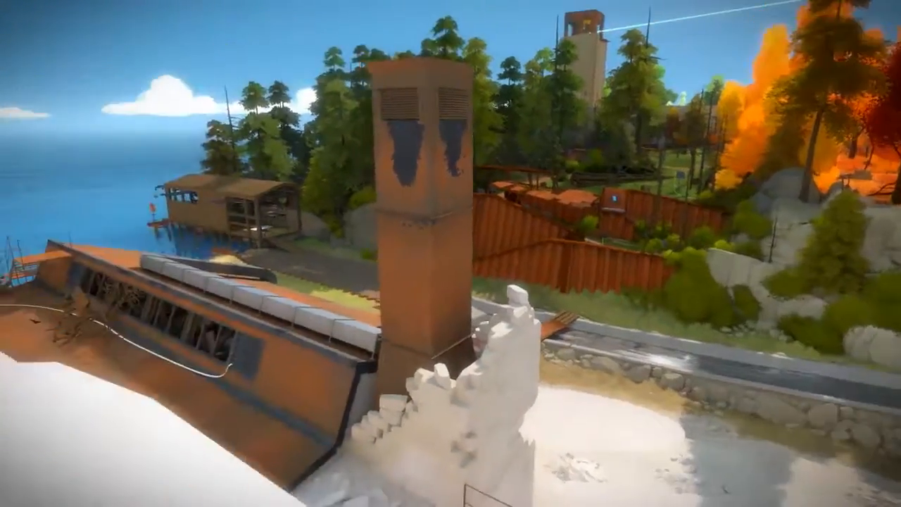
mouse_move(450, 253)
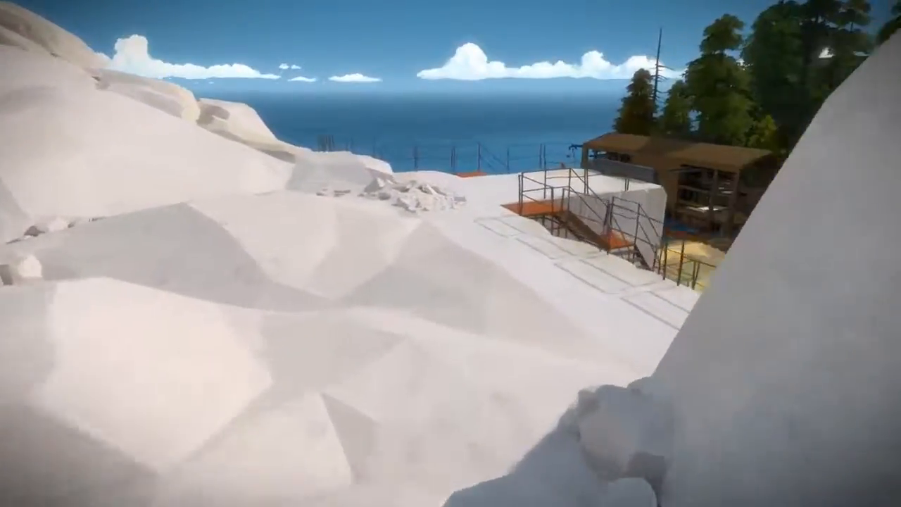
mouse_move(451, 254)
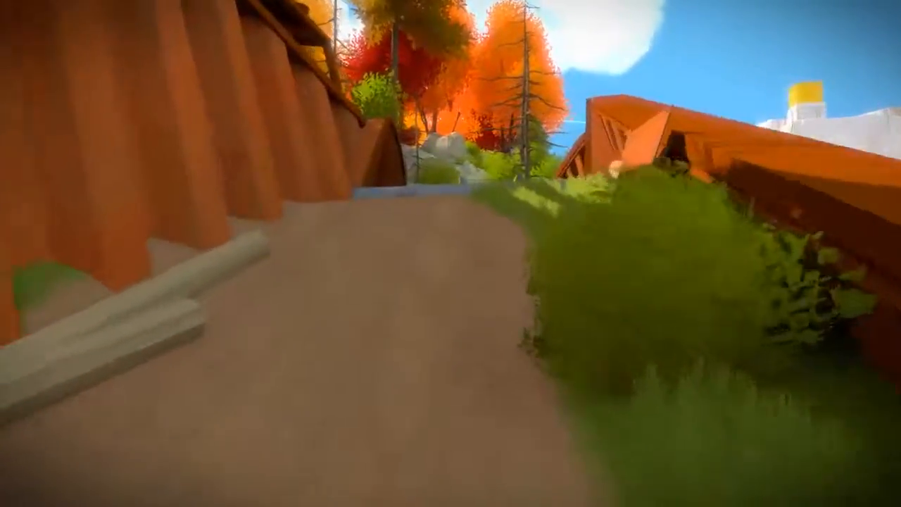
mouse_move(450, 254)
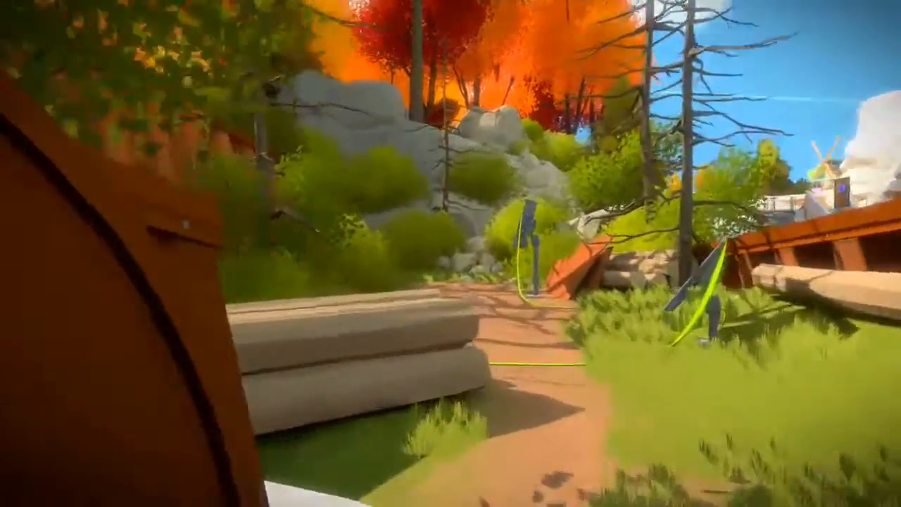
mouse_move(451, 254)
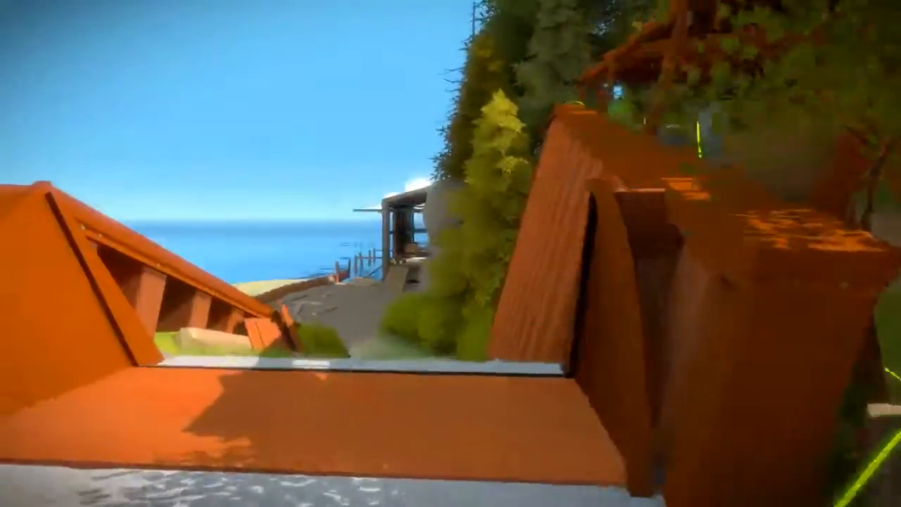
mouse_move(451, 253)
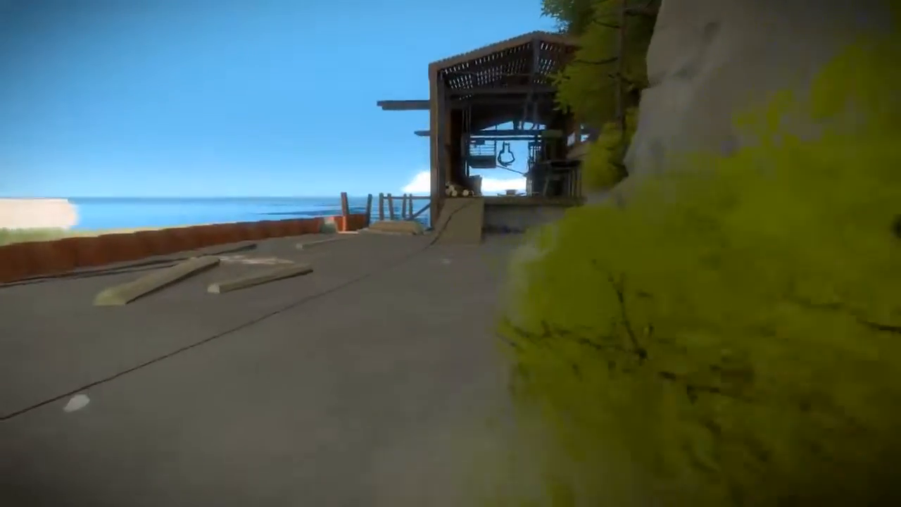
mouse_move(451, 254)
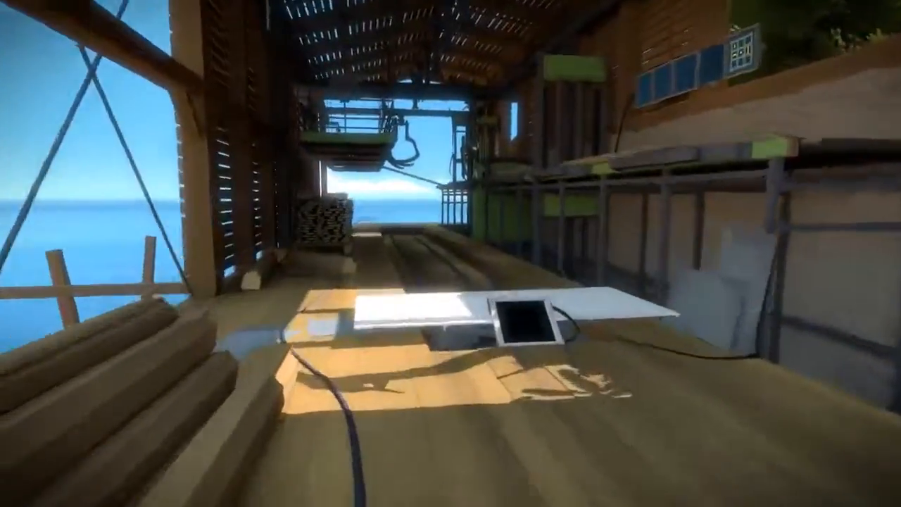
mouse_move(451, 253)
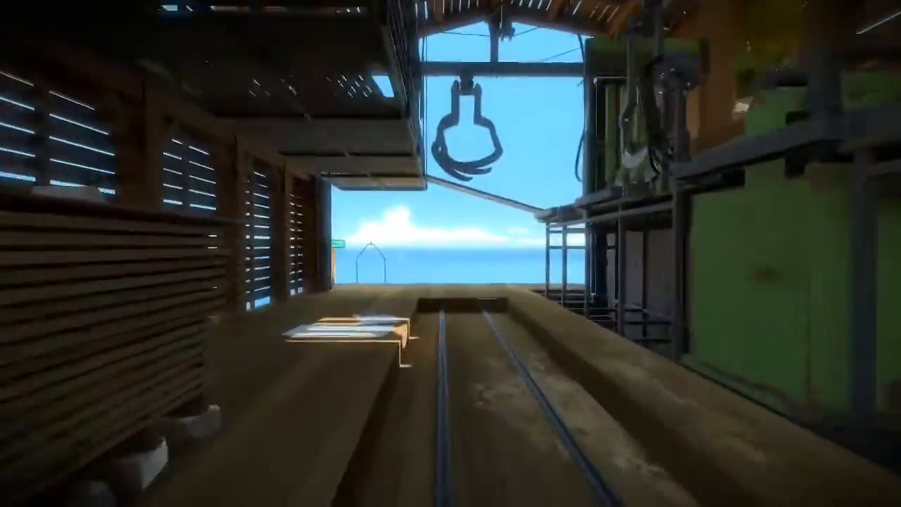
mouse_move(451, 254)
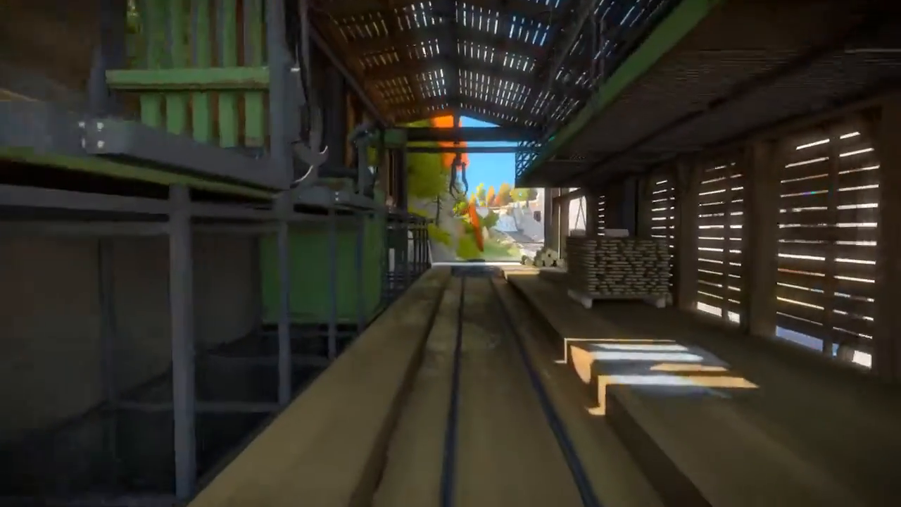
mouse_move(451, 254)
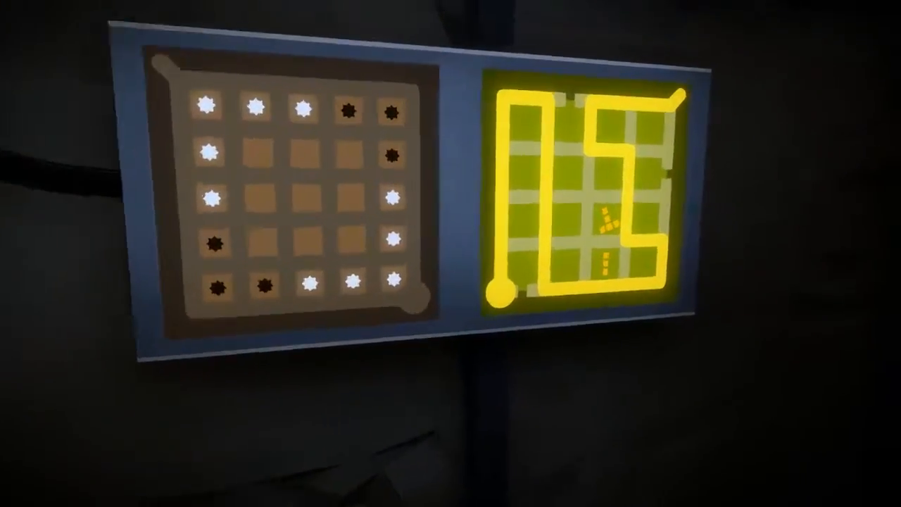
mouse_move(451, 253)
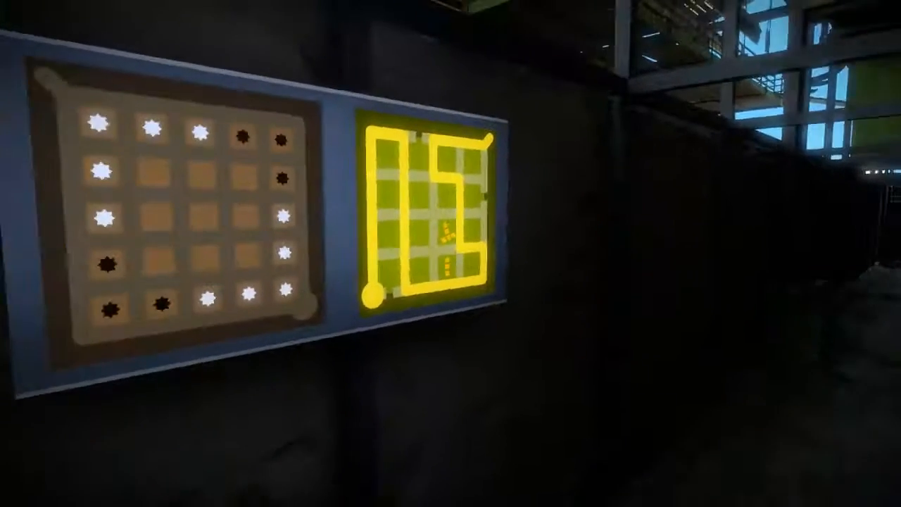
mouse_move(451, 254)
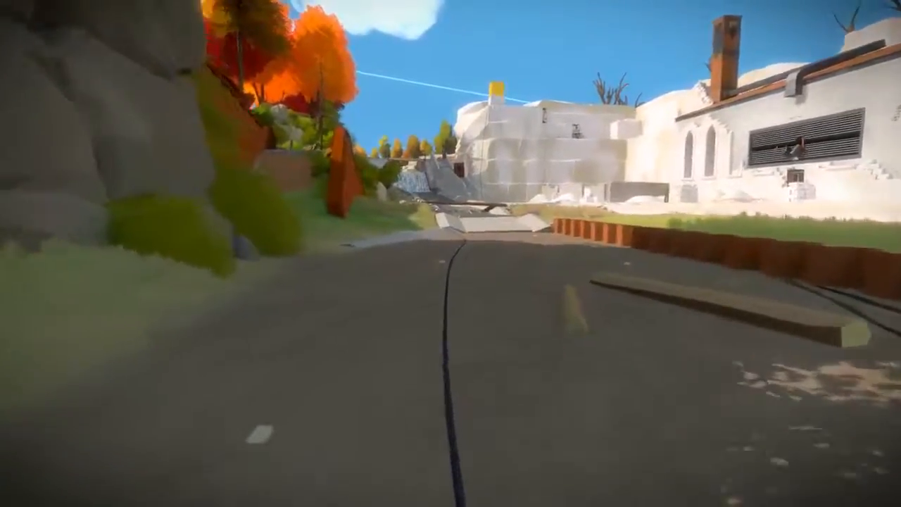
mouse_move(451, 254)
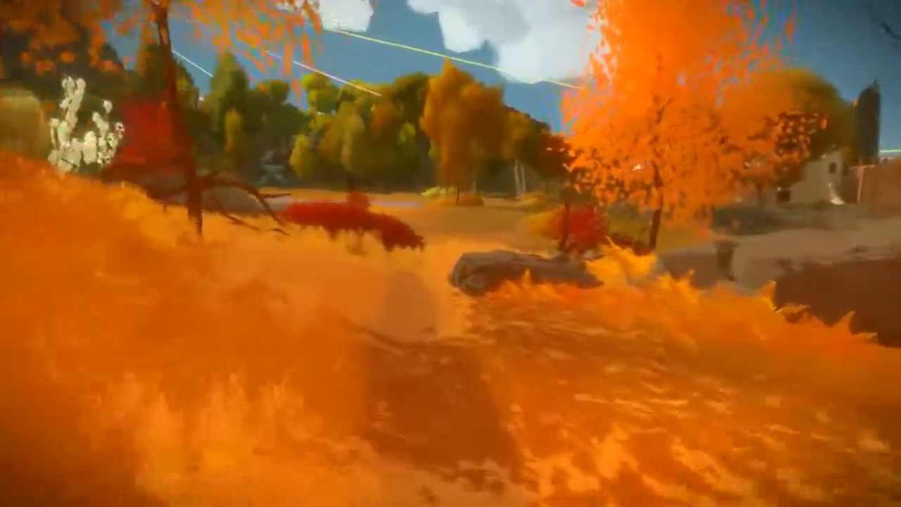
mouse_move(451, 253)
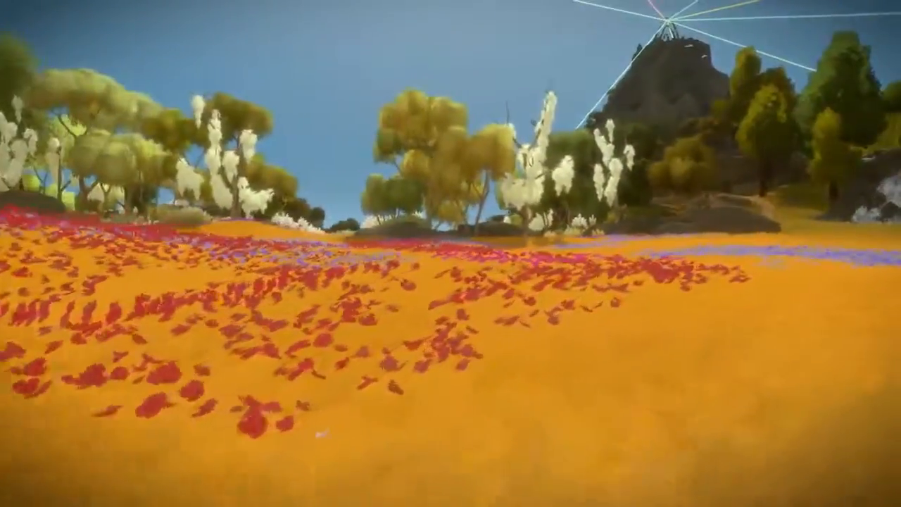
mouse_move(450, 253)
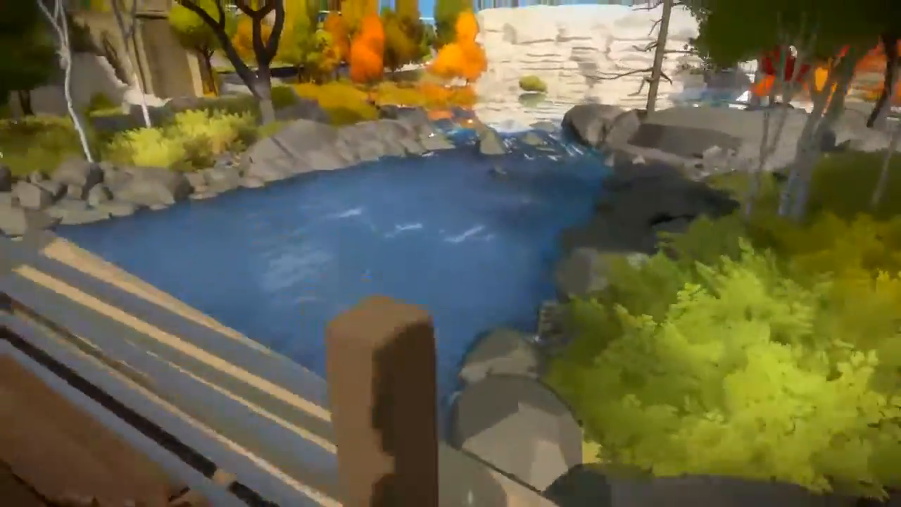
mouse_move(450, 254)
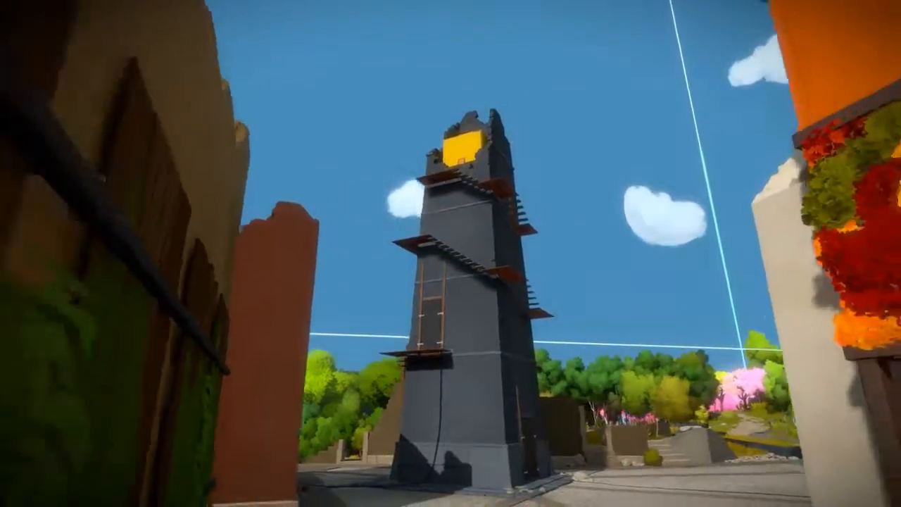
mouse_move(451, 254)
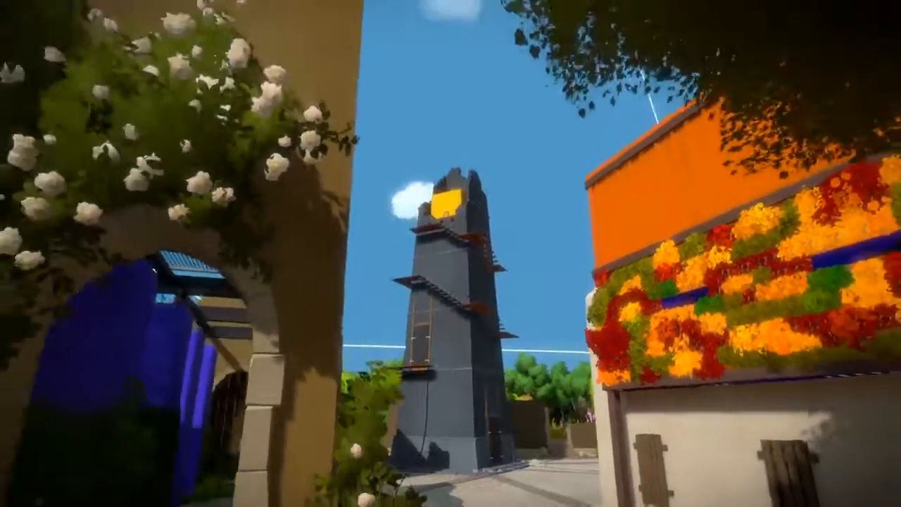
mouse_move(451, 253)
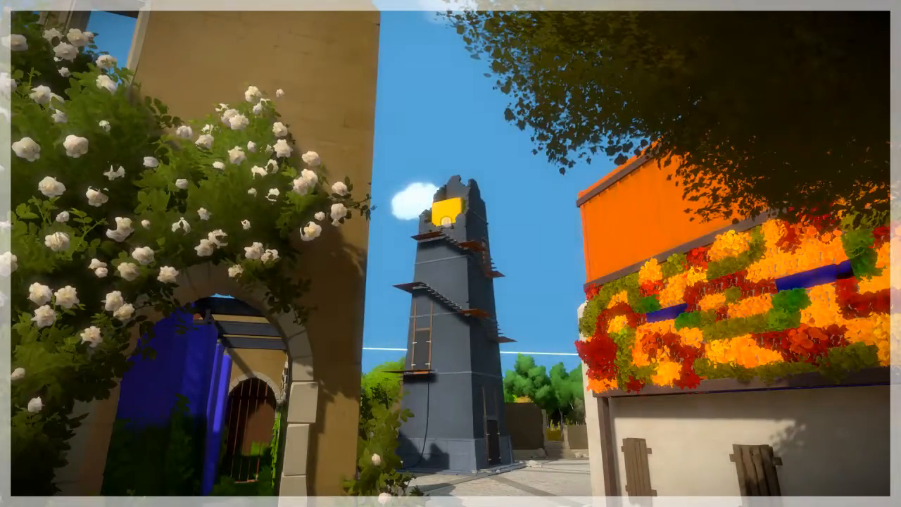
mouse_move(451, 254)
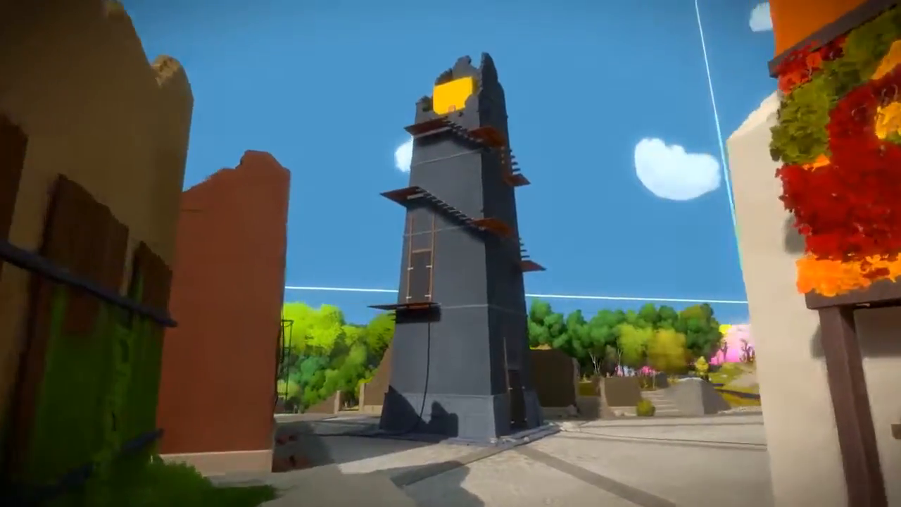
mouse_move(450, 254)
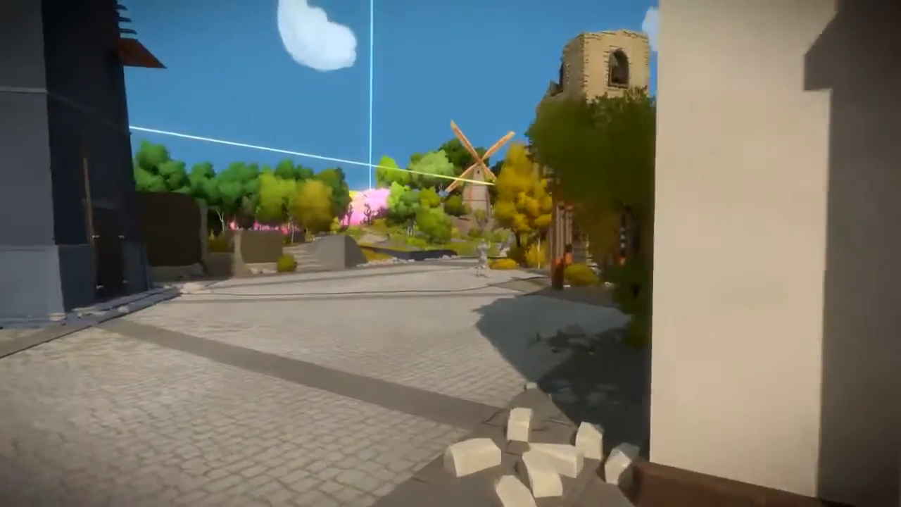
mouse_move(450, 253)
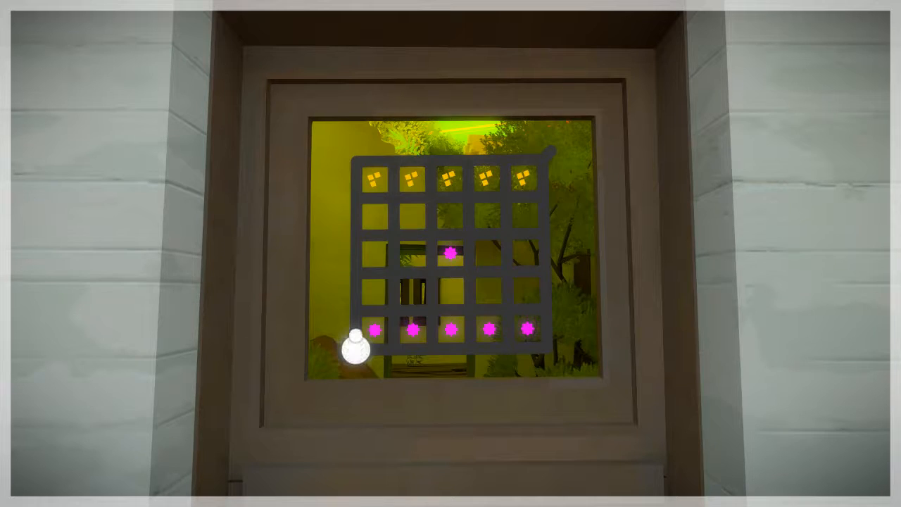
Trace a winding S-shaped line from the start circle up through the block-and-dot grid to its exit.
drag(355, 352, 445, 236)
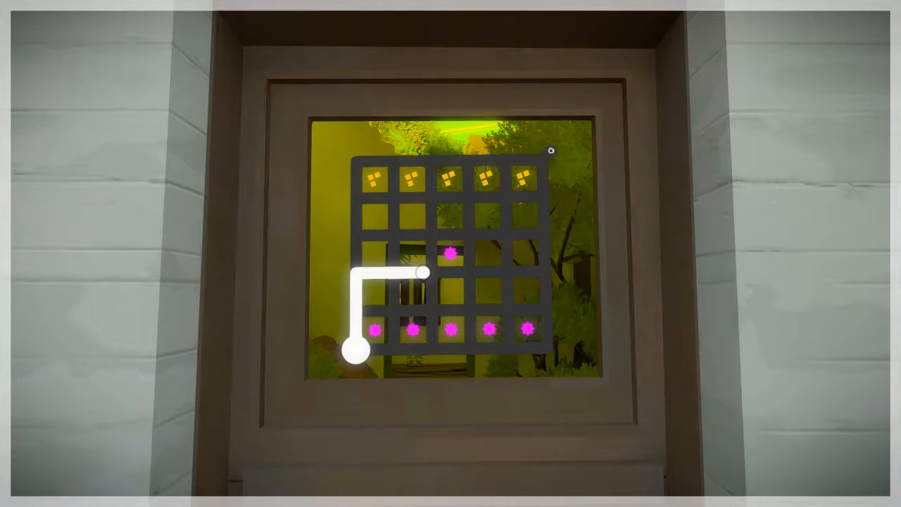
drag(423, 273, 437, 160)
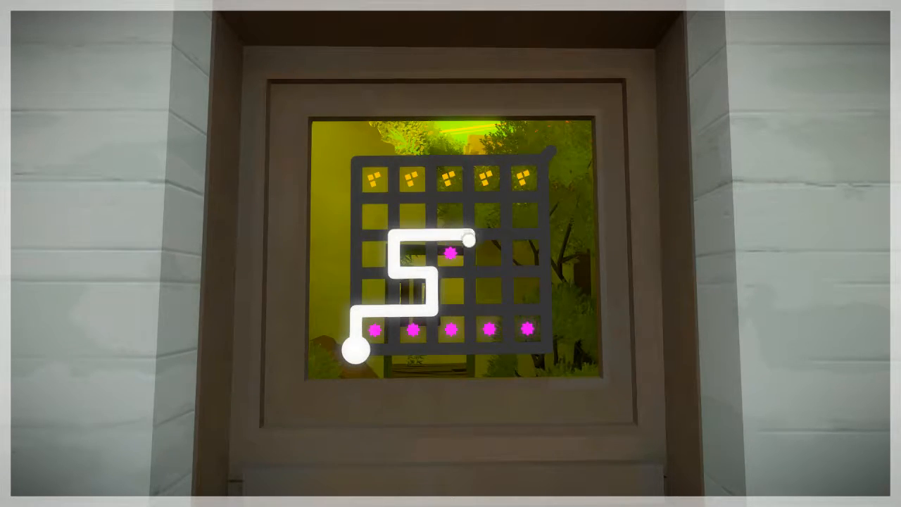
drag(468, 239, 552, 152)
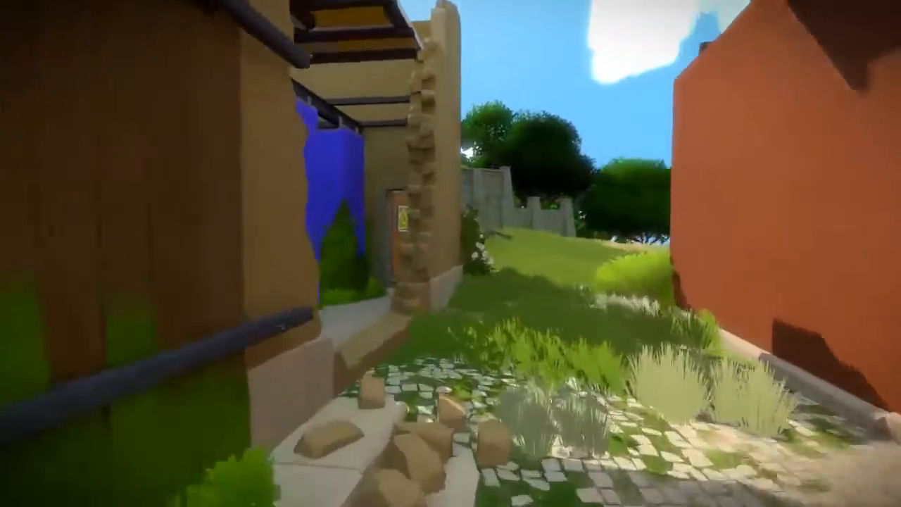
mouse_move(450, 253)
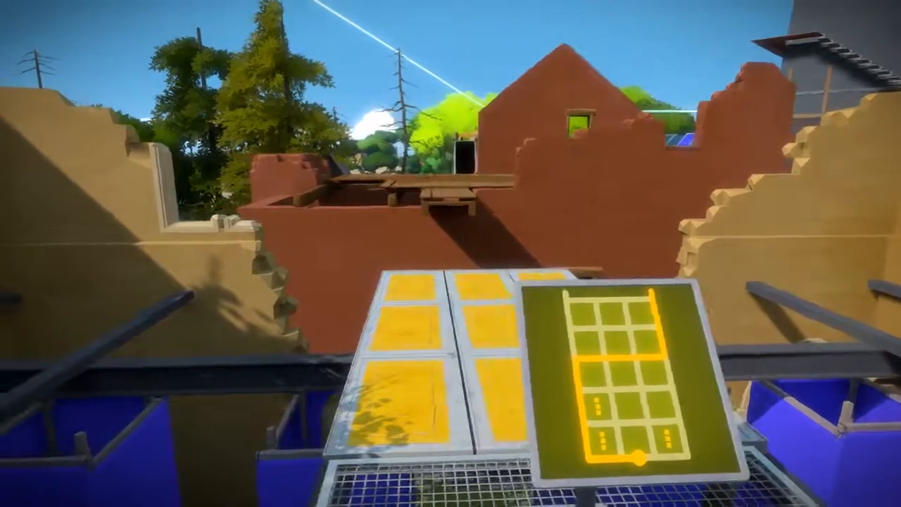
mouse_move(451, 253)
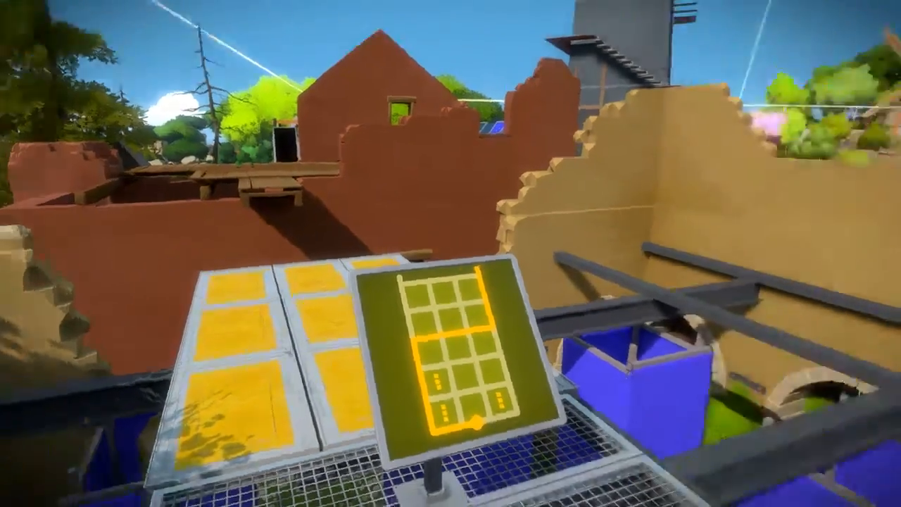
mouse_move(451, 254)
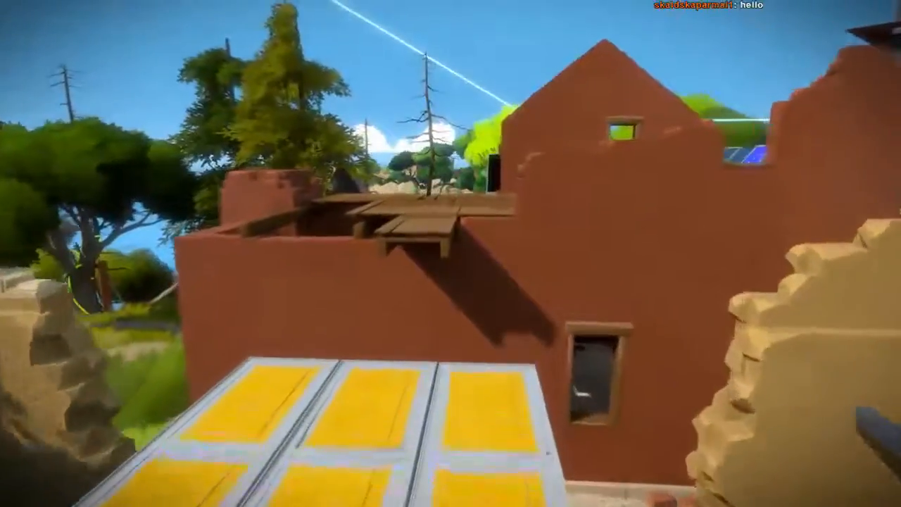
mouse_move(450, 253)
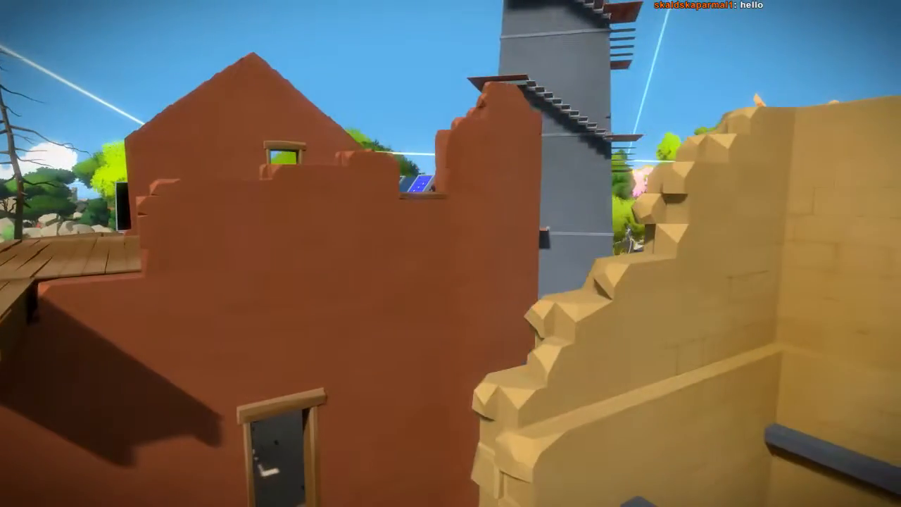
mouse_move(450, 254)
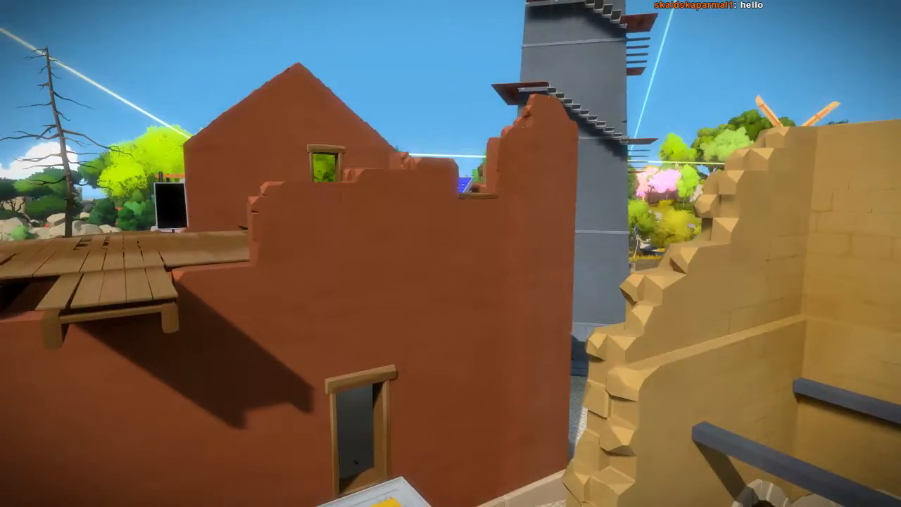
mouse_move(450, 254)
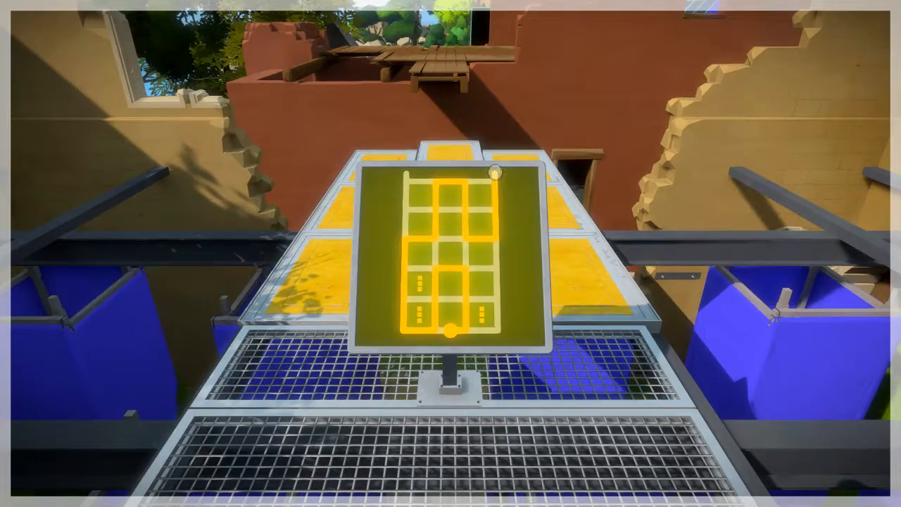
mouse_move(451, 254)
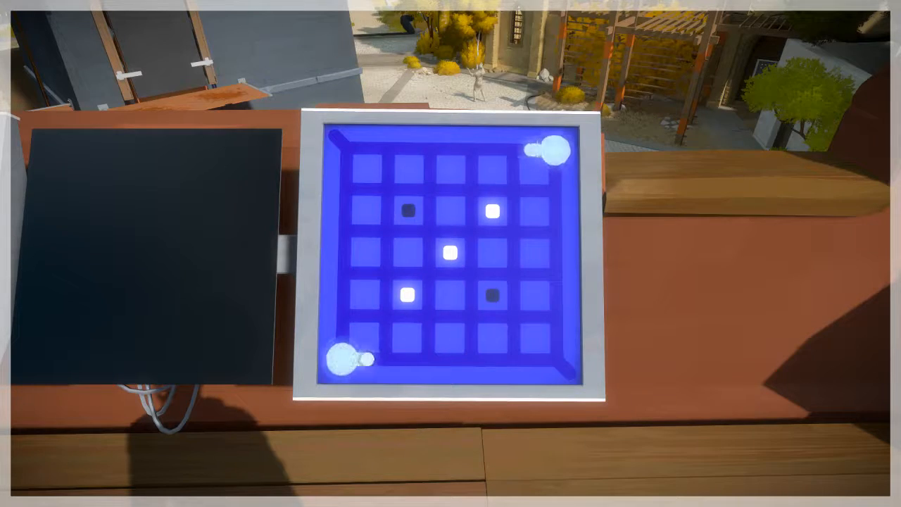
Solve the blue dot-grid panel and the light/dark-square panel, drawing each line to its top-right exit.
drag(345, 364, 552, 153)
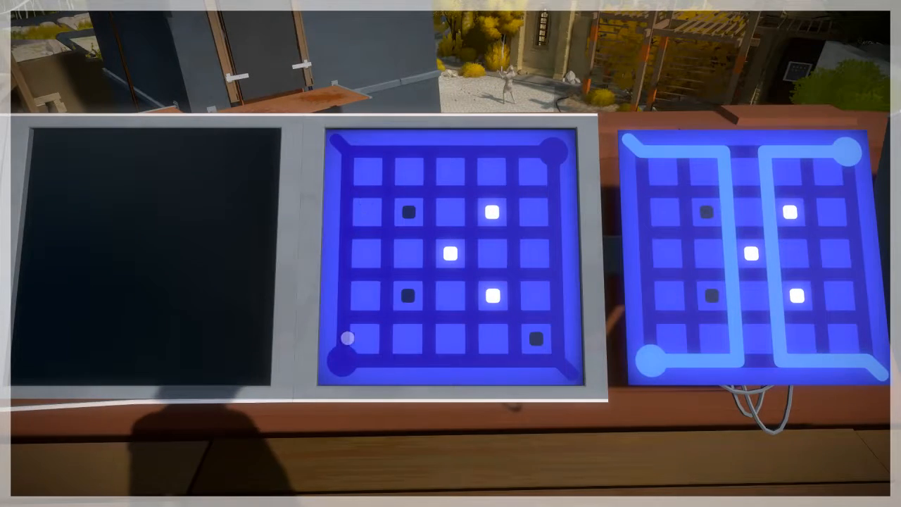
drag(349, 339, 557, 148)
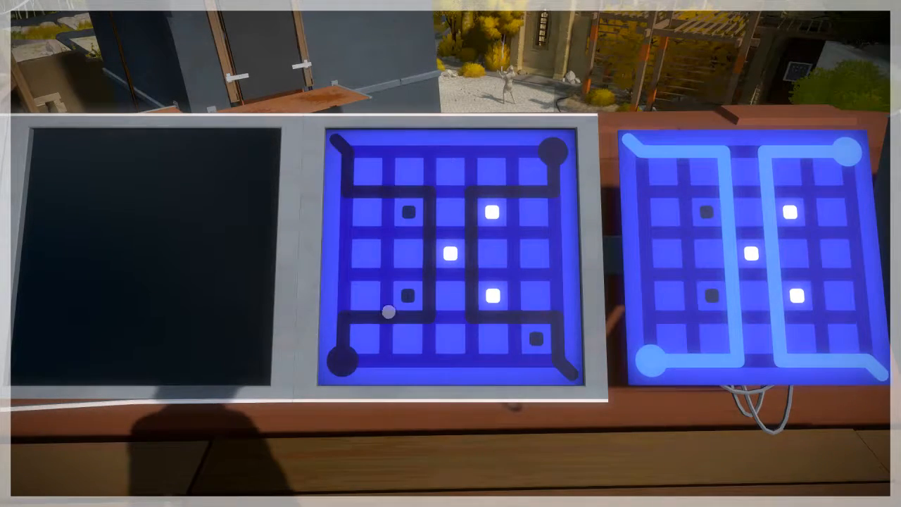
drag(391, 313, 556, 155)
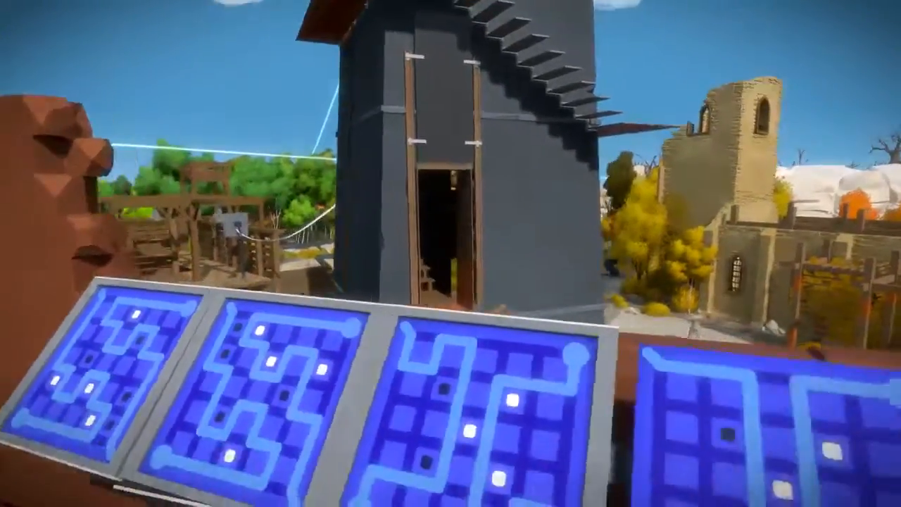
mouse_move(451, 254)
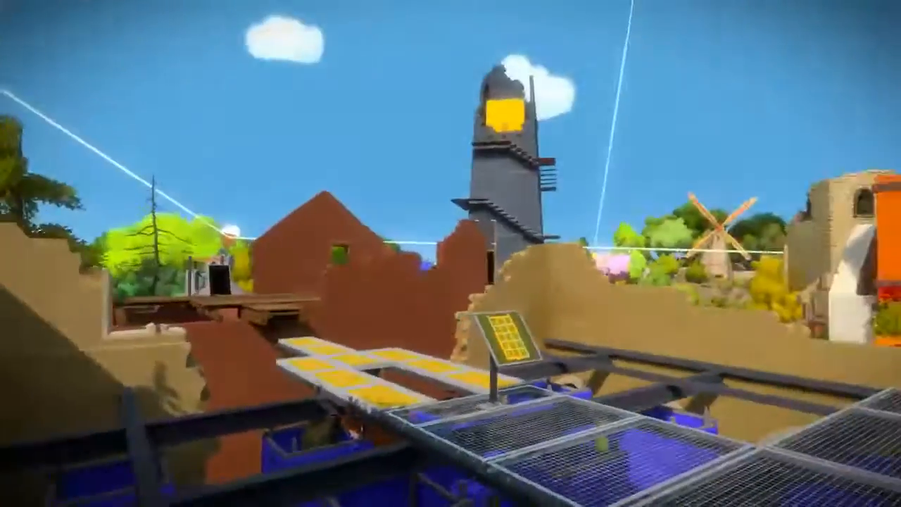
mouse_move(451, 254)
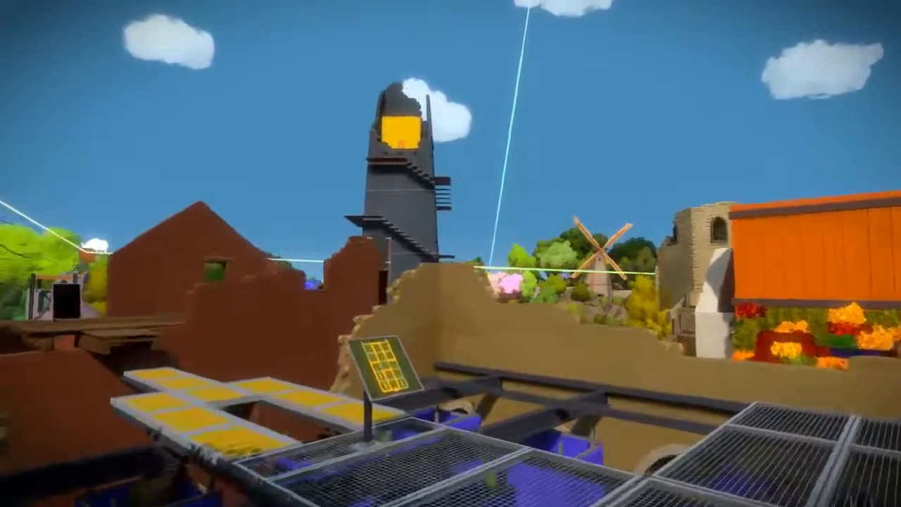
mouse_move(451, 254)
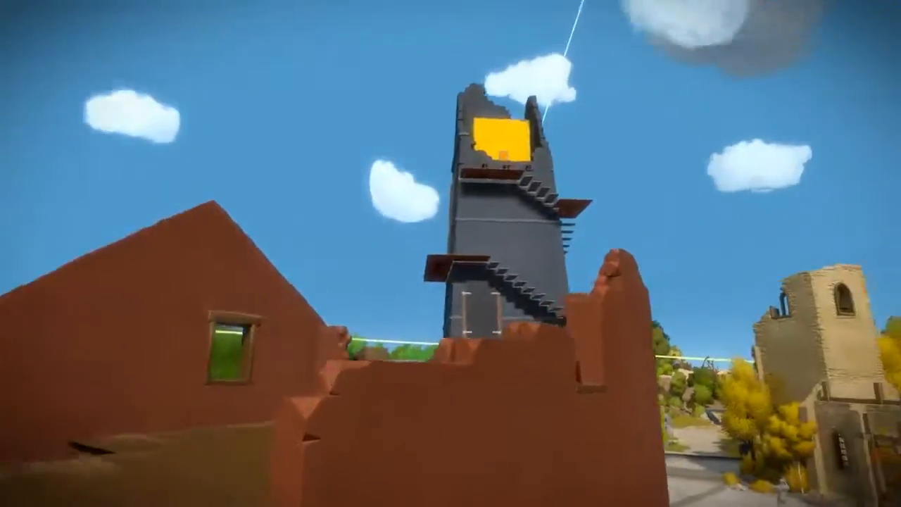
mouse_move(451, 254)
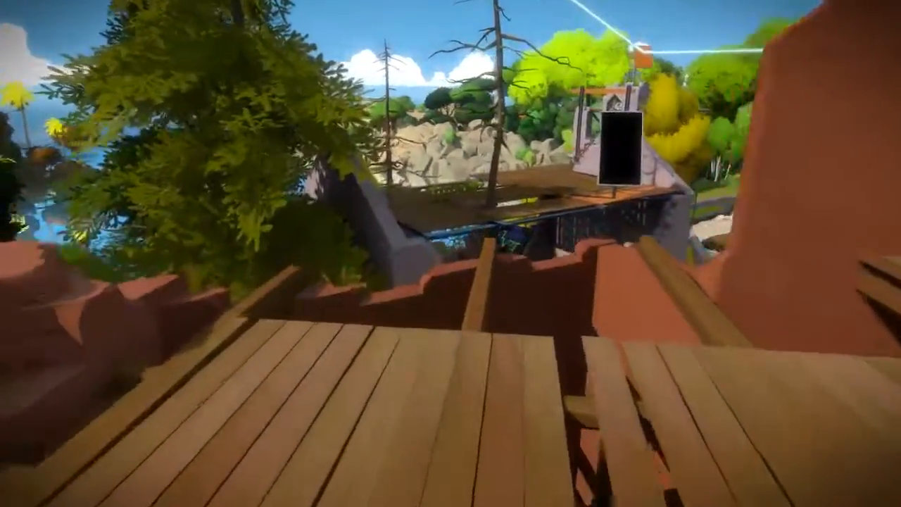
mouse_move(451, 253)
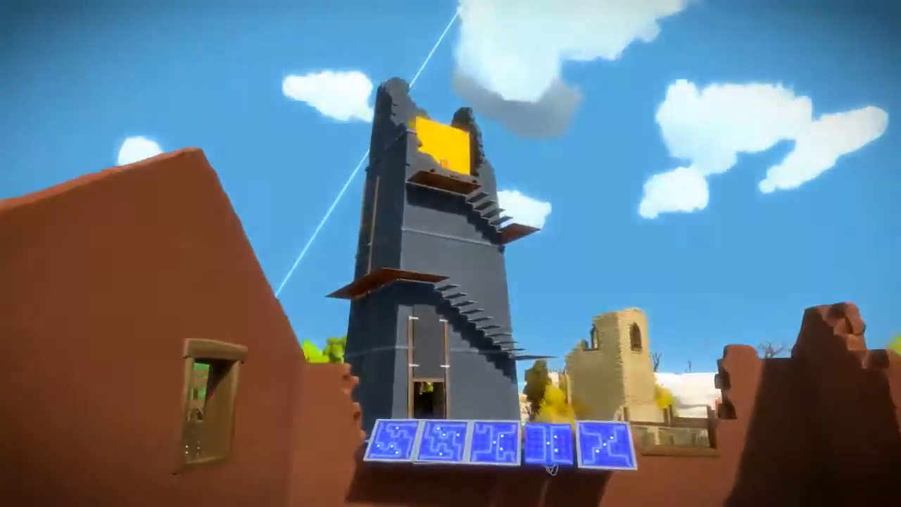
mouse_move(451, 254)
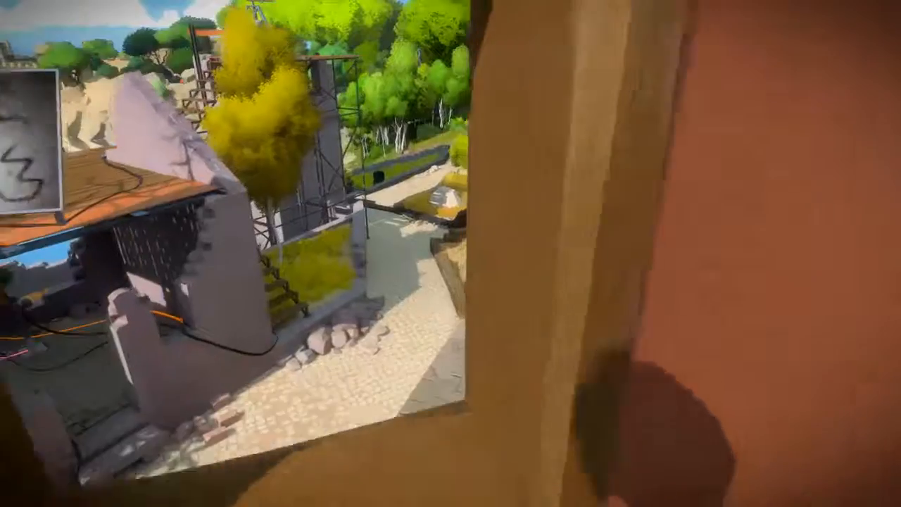
mouse_move(450, 253)
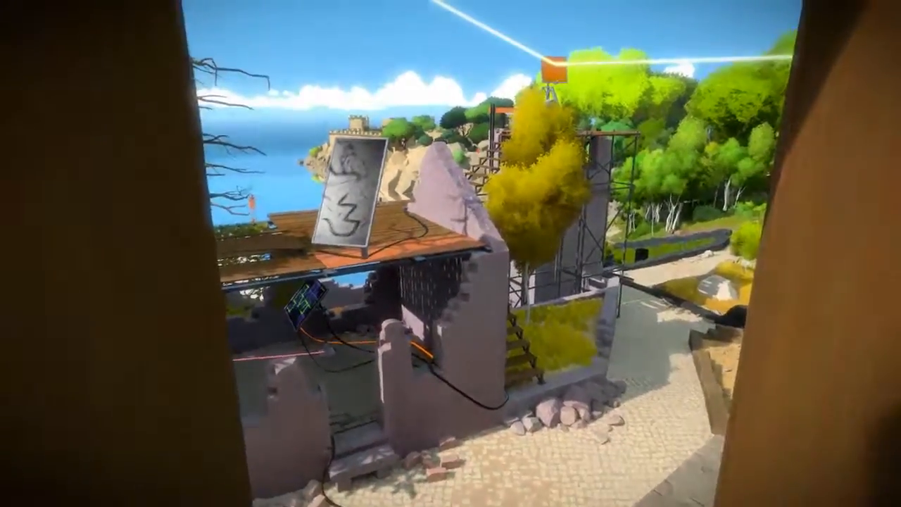
mouse_move(450, 254)
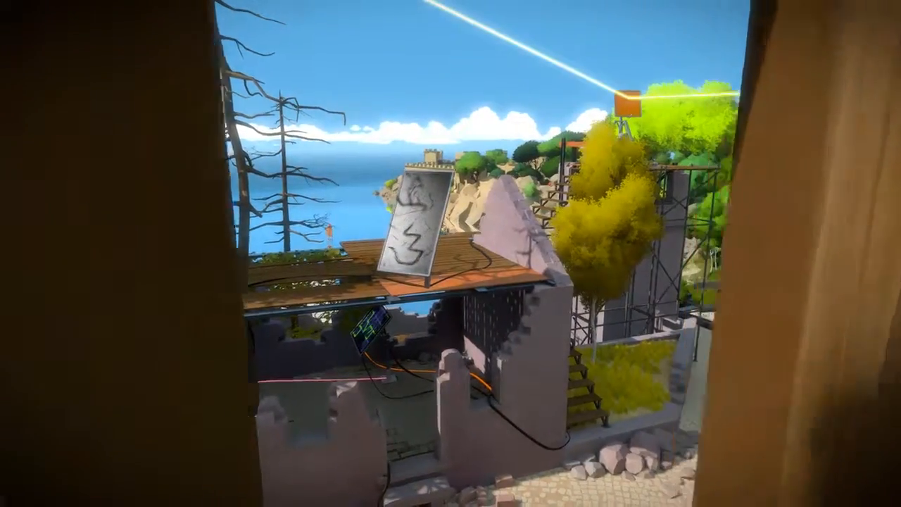
mouse_move(451, 254)
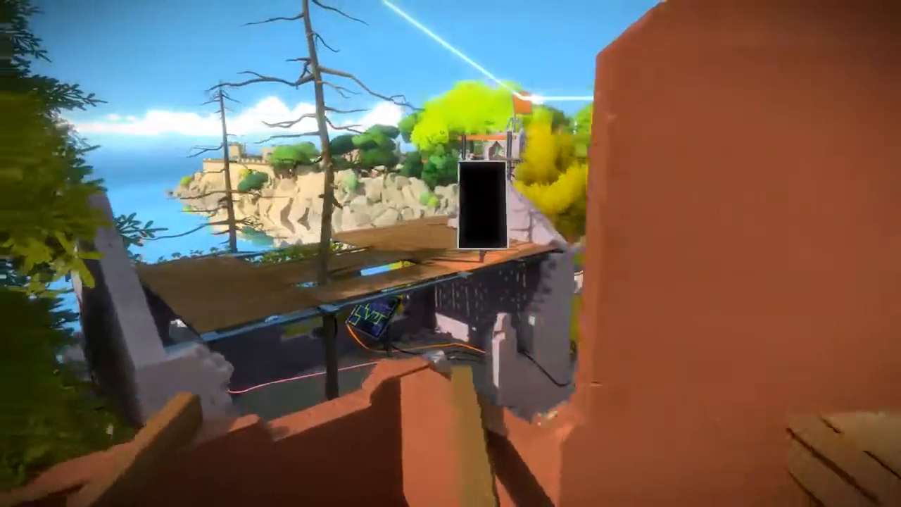
mouse_move(451, 253)
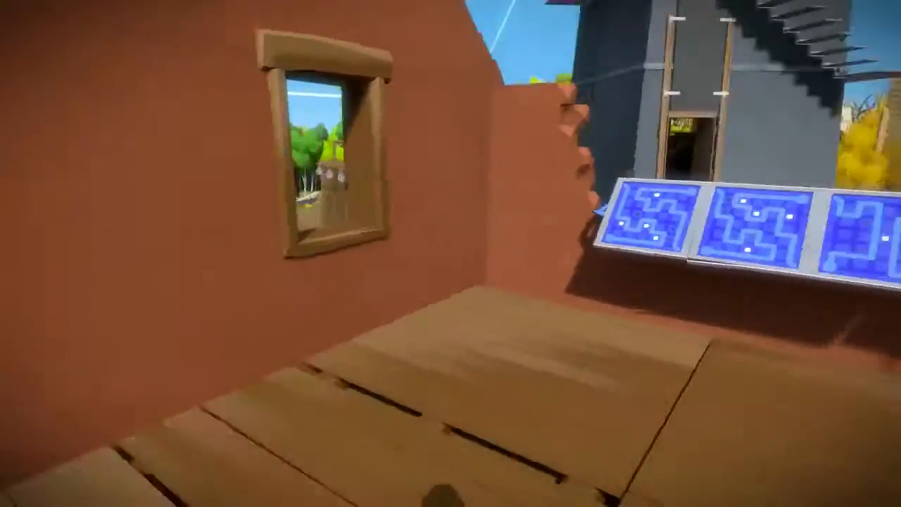
mouse_move(450, 254)
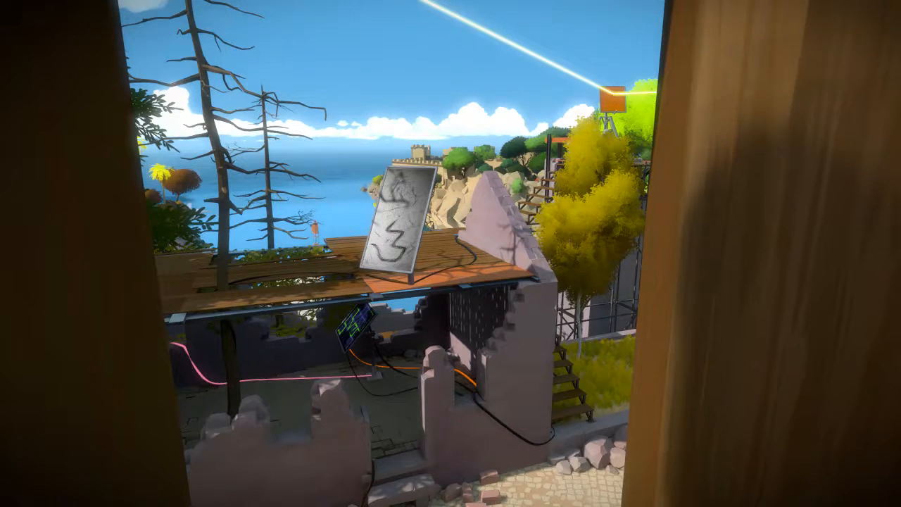
mouse_move(451, 254)
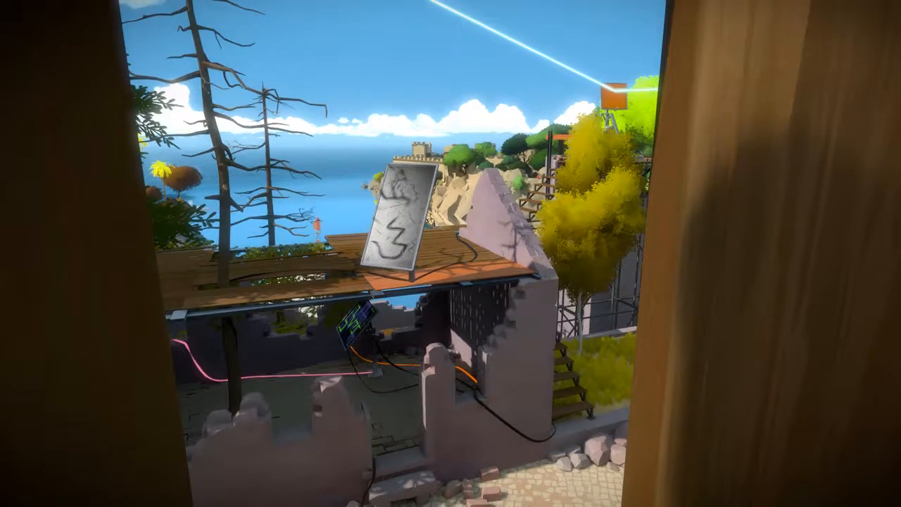
mouse_move(451, 254)
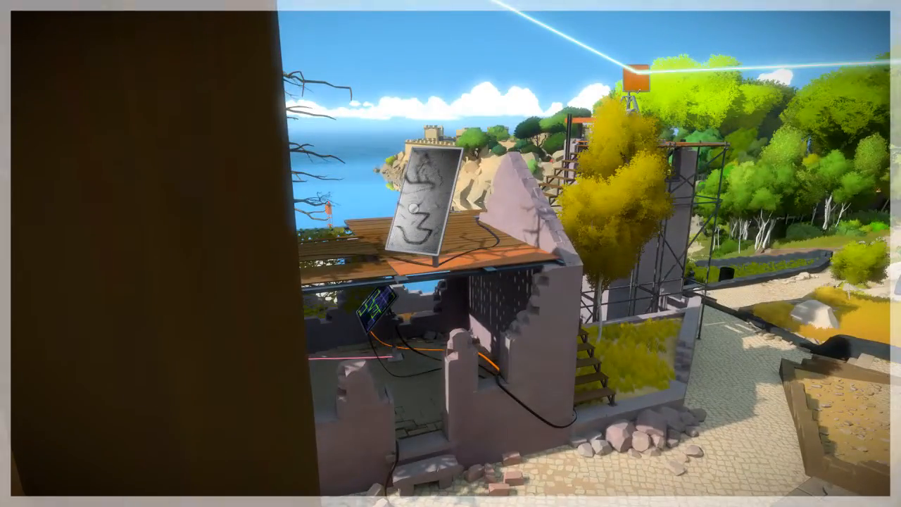
mouse_move(450, 253)
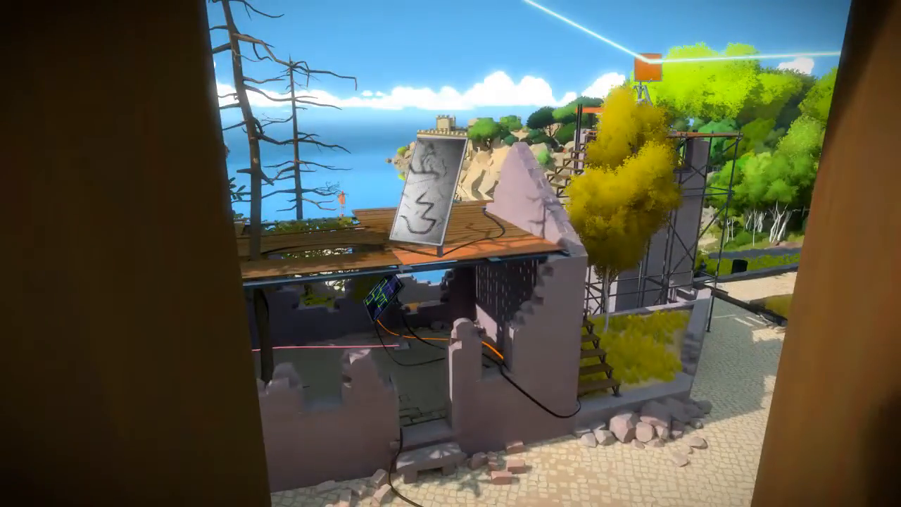
mouse_move(451, 254)
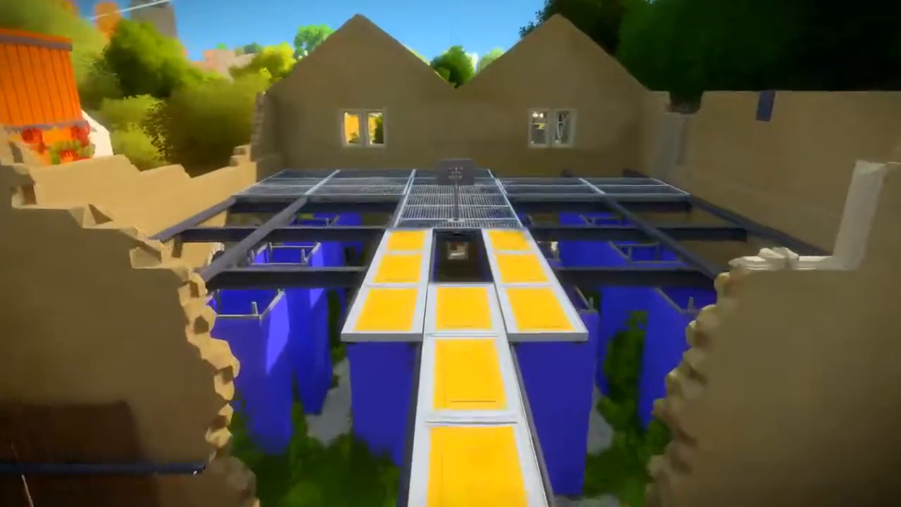
mouse_move(451, 253)
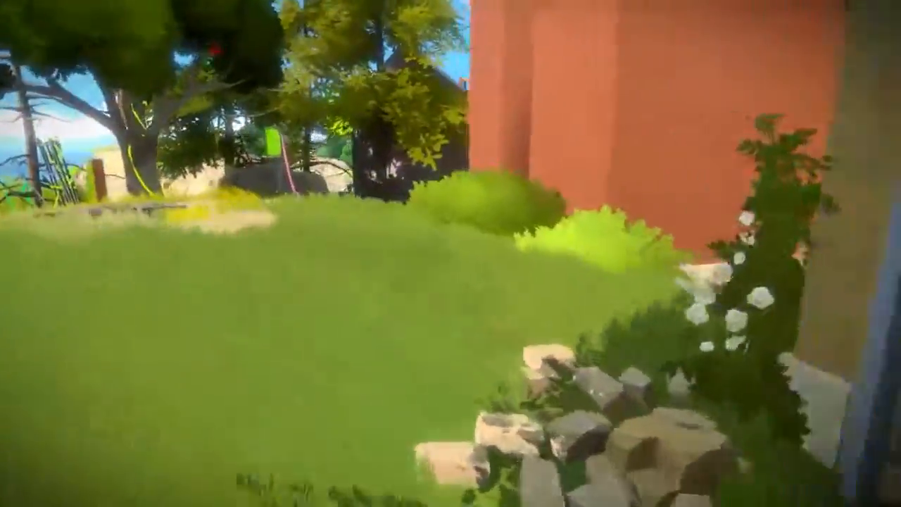
mouse_move(450, 254)
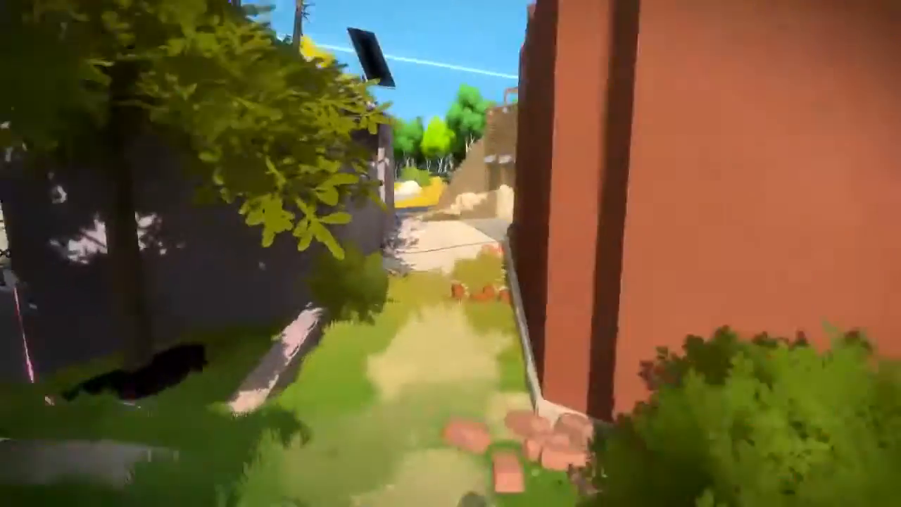
mouse_move(451, 254)
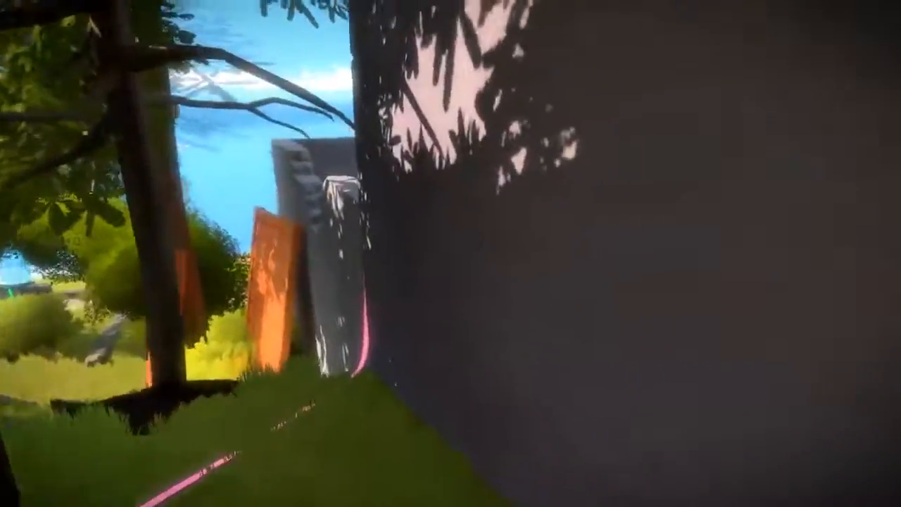
mouse_move(451, 254)
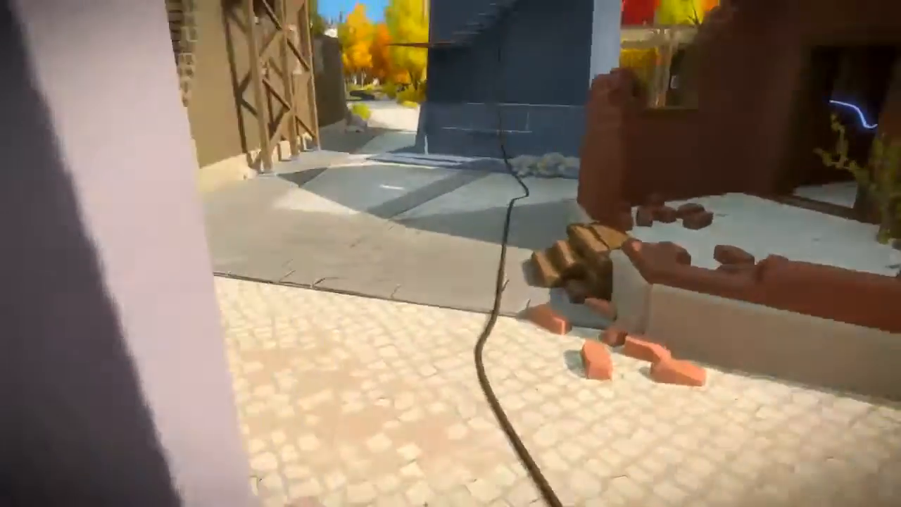
mouse_move(450, 254)
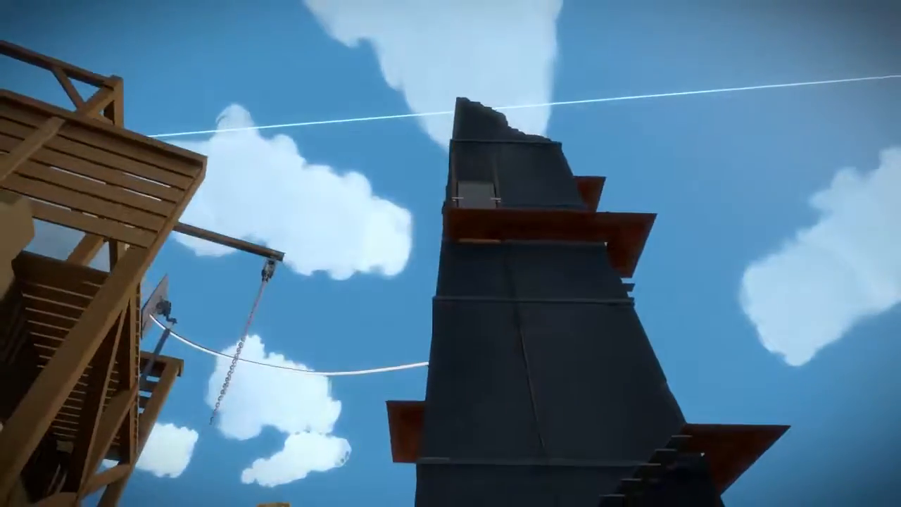
mouse_move(450, 253)
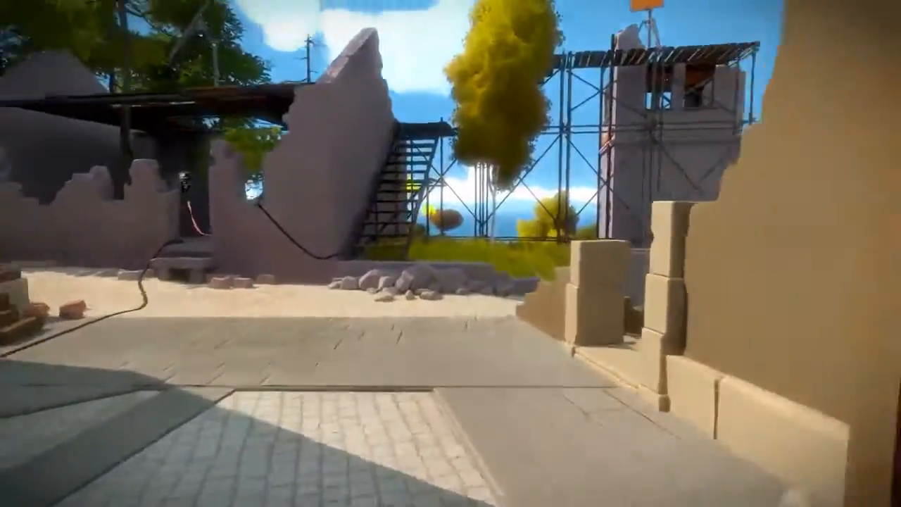
mouse_move(451, 254)
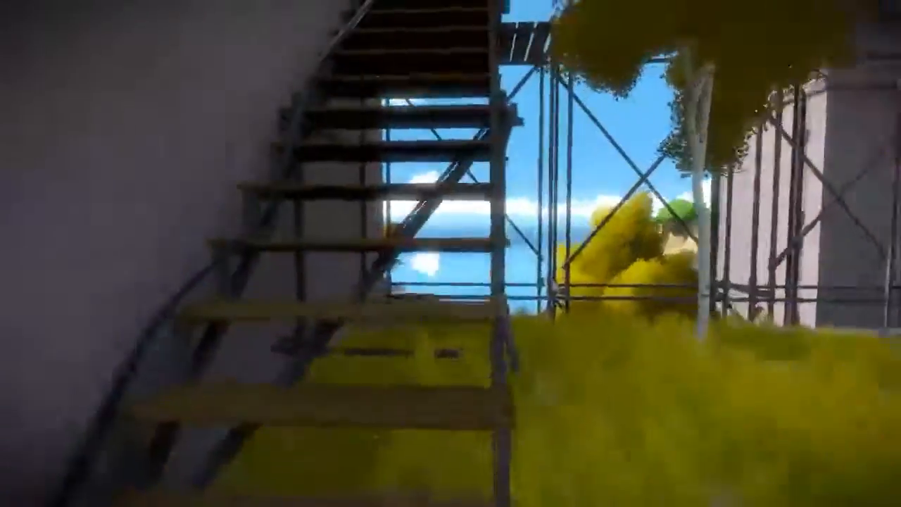
mouse_move(451, 254)
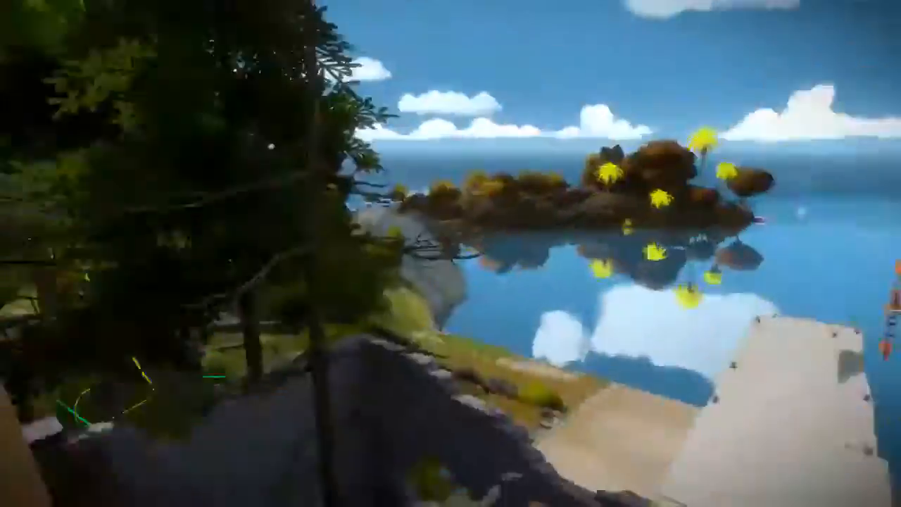
mouse_move(451, 254)
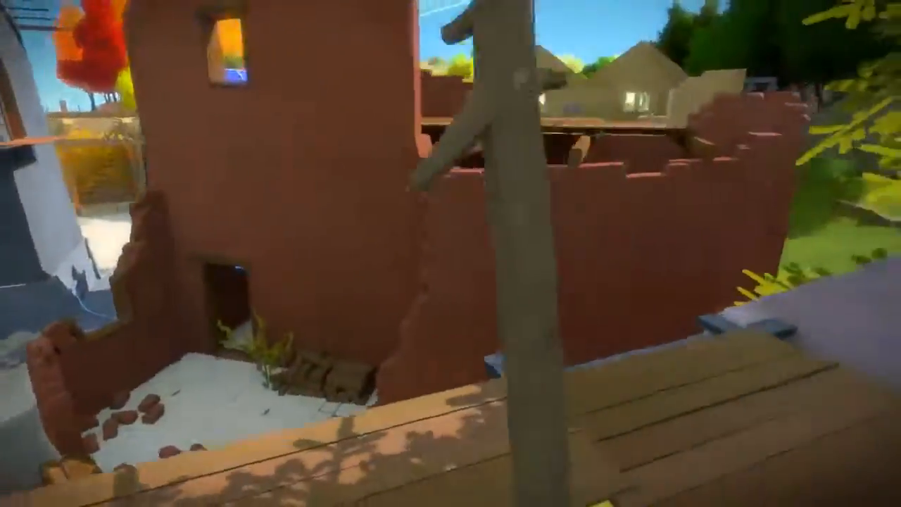
mouse_move(450, 253)
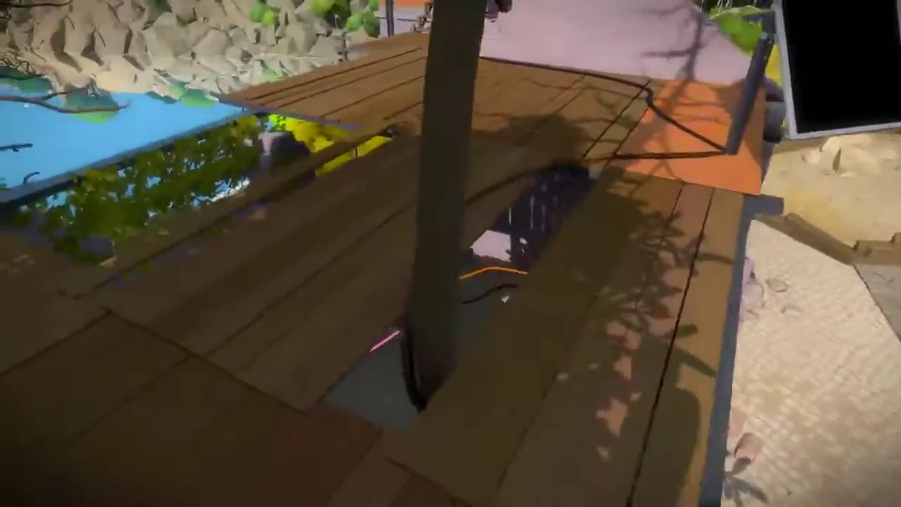
mouse_move(451, 253)
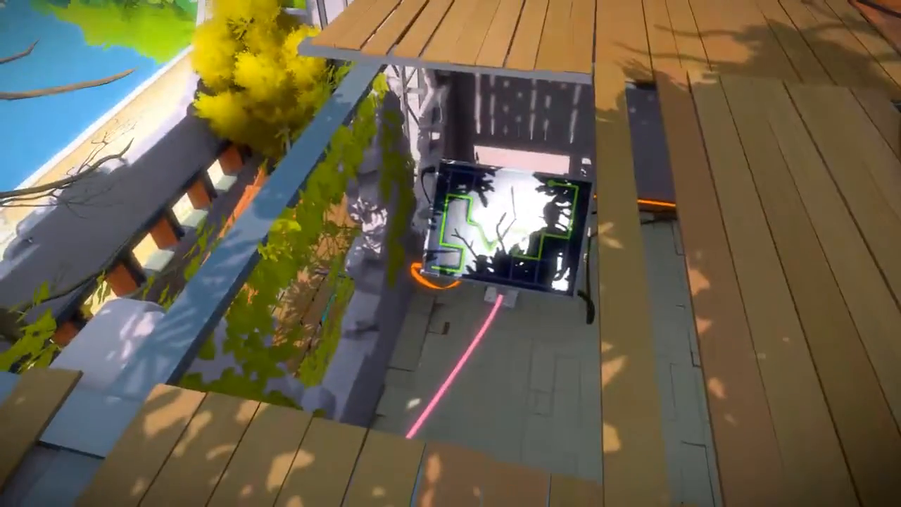
mouse_move(450, 253)
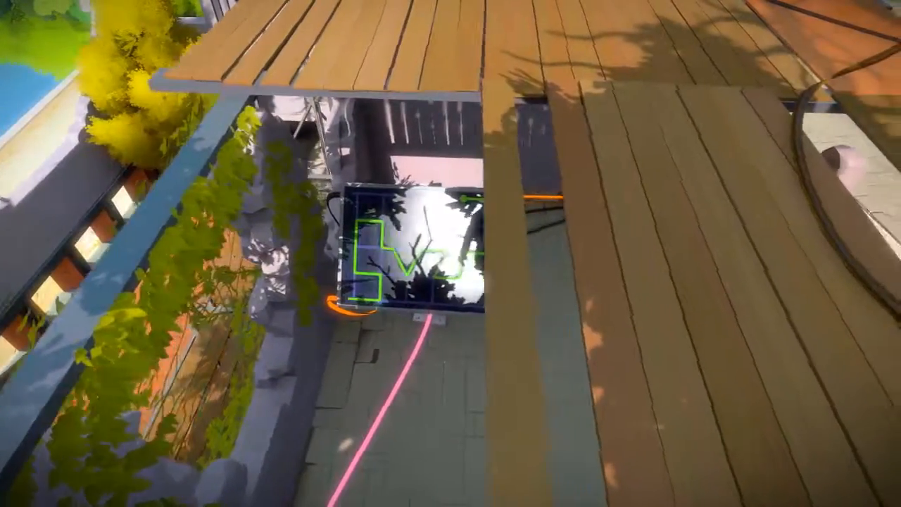
mouse_move(451, 253)
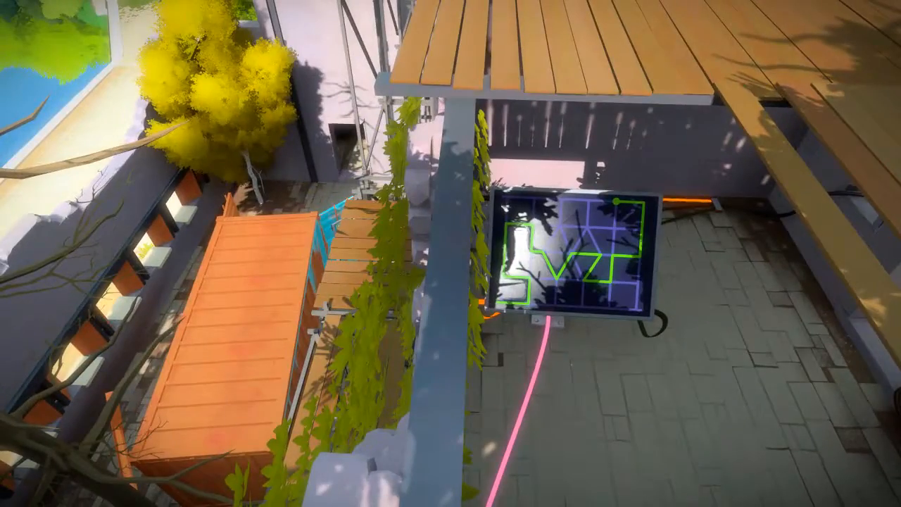
mouse_move(450, 254)
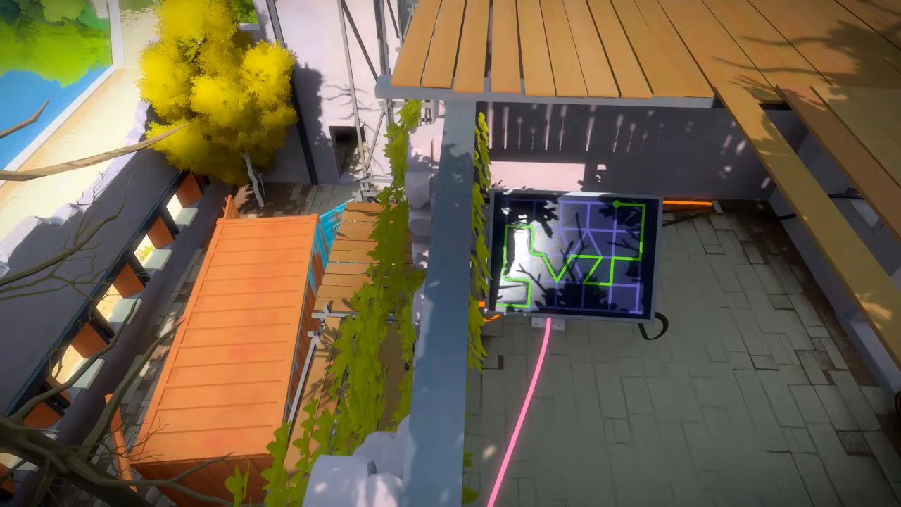
mouse_move(451, 253)
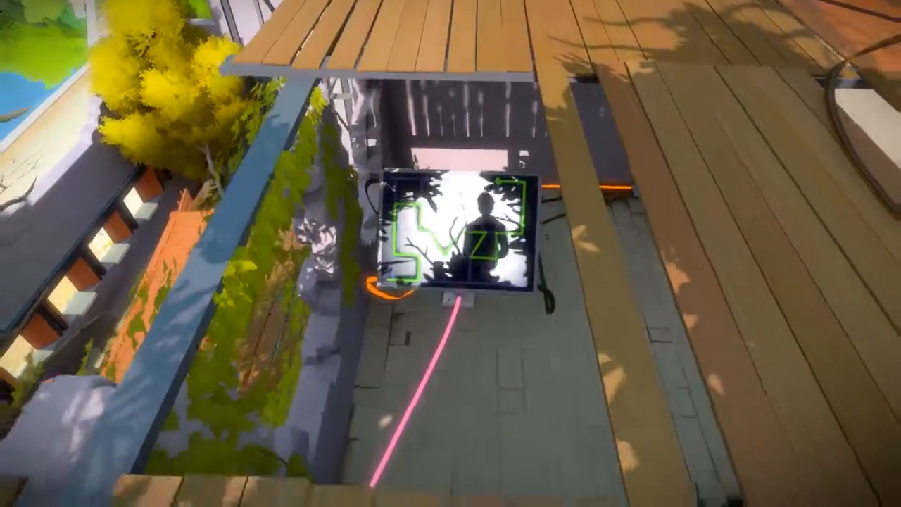
mouse_move(451, 253)
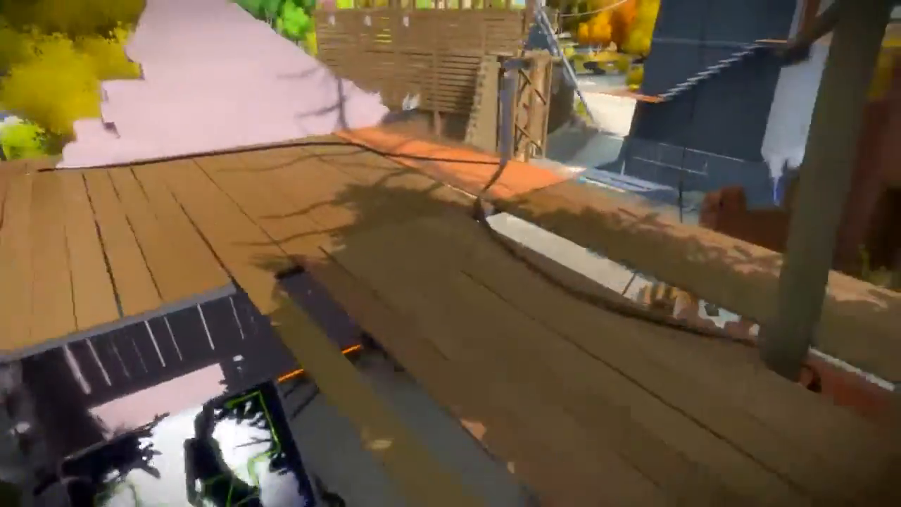
mouse_move(450, 253)
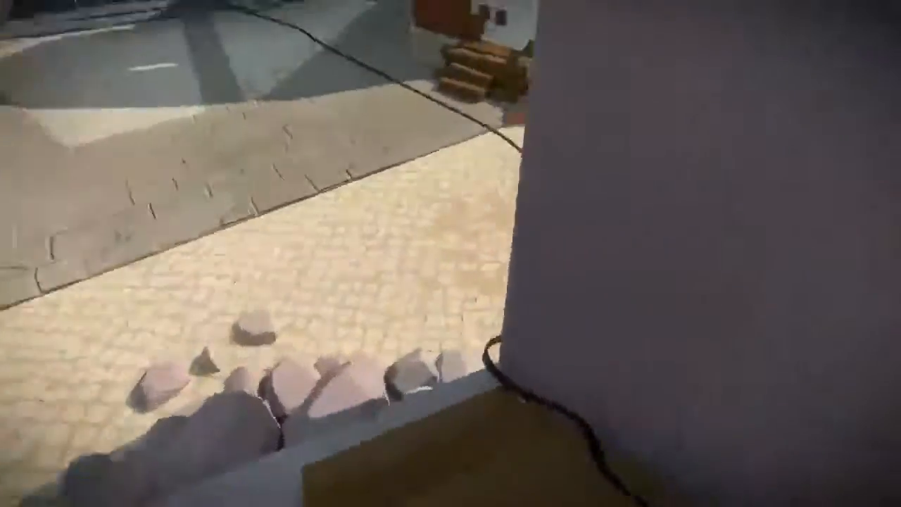
mouse_move(451, 254)
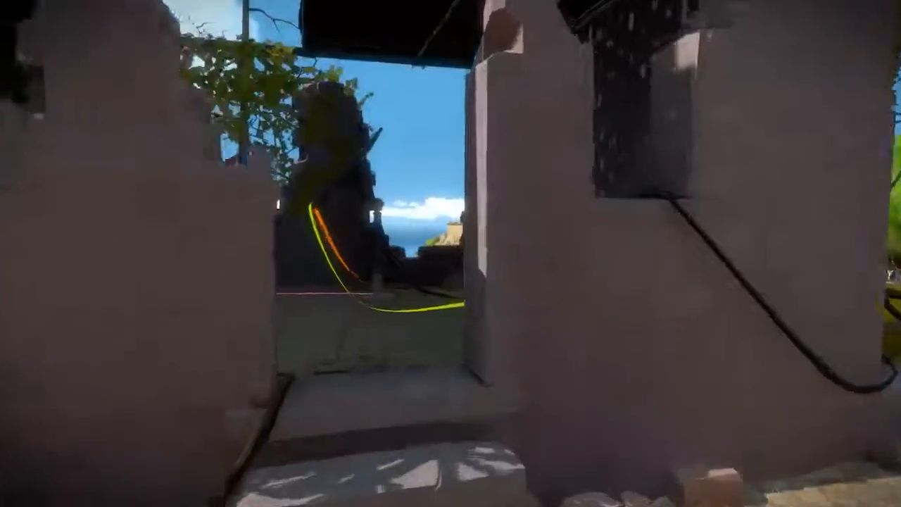
mouse_move(451, 254)
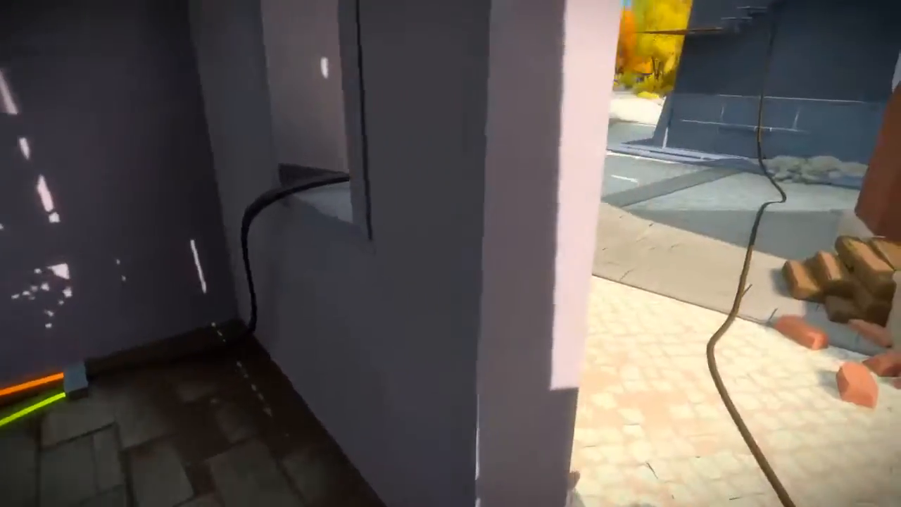
mouse_move(451, 254)
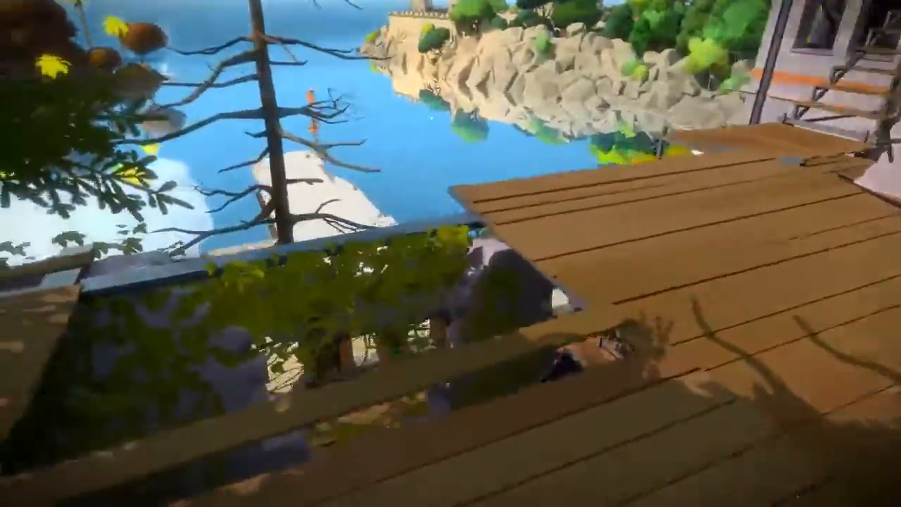
mouse_move(450, 254)
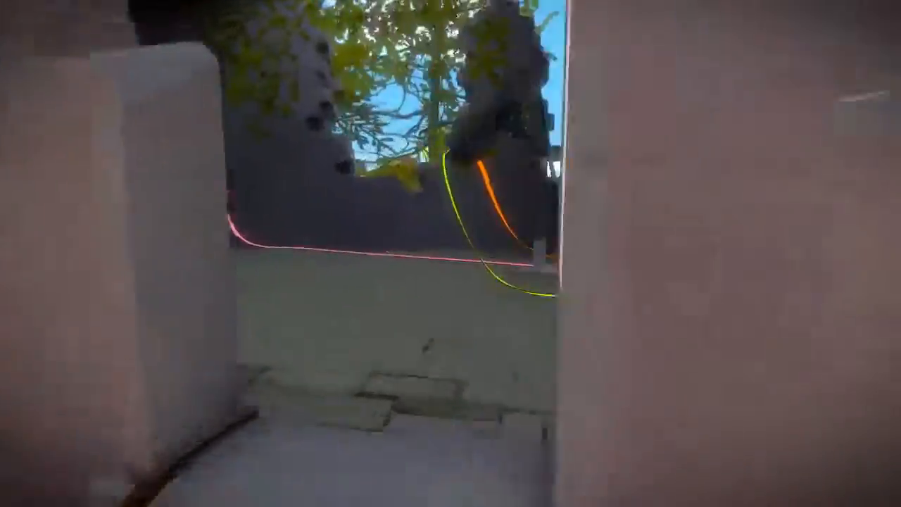
mouse_move(451, 253)
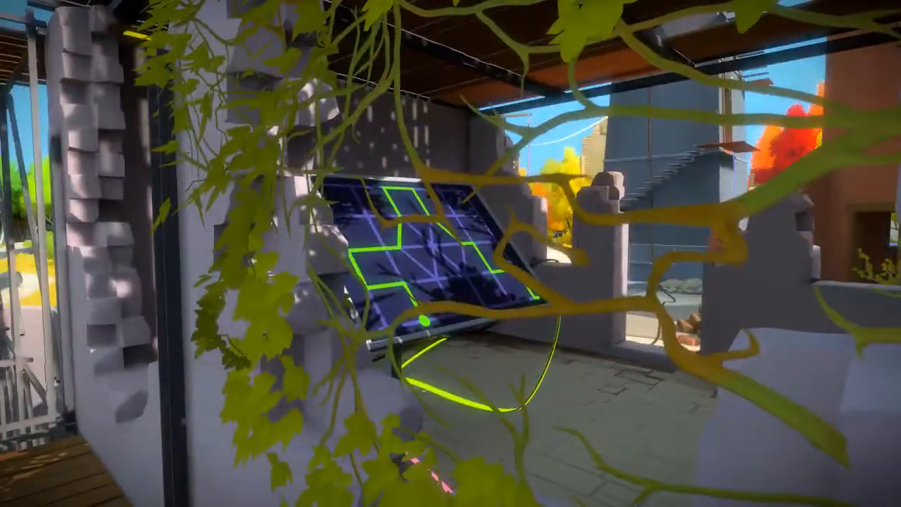
mouse_move(450, 253)
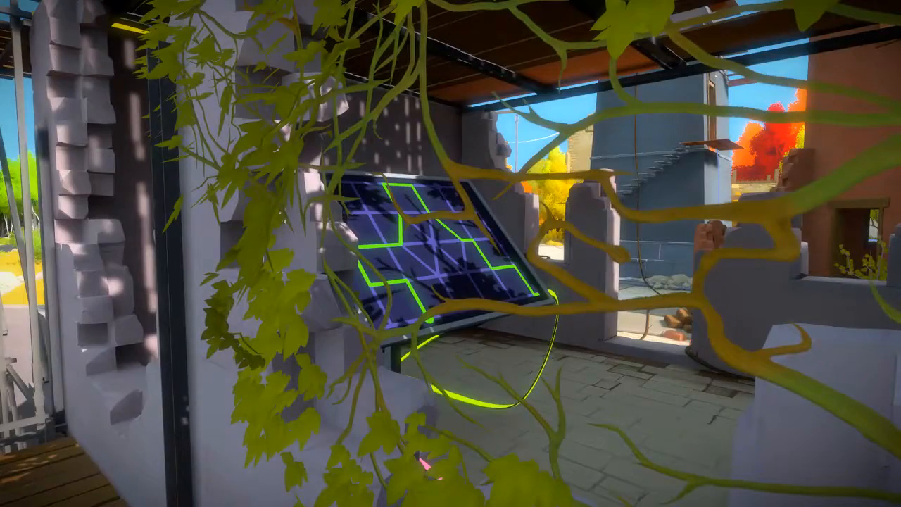
mouse_move(450, 253)
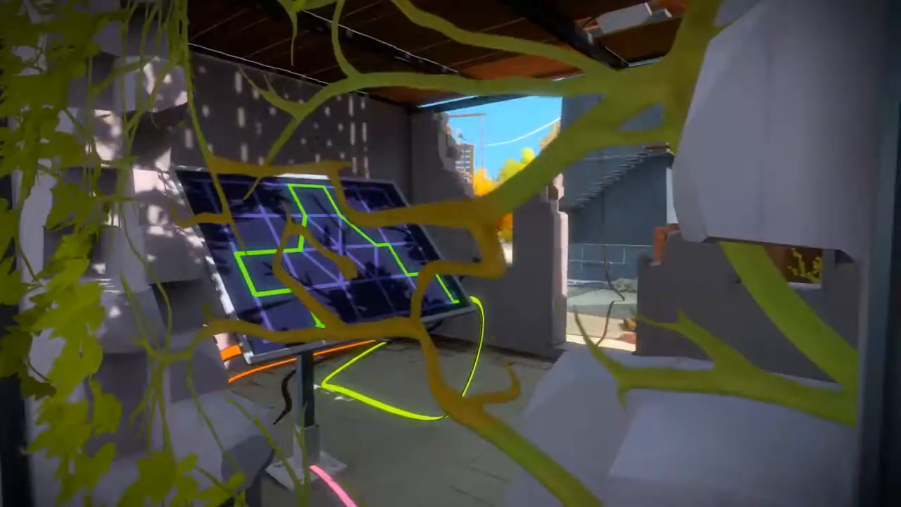
mouse_move(450, 253)
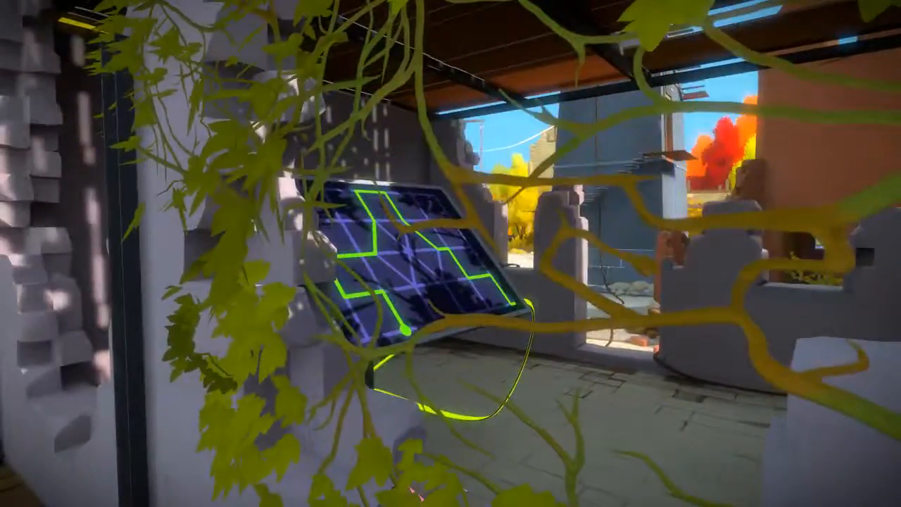
mouse_move(450, 254)
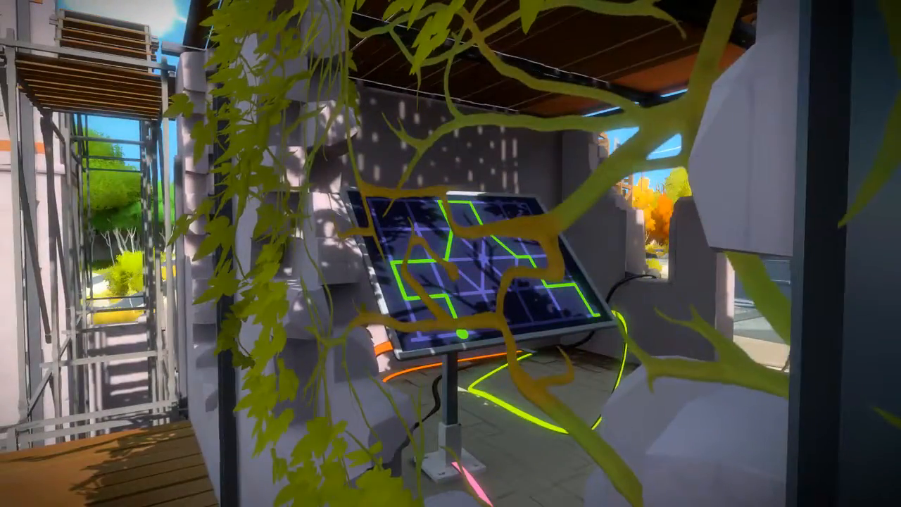
mouse_move(451, 254)
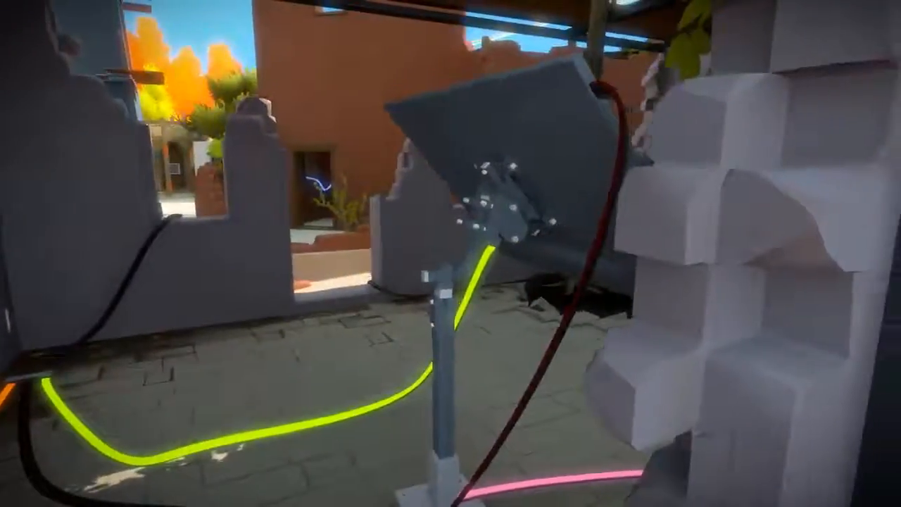
mouse_move(450, 254)
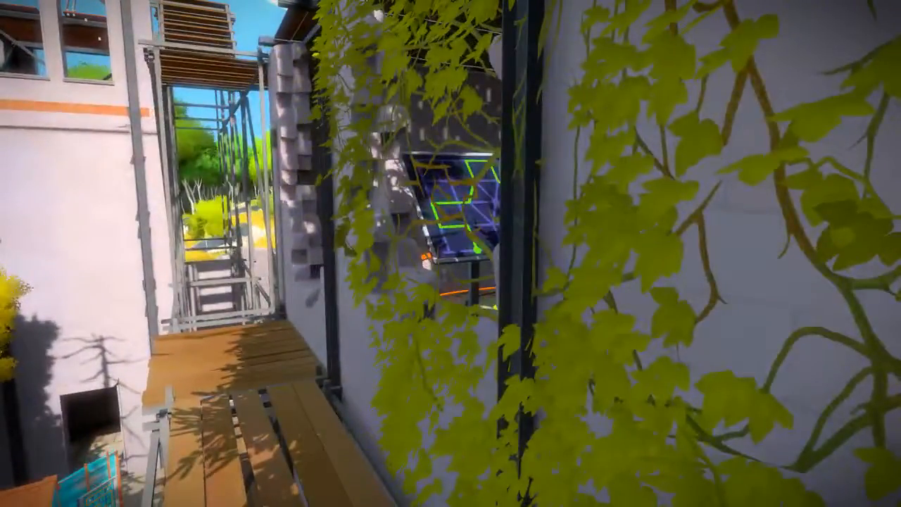
mouse_move(451, 253)
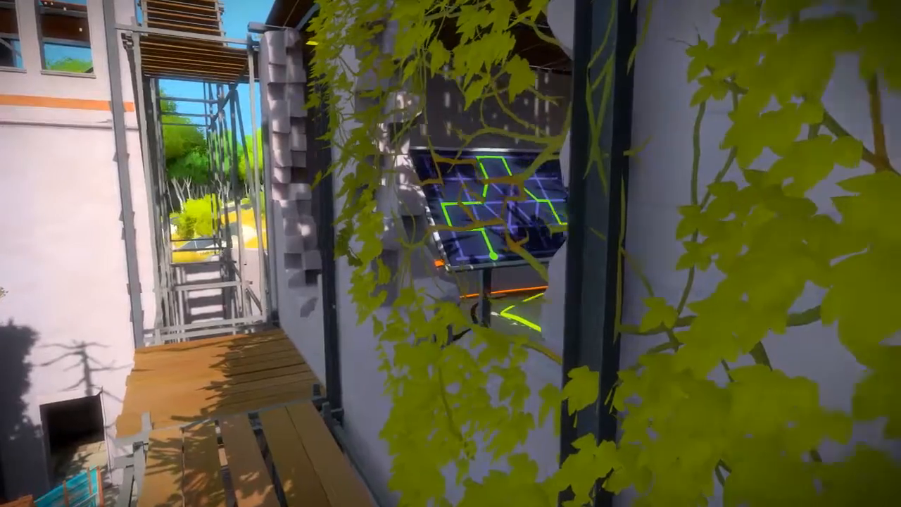
mouse_move(451, 254)
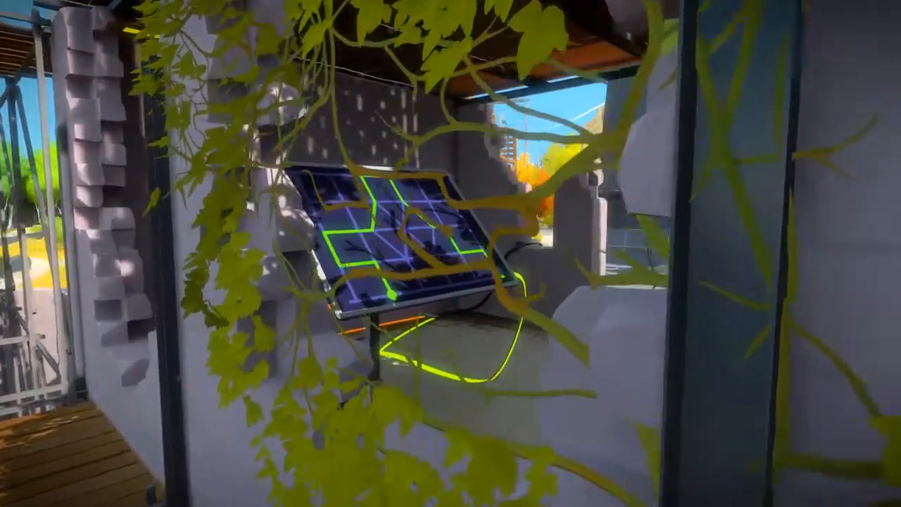
mouse_move(451, 253)
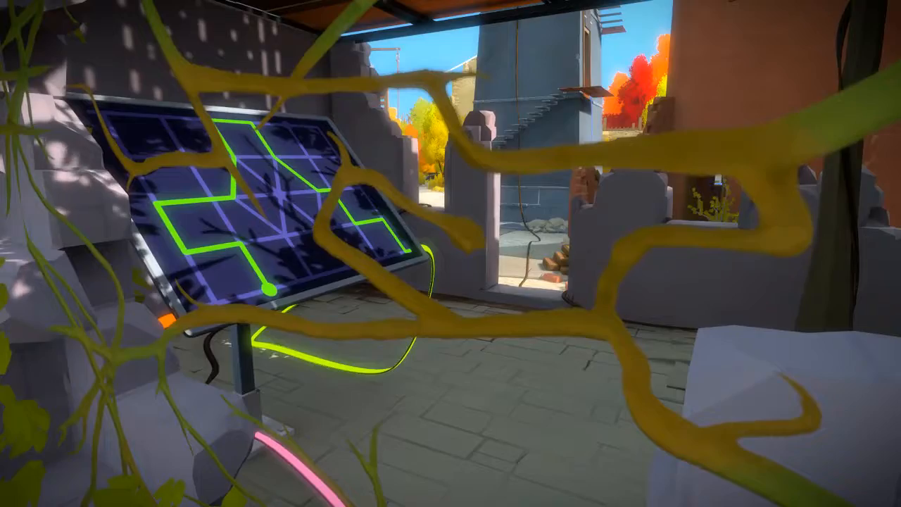
mouse_move(450, 254)
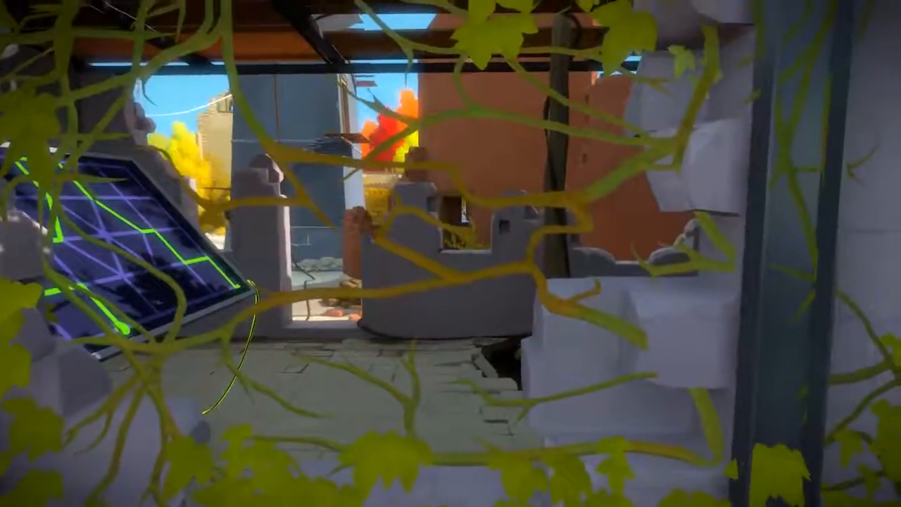
mouse_move(451, 253)
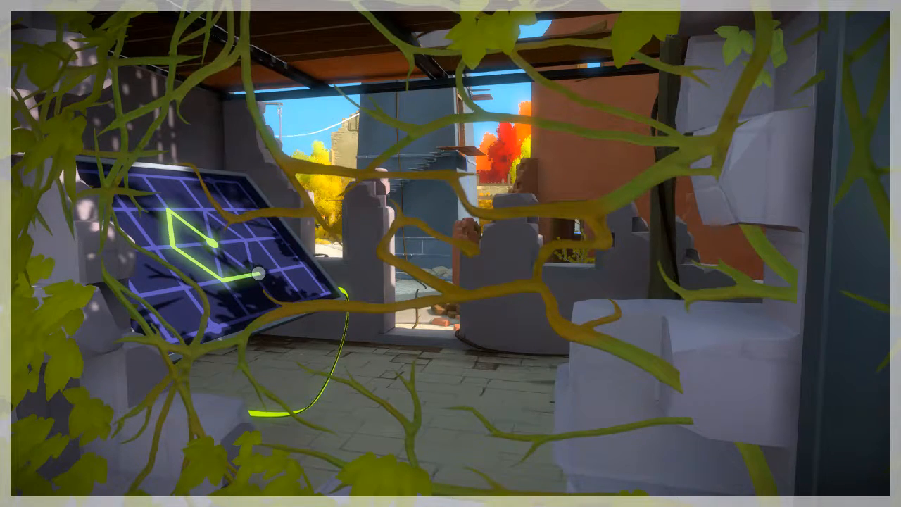
Drag the green line from the start circle across the tilted vine-covered panel's grid.
drag(257, 275, 264, 222)
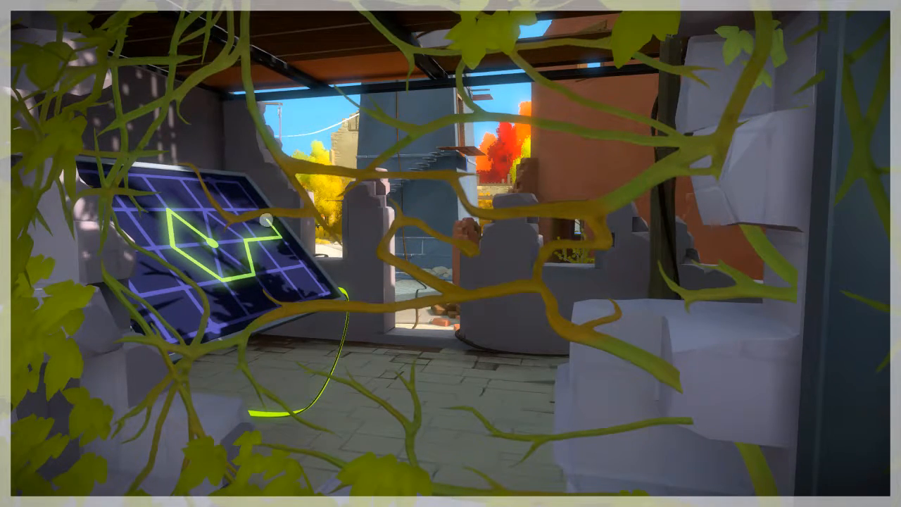
mouse_move(450, 254)
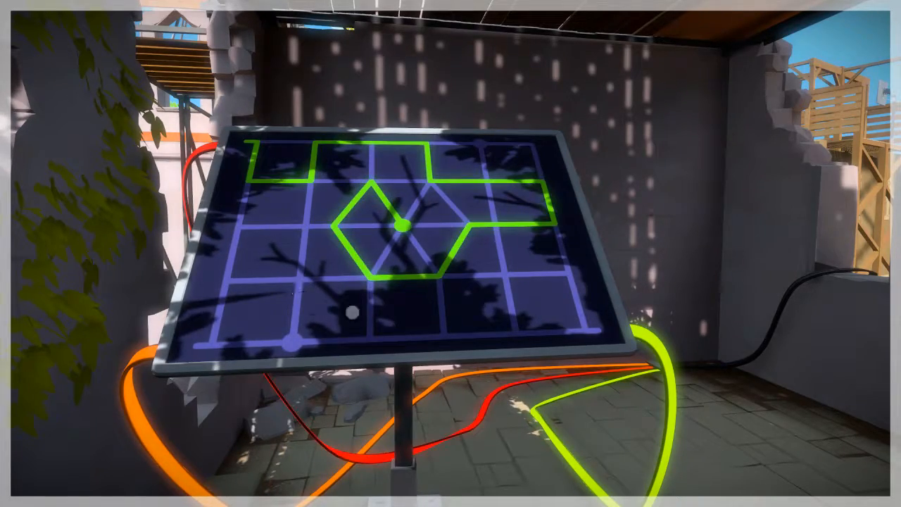
mouse_move(451, 253)
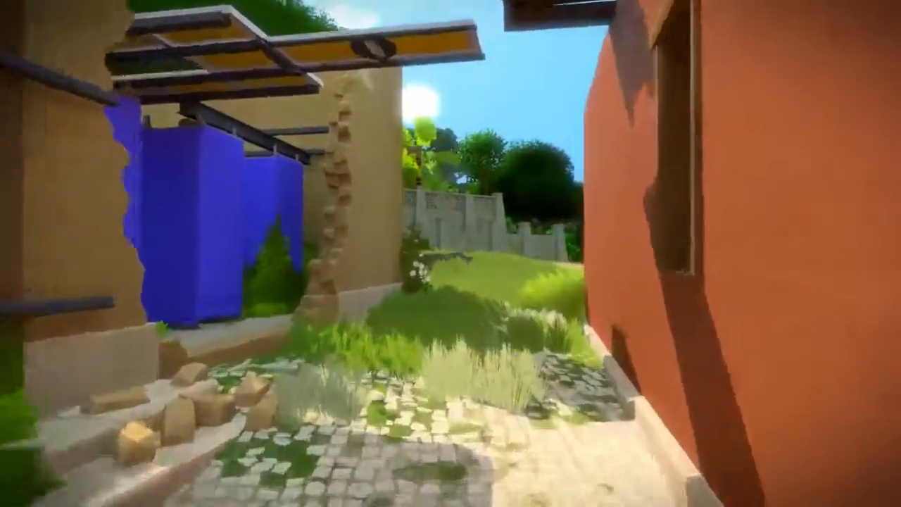
mouse_move(451, 254)
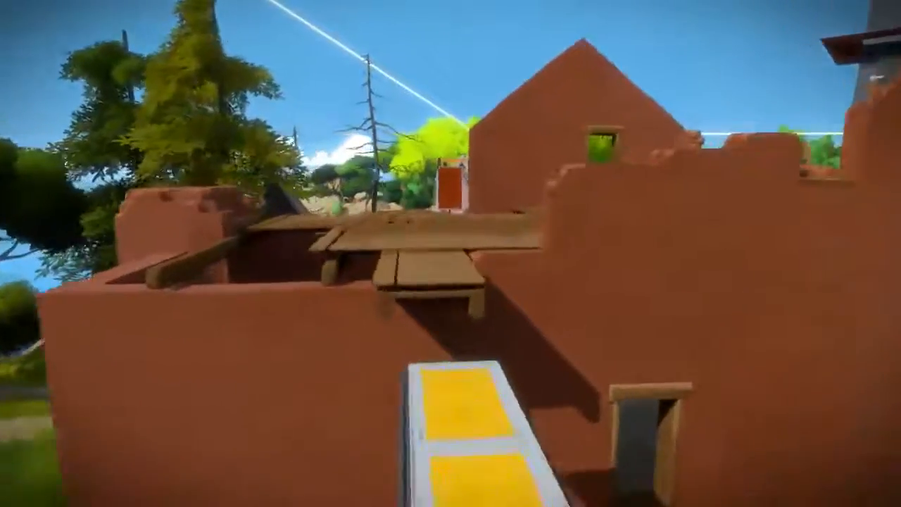
mouse_move(451, 254)
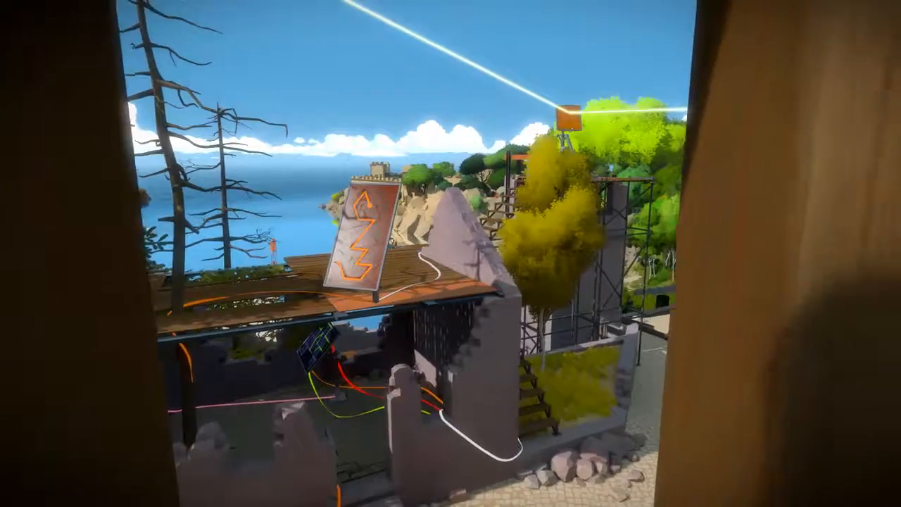
mouse_move(451, 253)
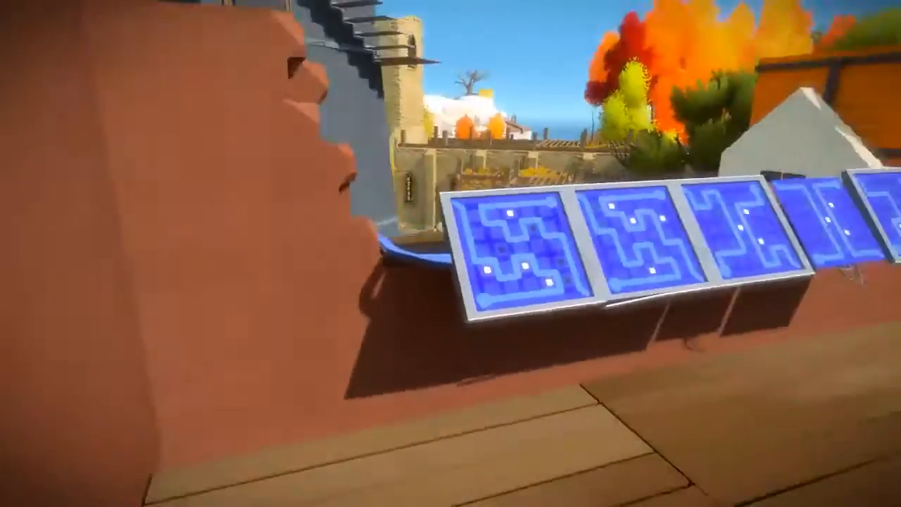
mouse_move(451, 253)
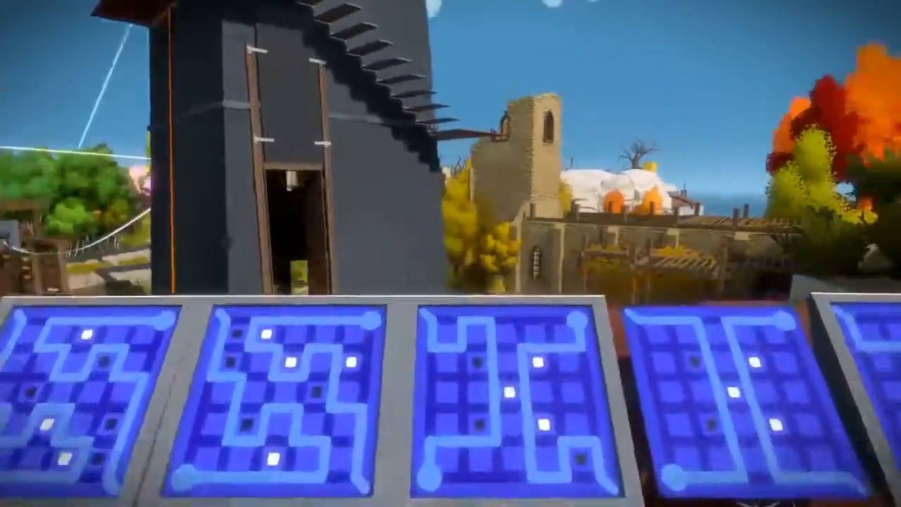
mouse_move(451, 253)
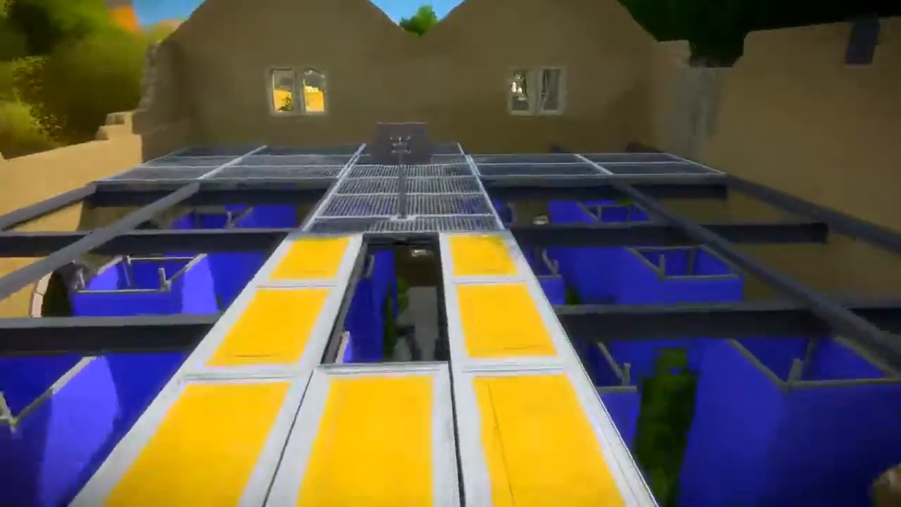
mouse_move(450, 254)
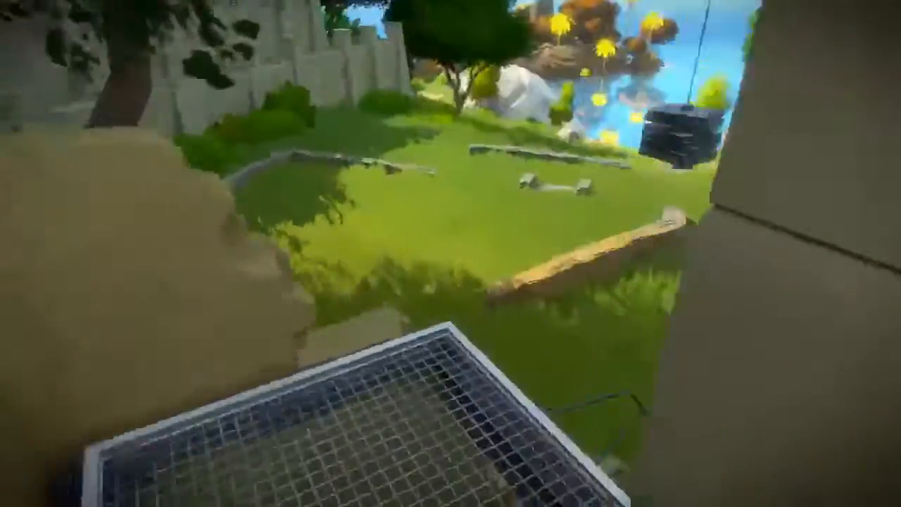
mouse_move(451, 253)
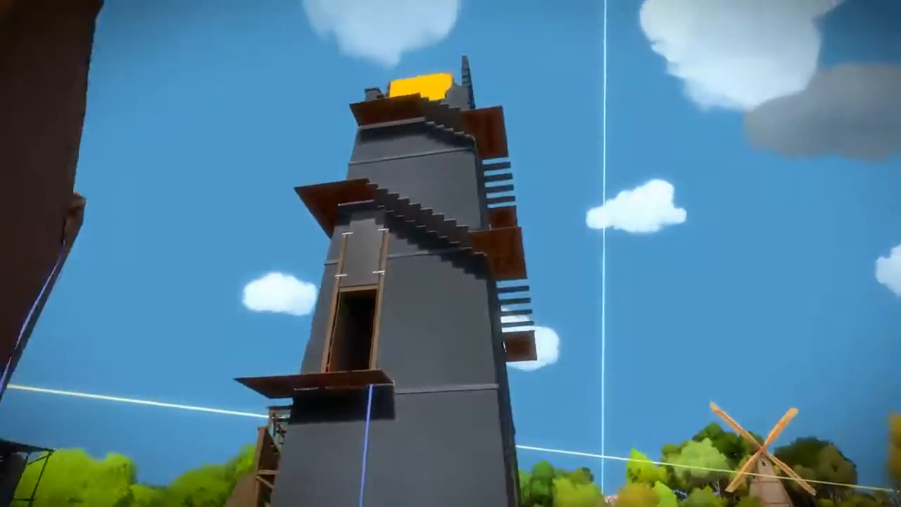
mouse_move(451, 253)
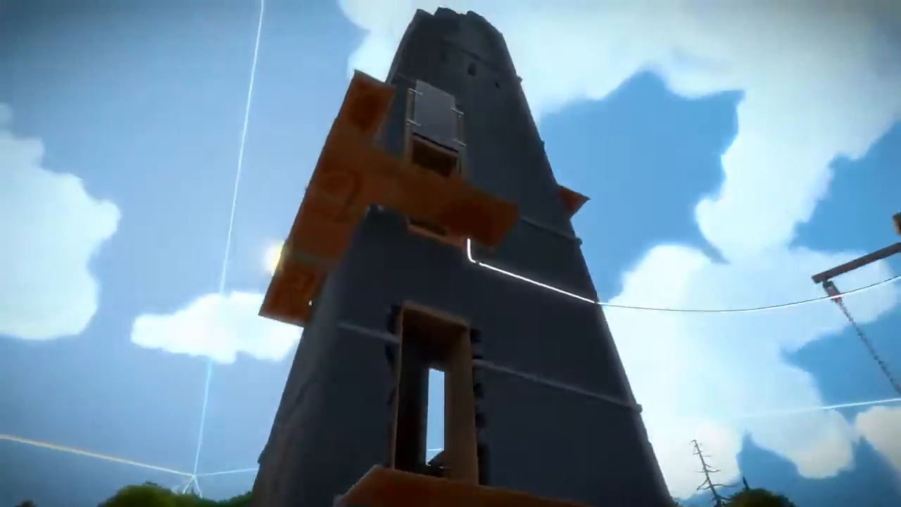
mouse_move(450, 253)
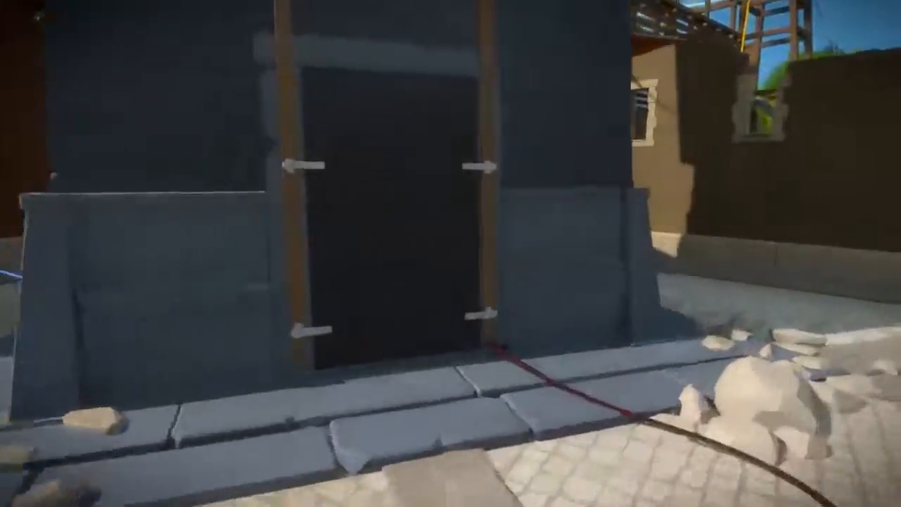
mouse_move(451, 254)
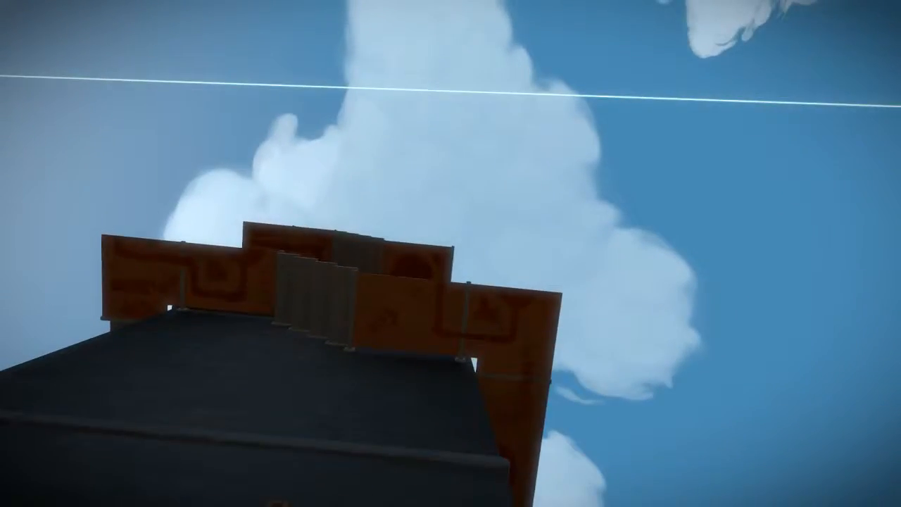
mouse_move(450, 254)
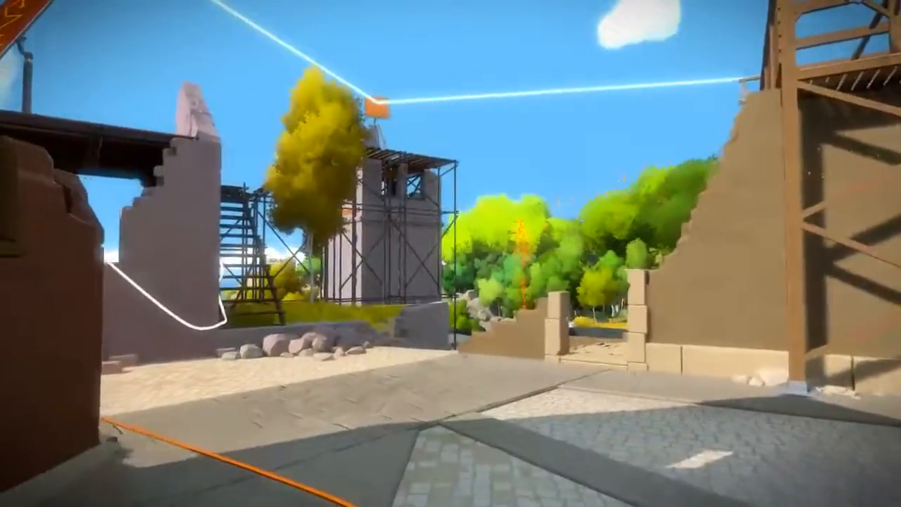
mouse_move(451, 253)
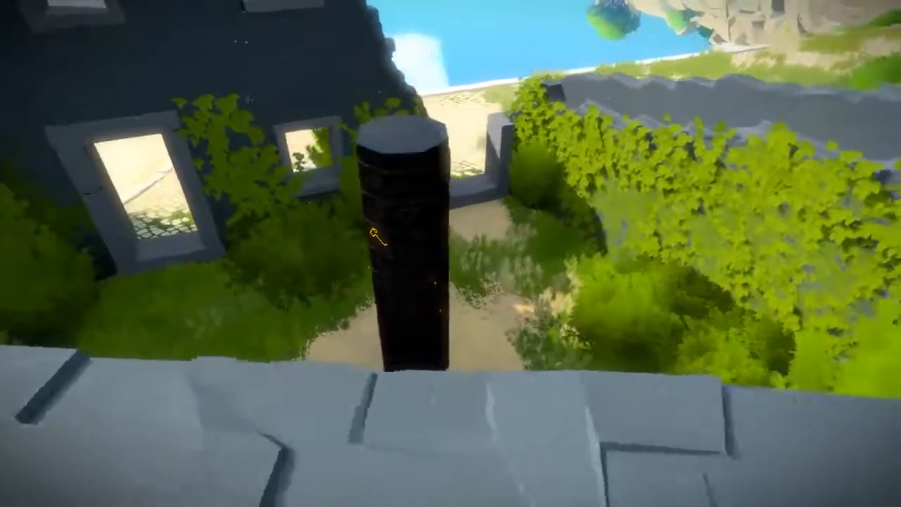
mouse_move(451, 254)
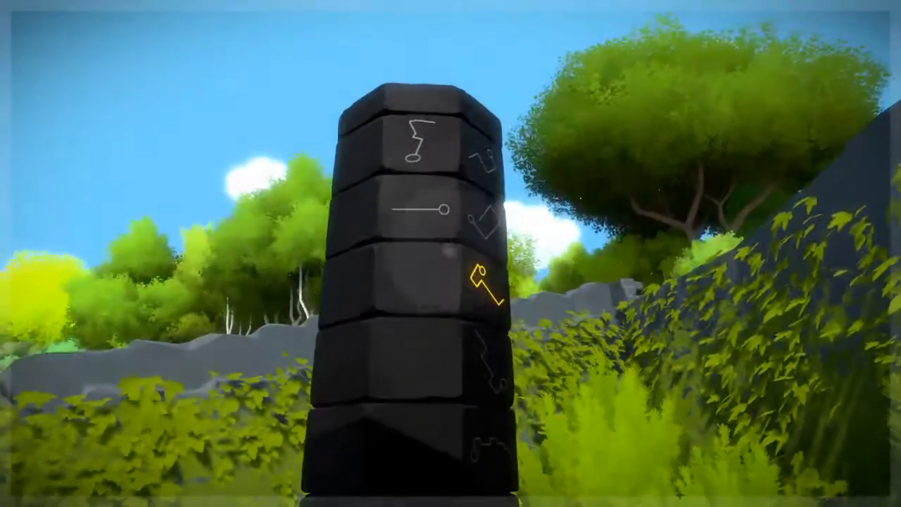
mouse_move(451, 254)
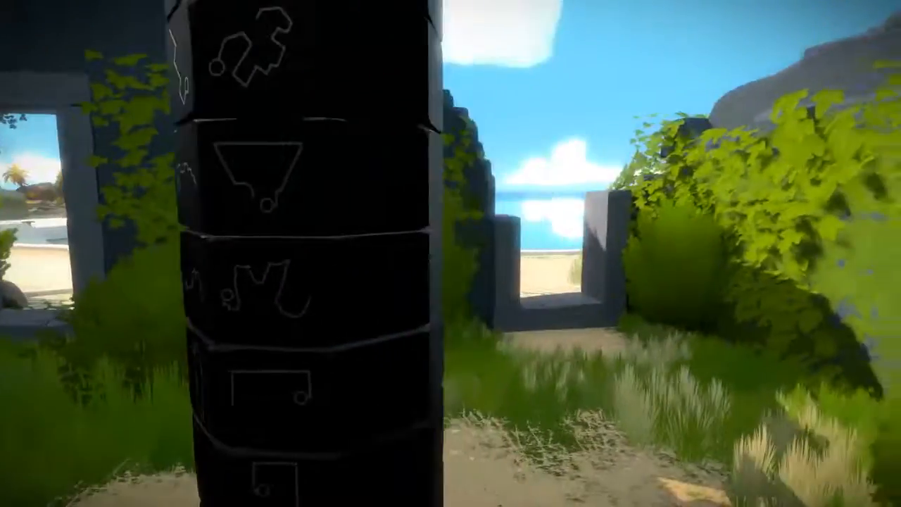
mouse_move(451, 254)
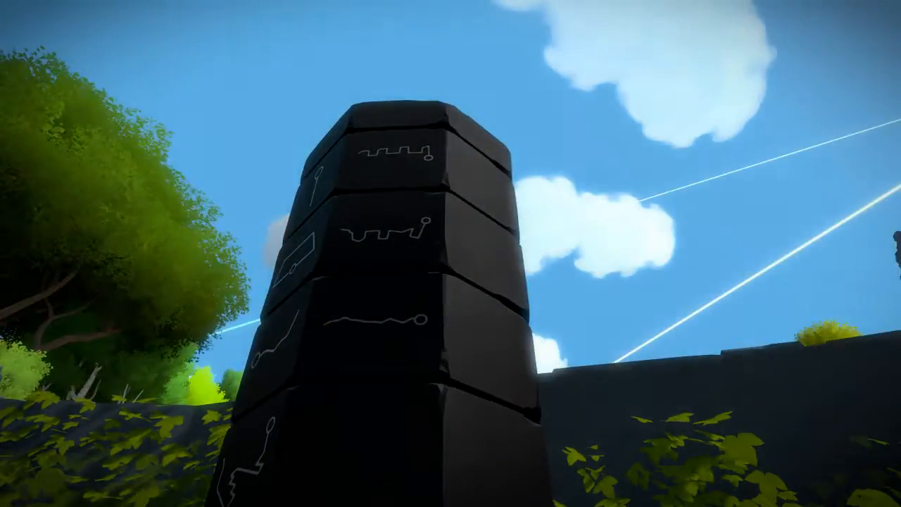
mouse_move(451, 253)
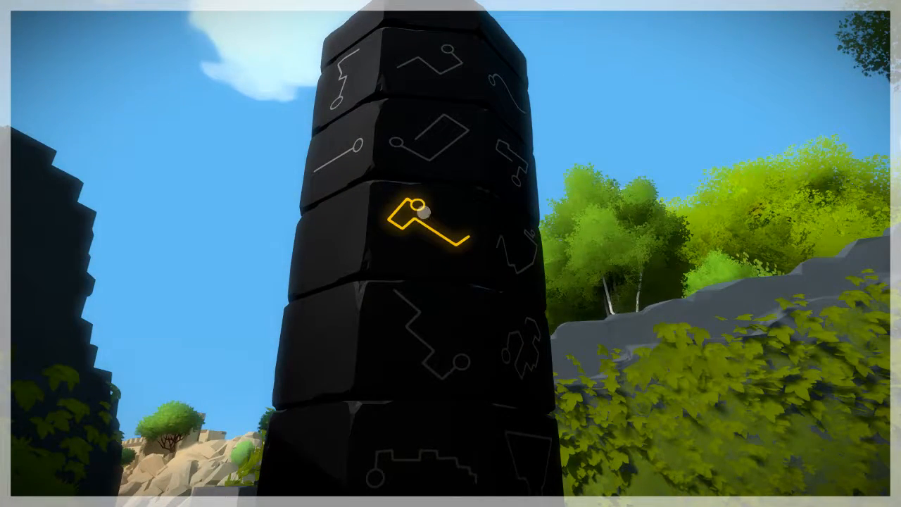
mouse_move(450, 254)
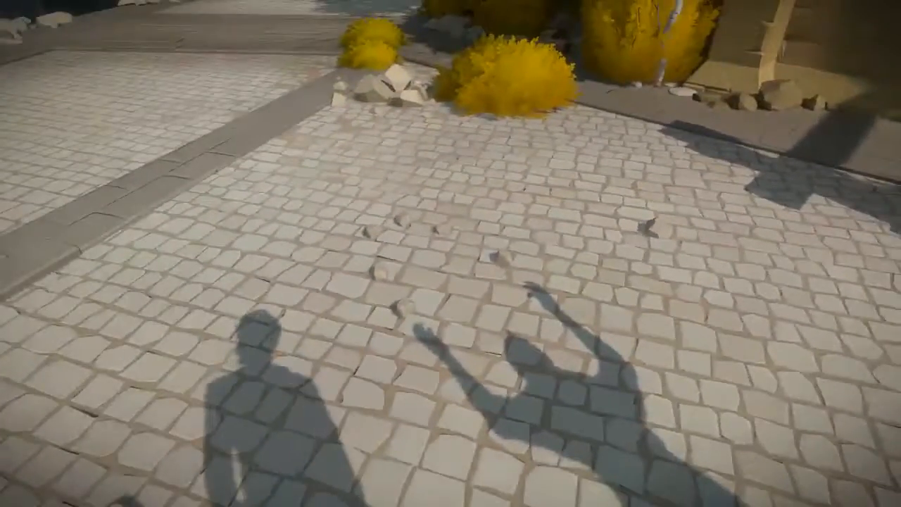
mouse_move(450, 253)
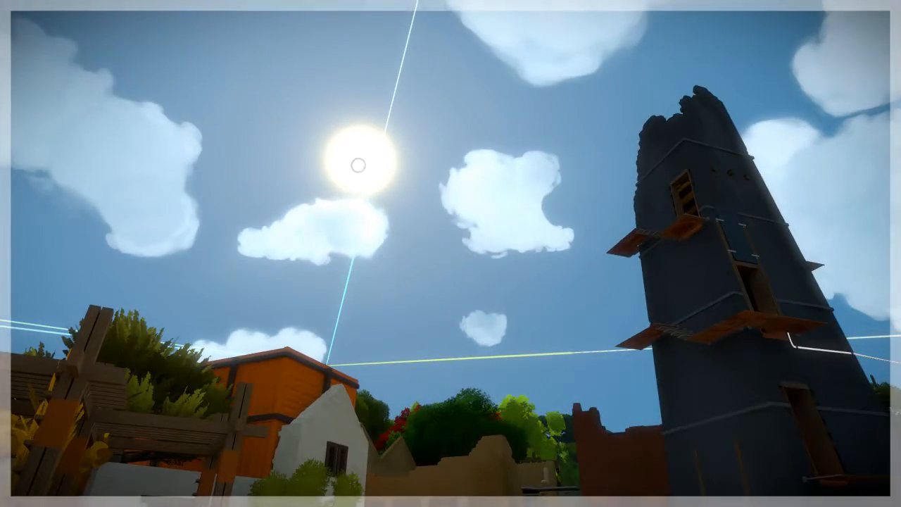
mouse_move(451, 254)
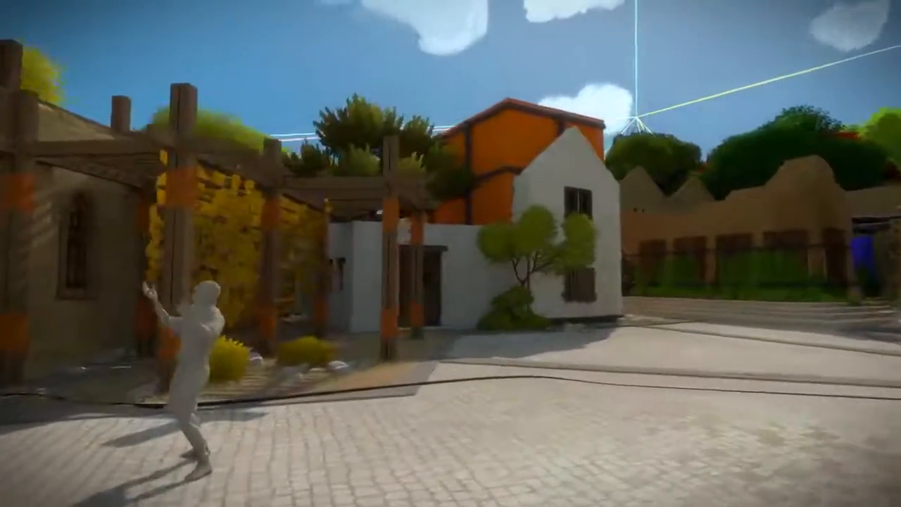
mouse_move(450, 254)
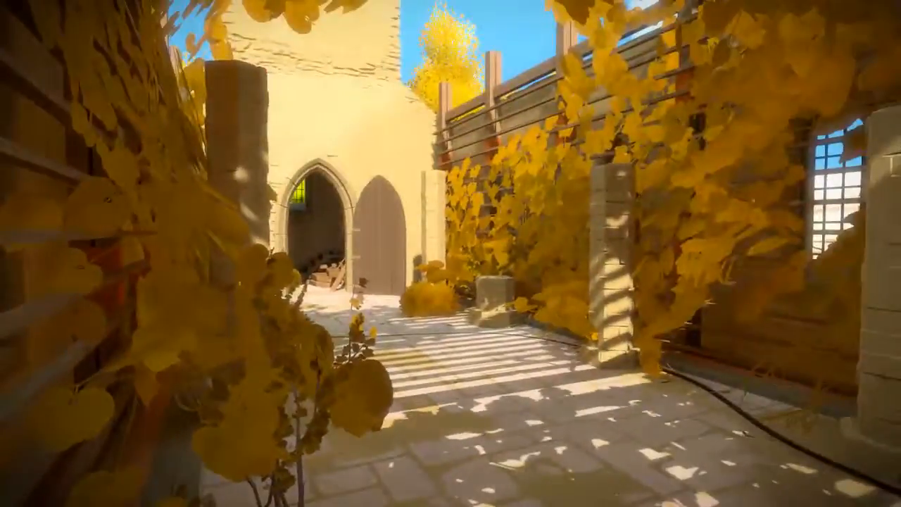
mouse_move(451, 253)
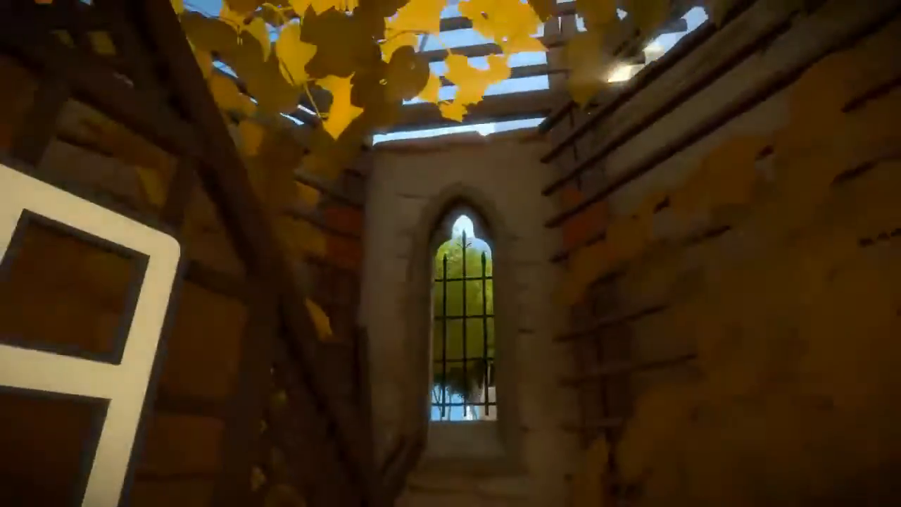
mouse_move(450, 254)
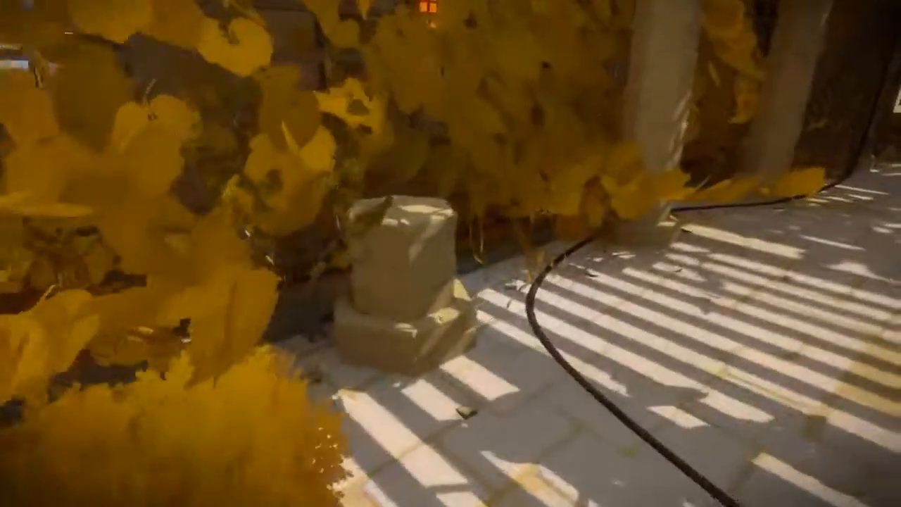
mouse_move(451, 253)
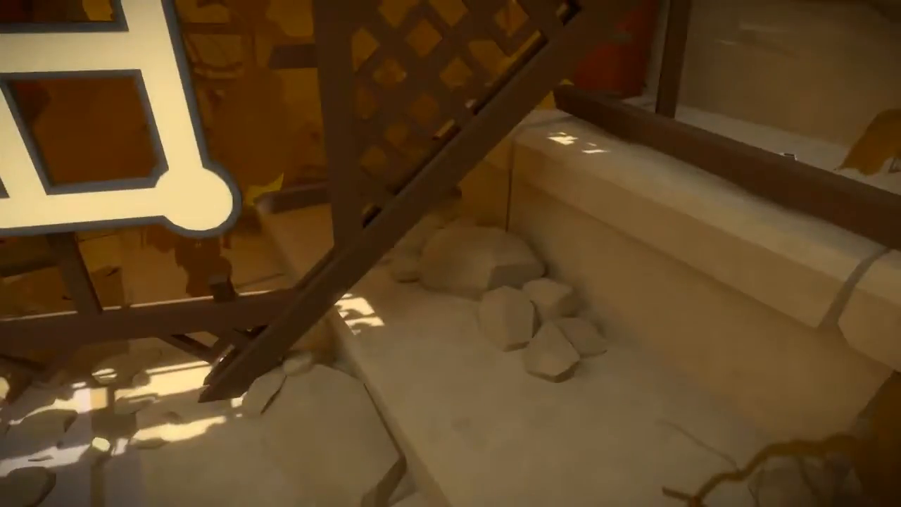
mouse_move(450, 253)
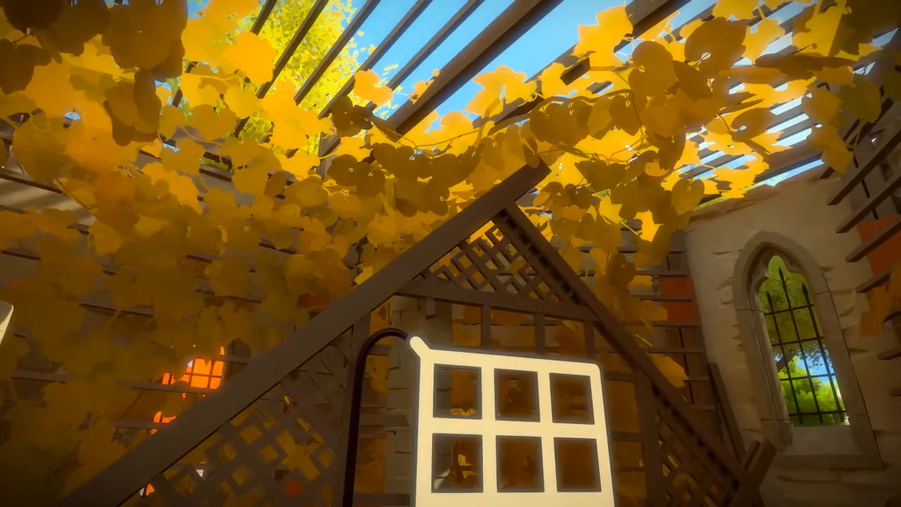
mouse_move(451, 253)
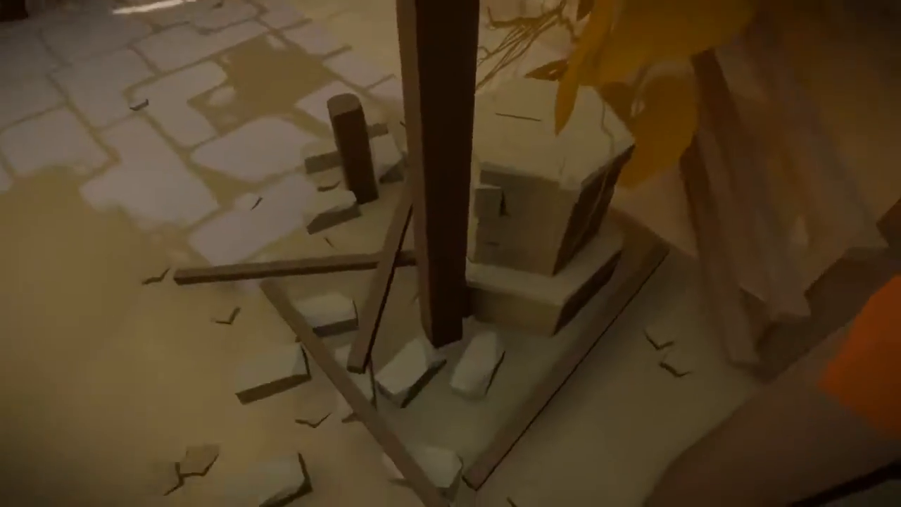
mouse_move(451, 253)
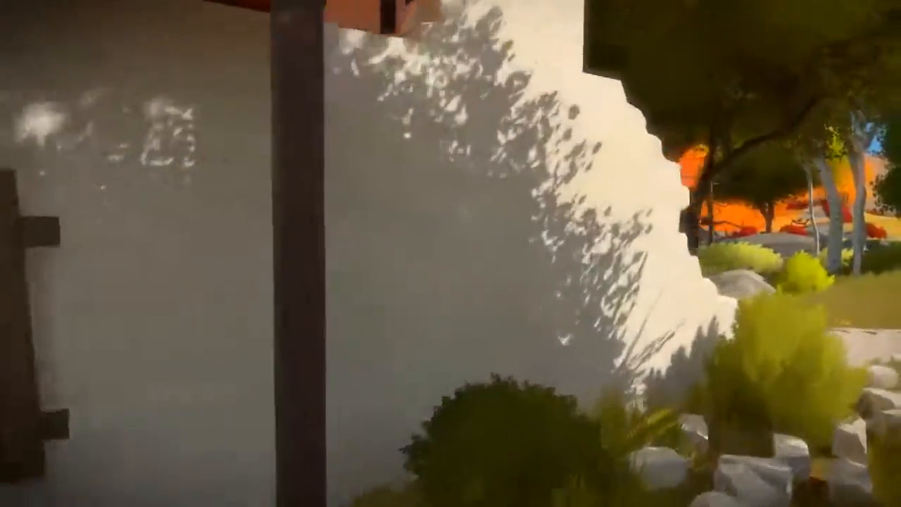
mouse_move(451, 253)
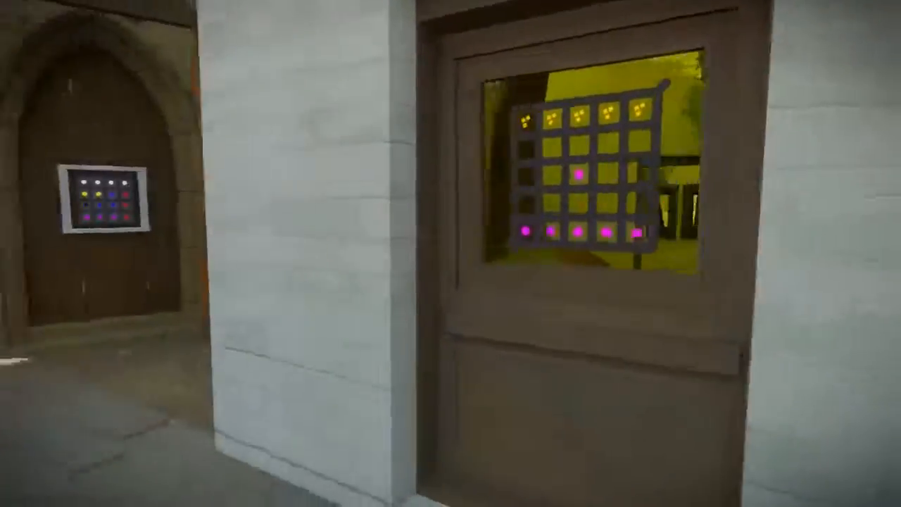
mouse_move(282, 254)
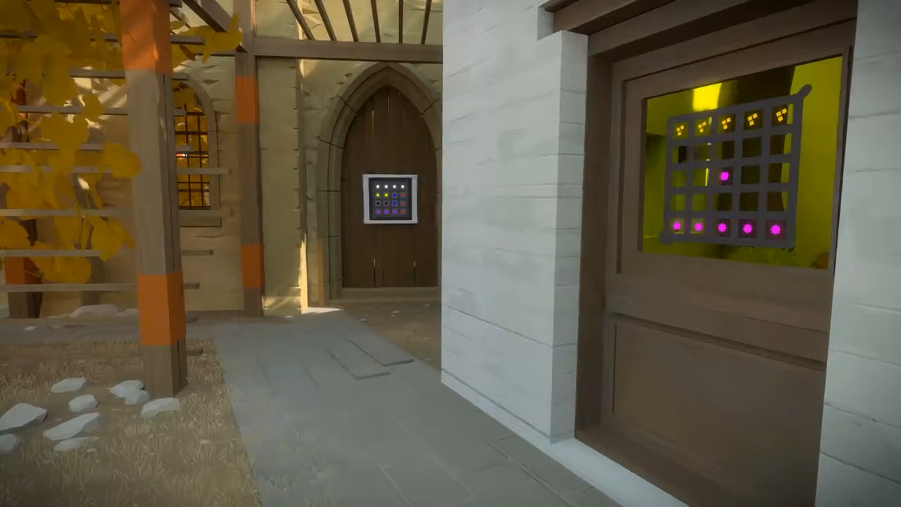
mouse_move(451, 254)
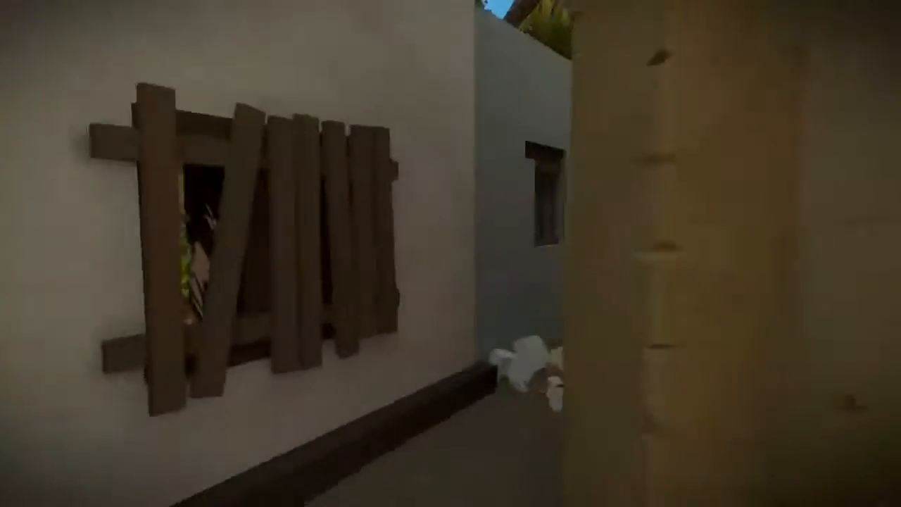
mouse_move(451, 254)
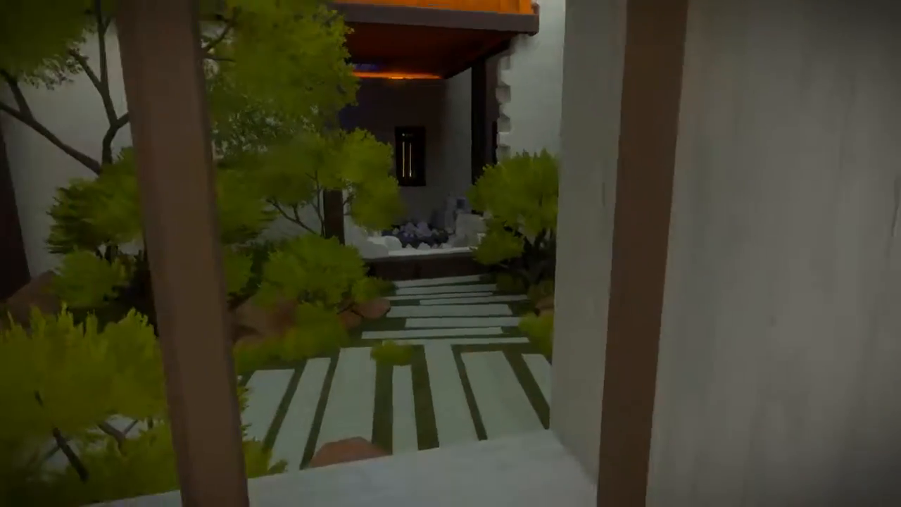
mouse_move(450, 254)
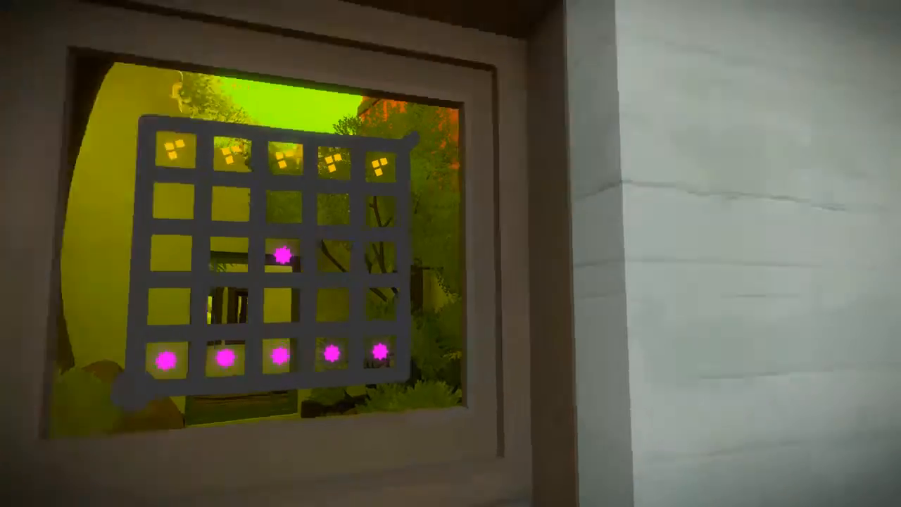
mouse_move(451, 253)
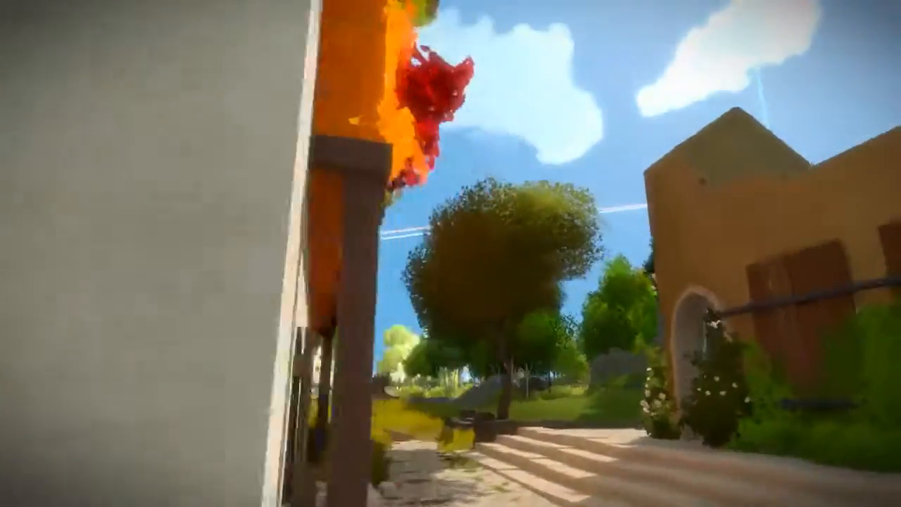
mouse_move(451, 254)
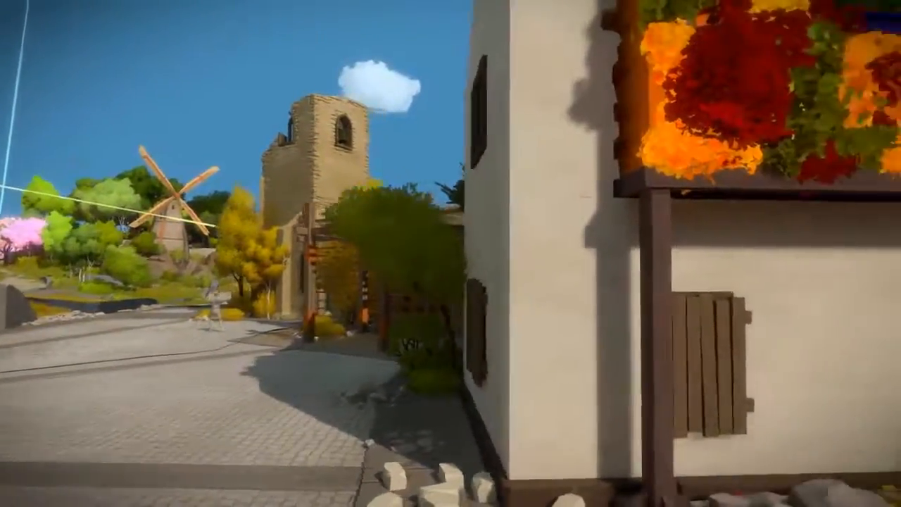
mouse_move(451, 254)
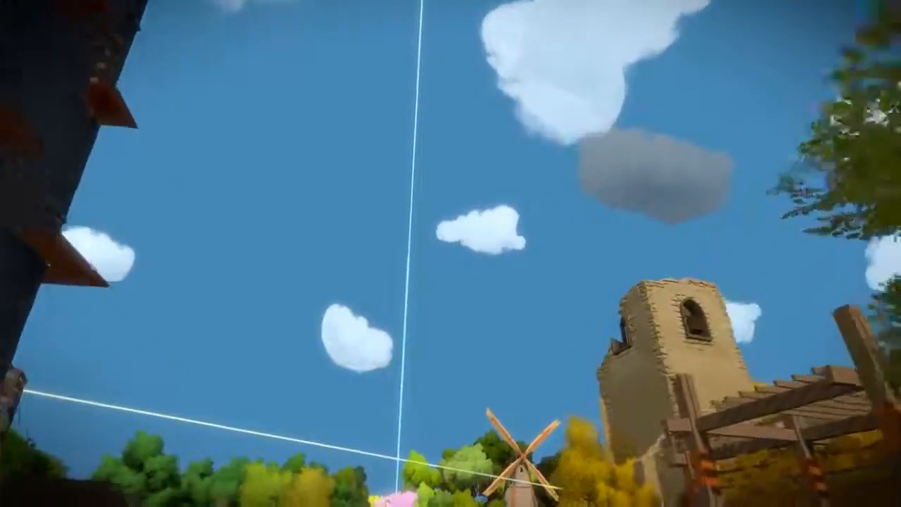
mouse_move(451, 254)
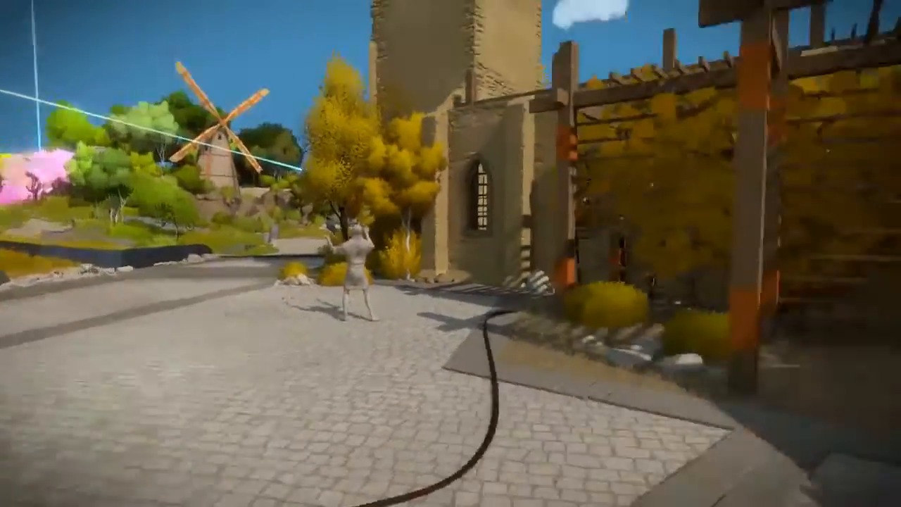
mouse_move(451, 254)
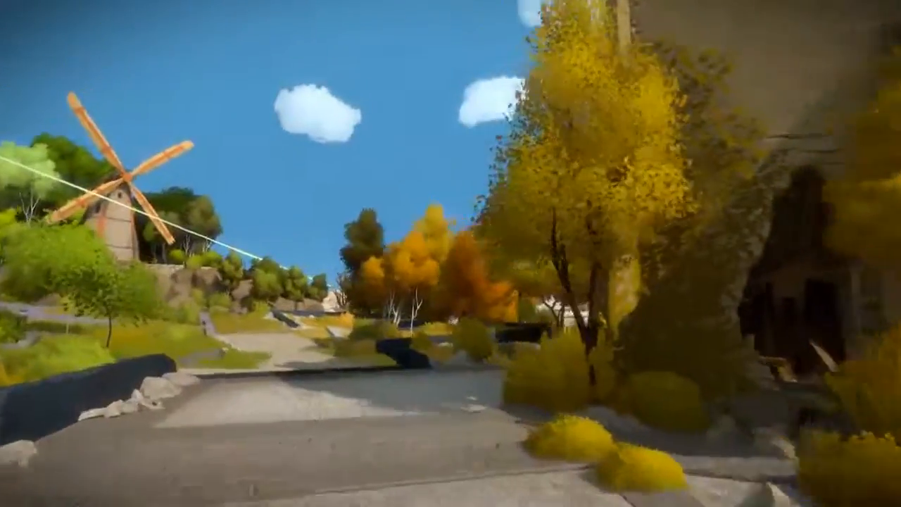
mouse_move(451, 254)
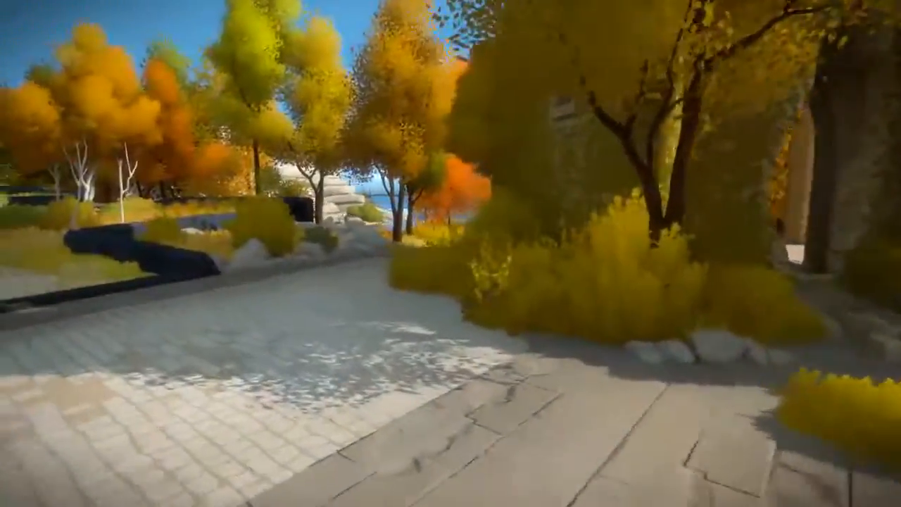
mouse_move(450, 254)
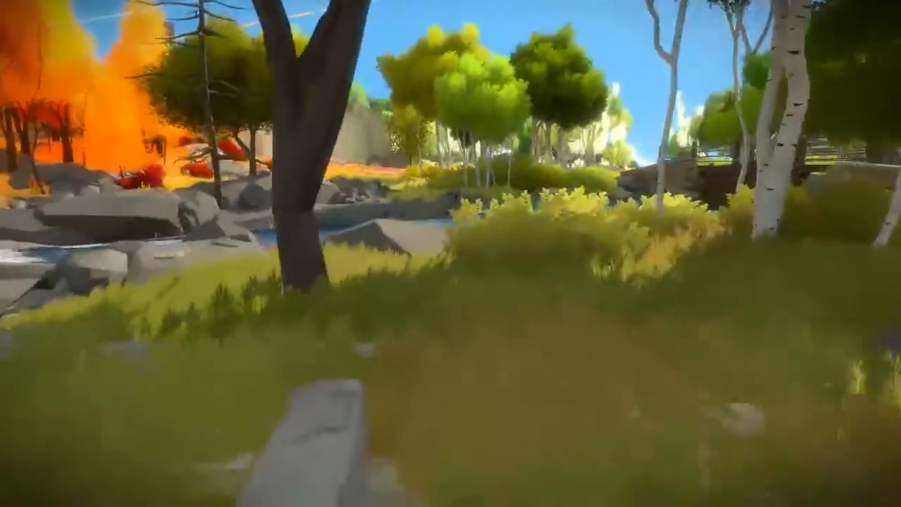
mouse_move(451, 254)
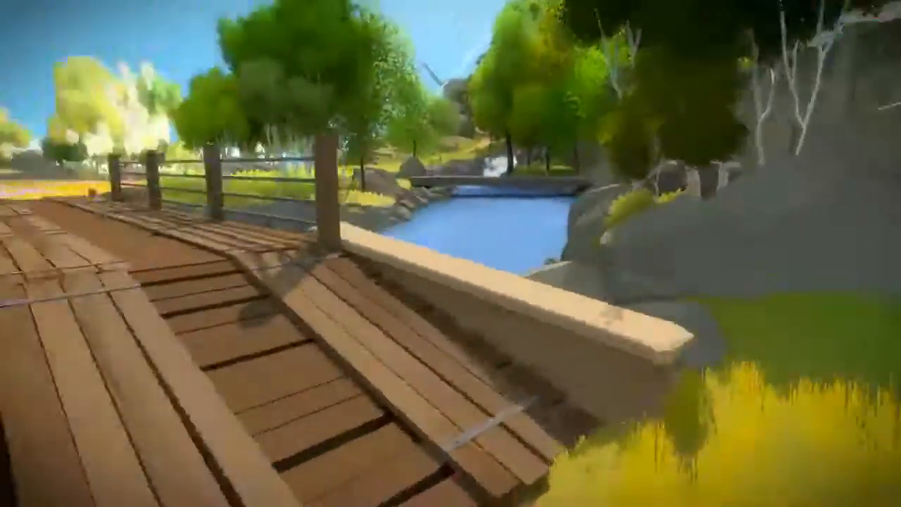
mouse_move(451, 254)
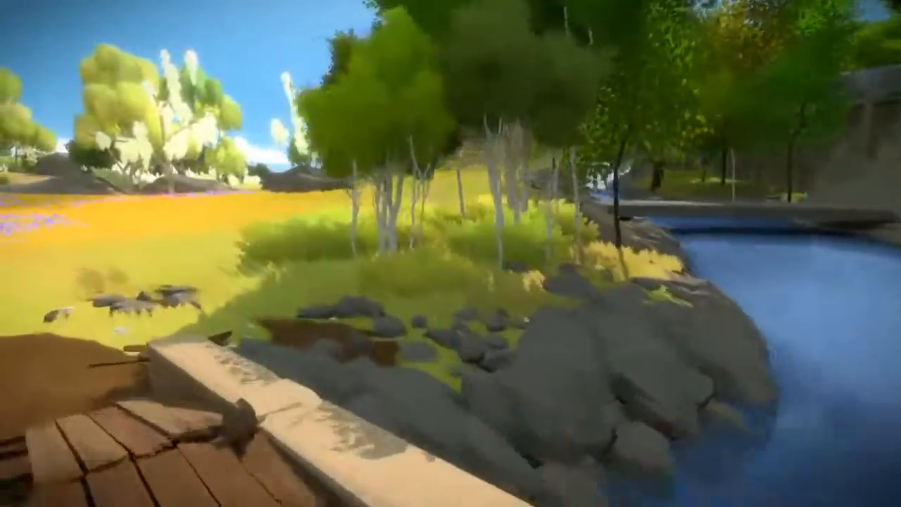
mouse_move(451, 254)
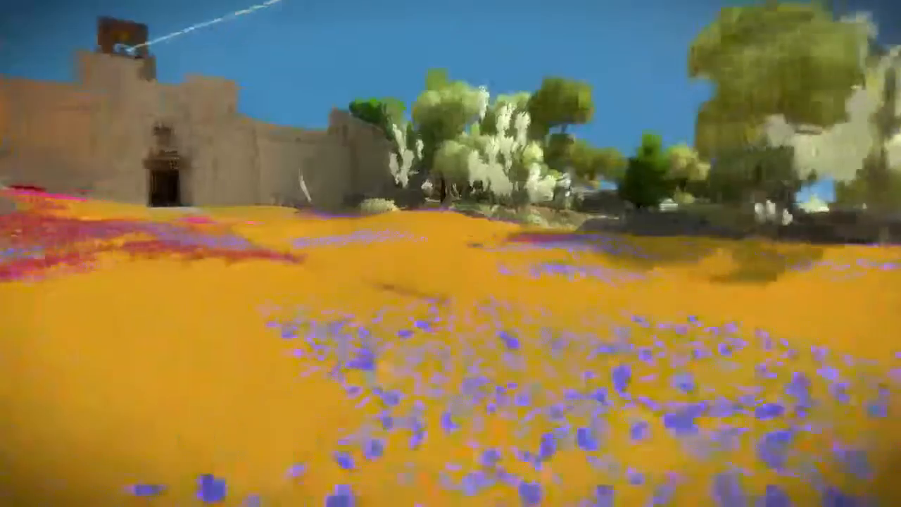
mouse_move(451, 253)
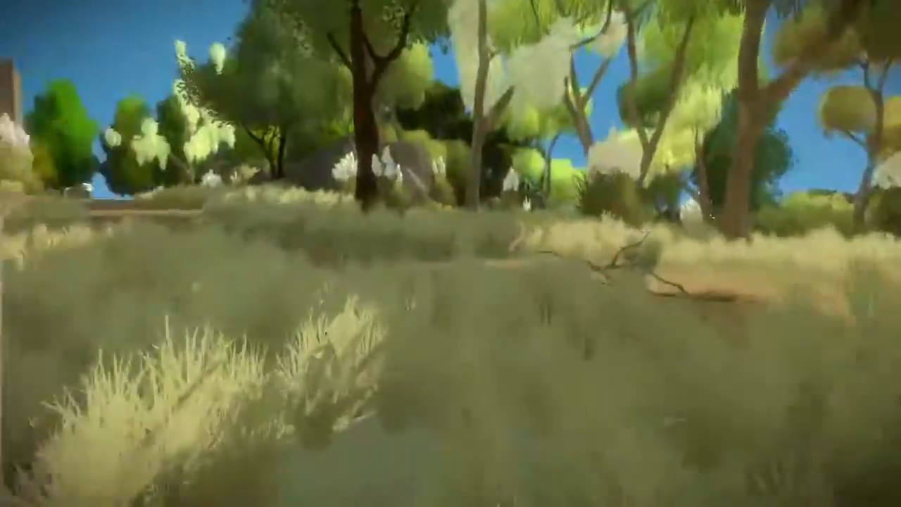
mouse_move(451, 253)
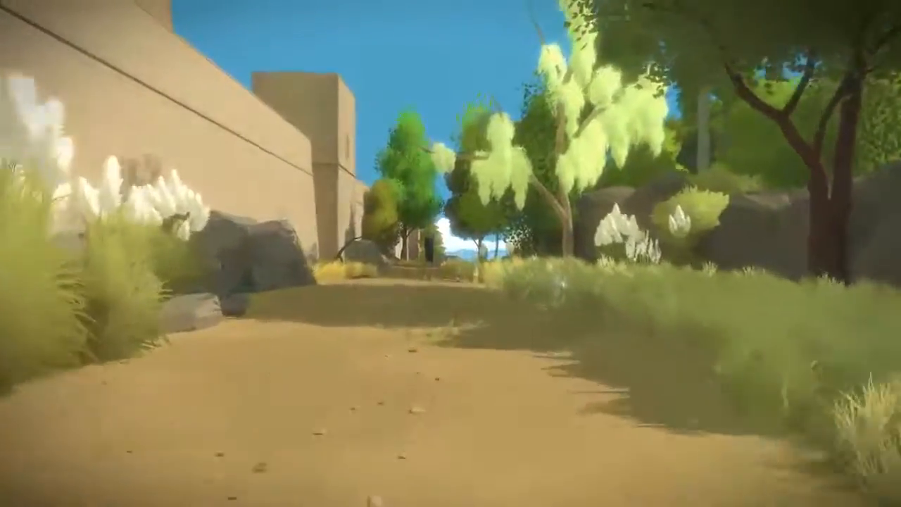
mouse_move(451, 254)
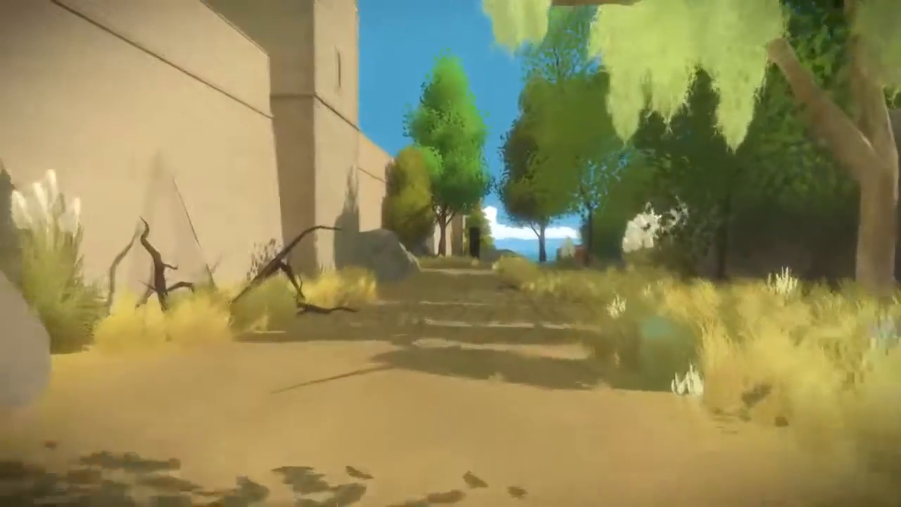
mouse_move(450, 254)
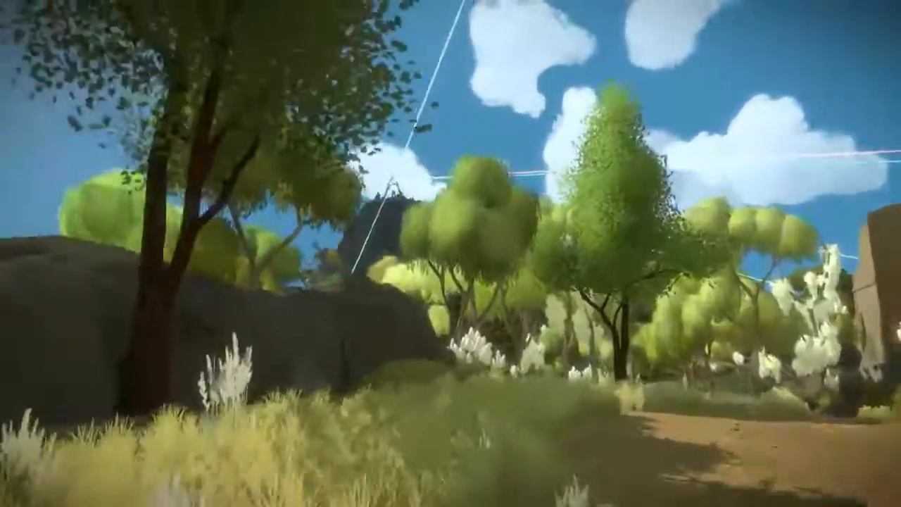
mouse_move(451, 254)
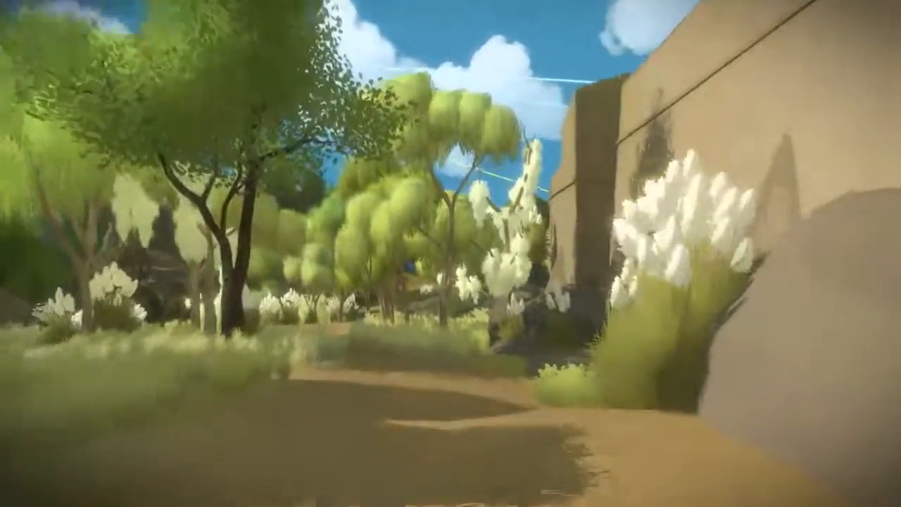
mouse_move(451, 253)
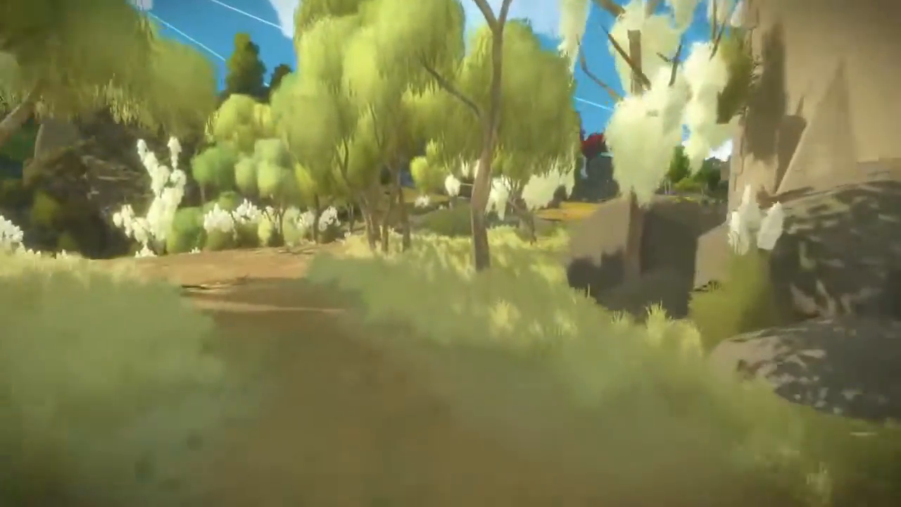
mouse_move(451, 254)
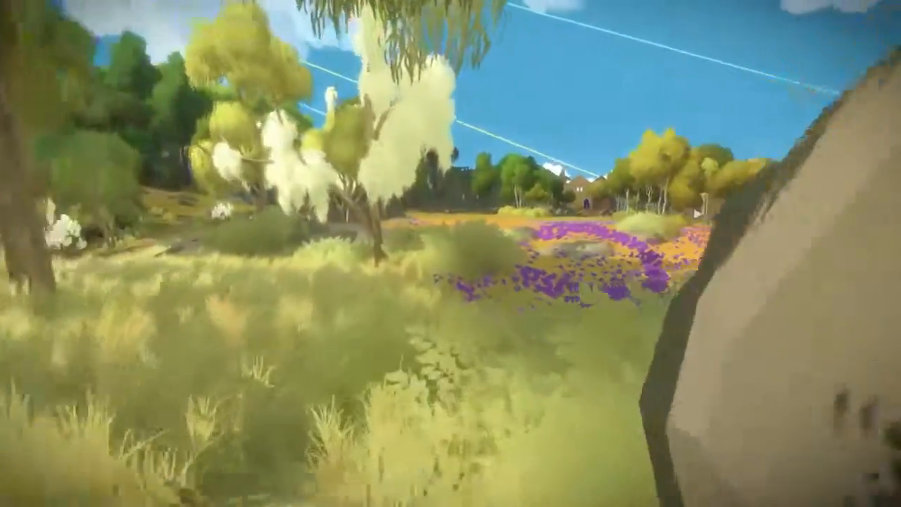
mouse_move(451, 254)
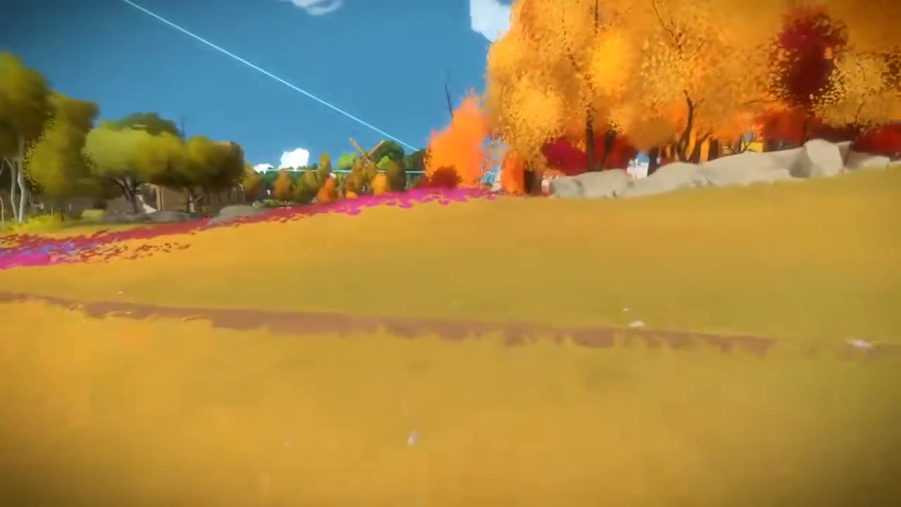
mouse_move(451, 253)
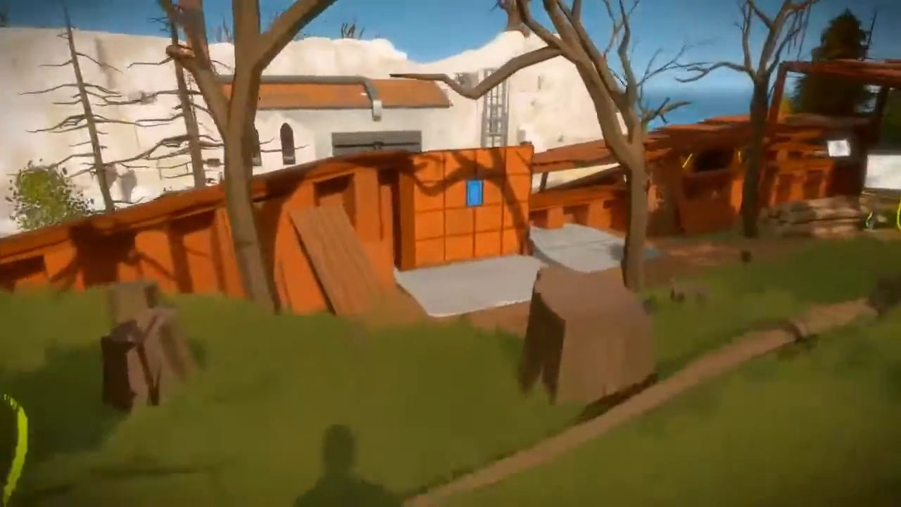
mouse_move(451, 253)
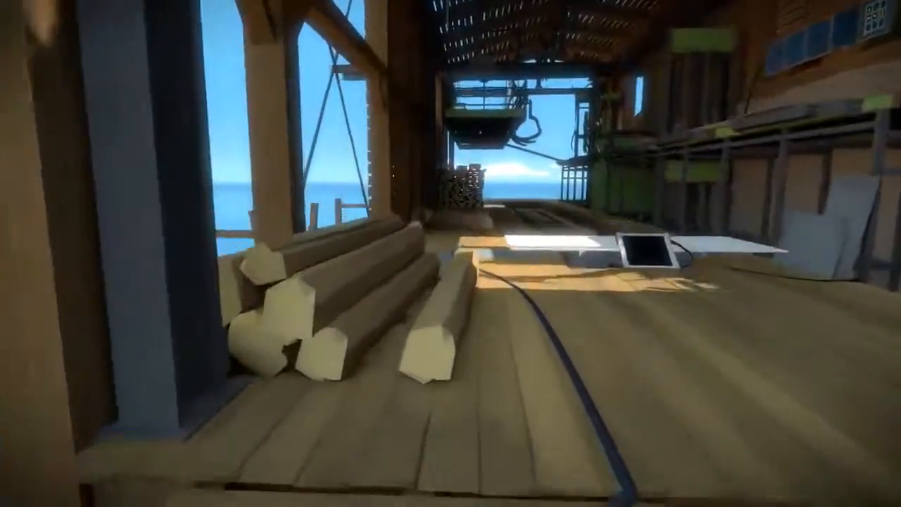
mouse_move(451, 254)
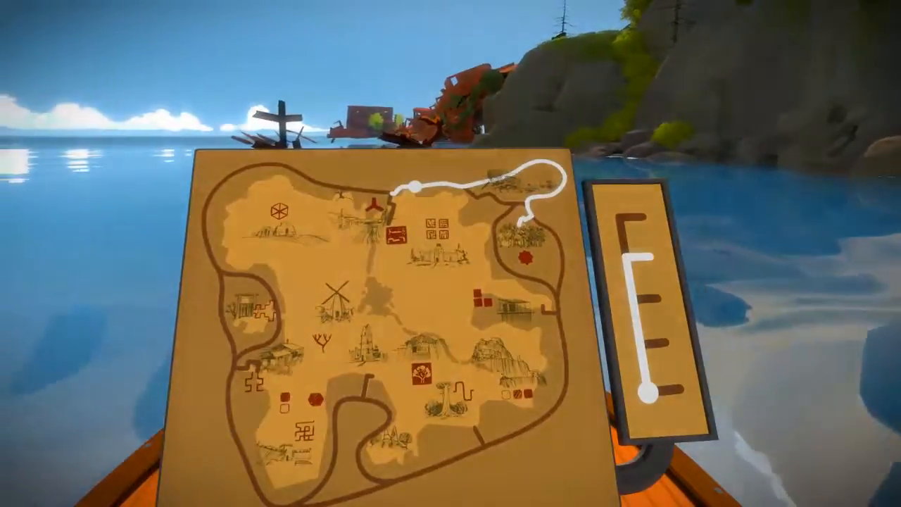
mouse_move(451, 253)
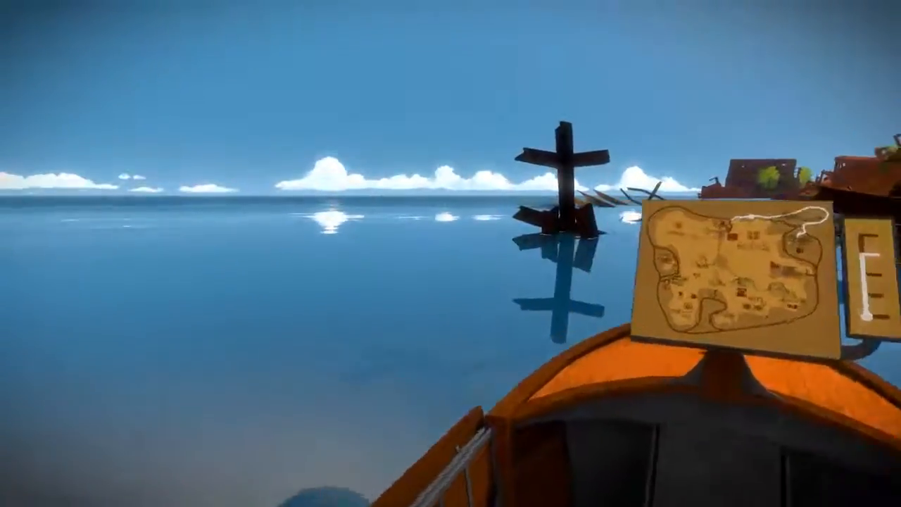
mouse_move(451, 254)
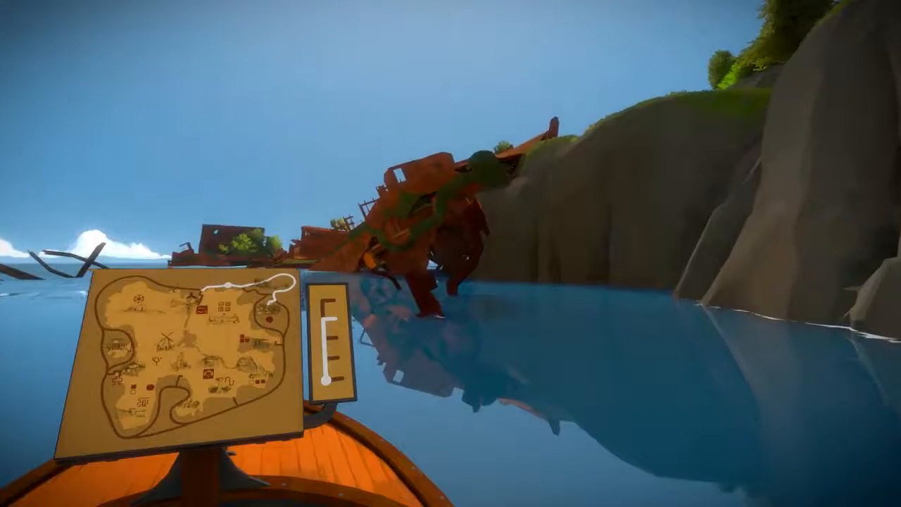
mouse_move(451, 253)
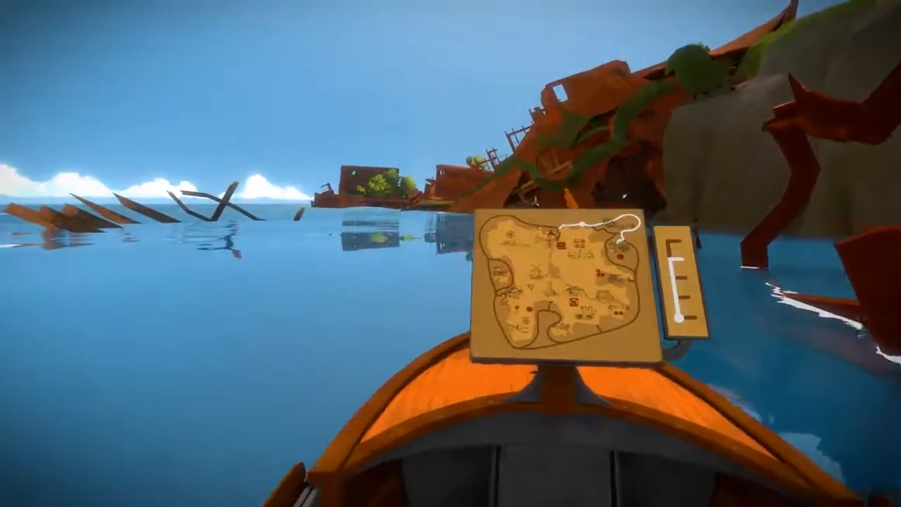
mouse_move(450, 253)
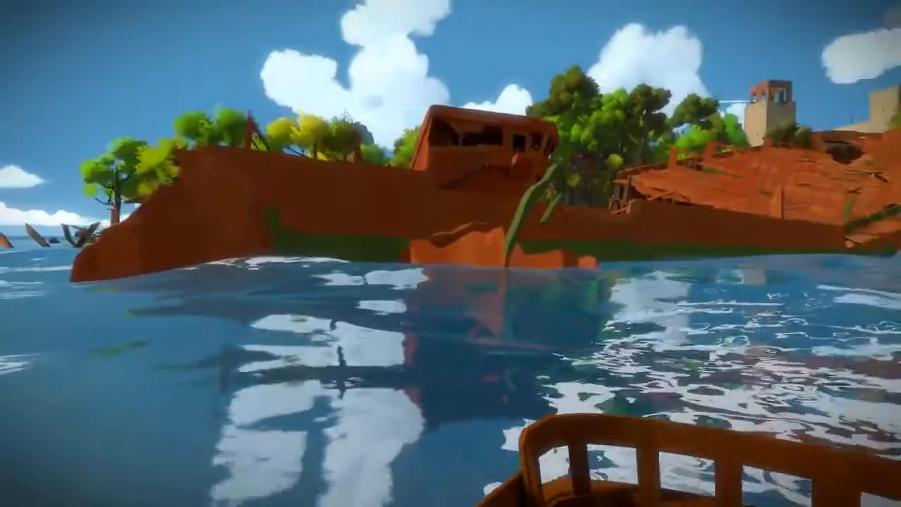
mouse_move(450, 254)
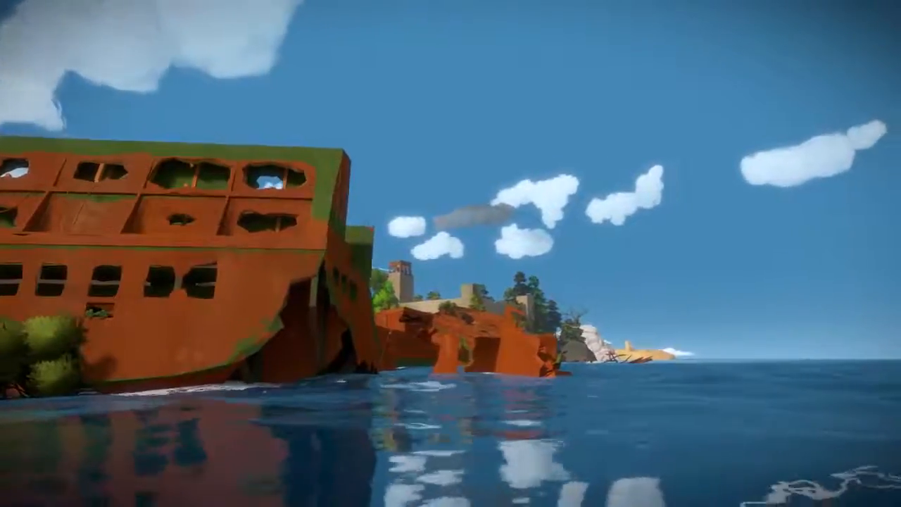
mouse_move(450, 254)
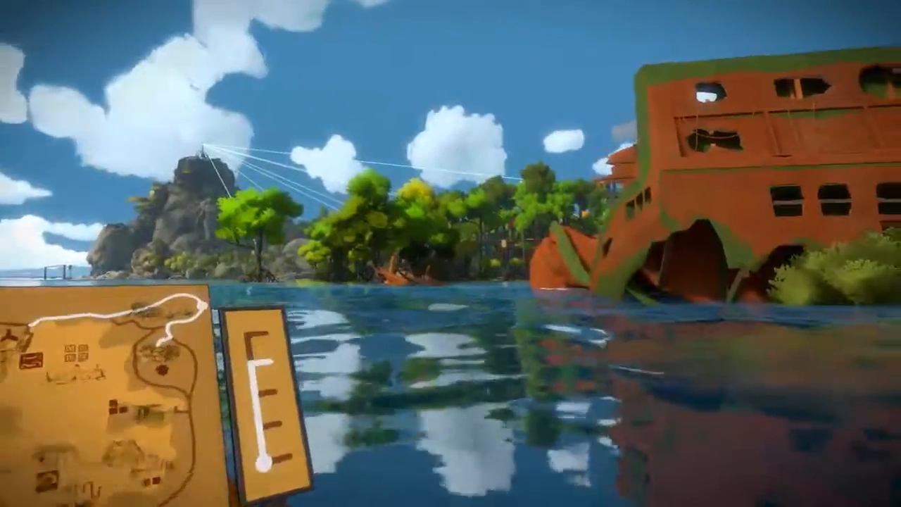
mouse_move(450, 254)
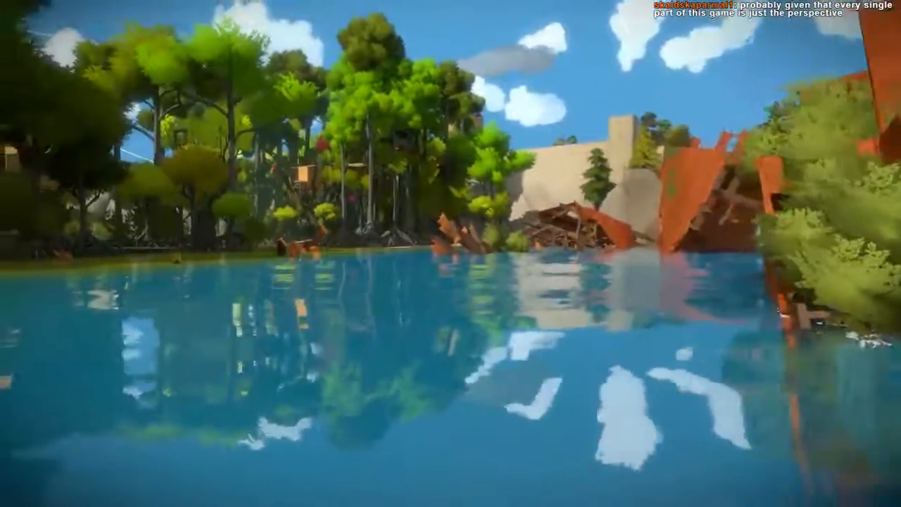
mouse_move(451, 254)
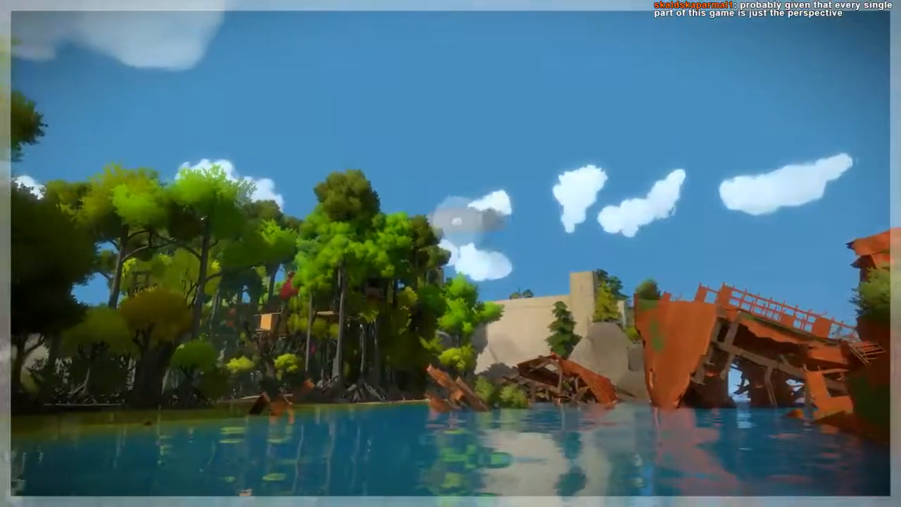
mouse_move(451, 254)
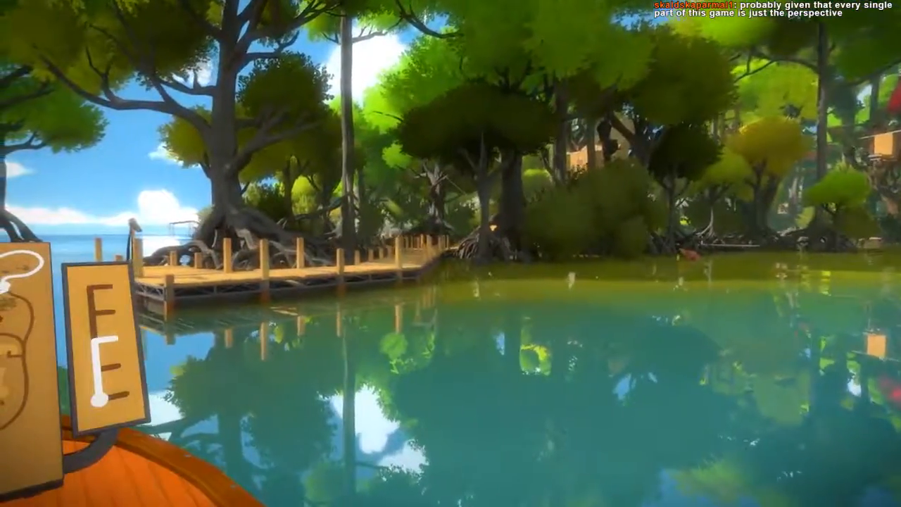
mouse_move(451, 253)
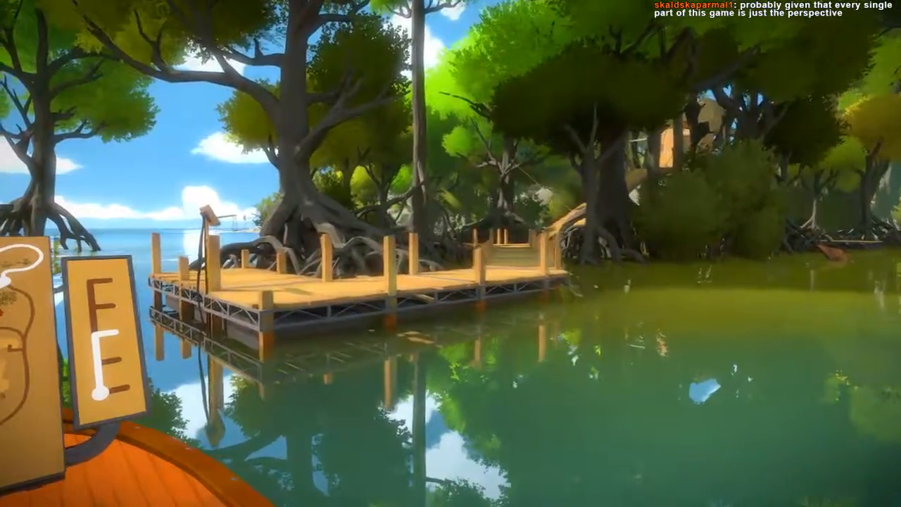
mouse_move(450, 254)
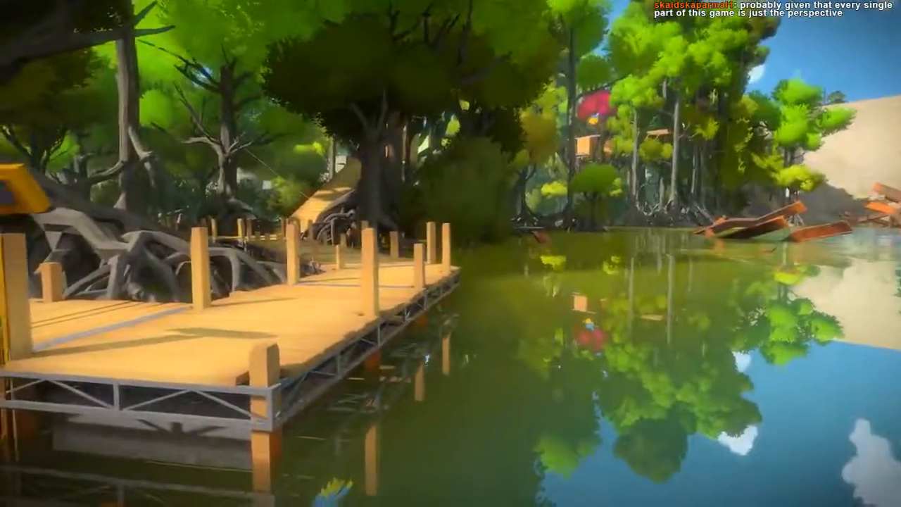
mouse_move(451, 253)
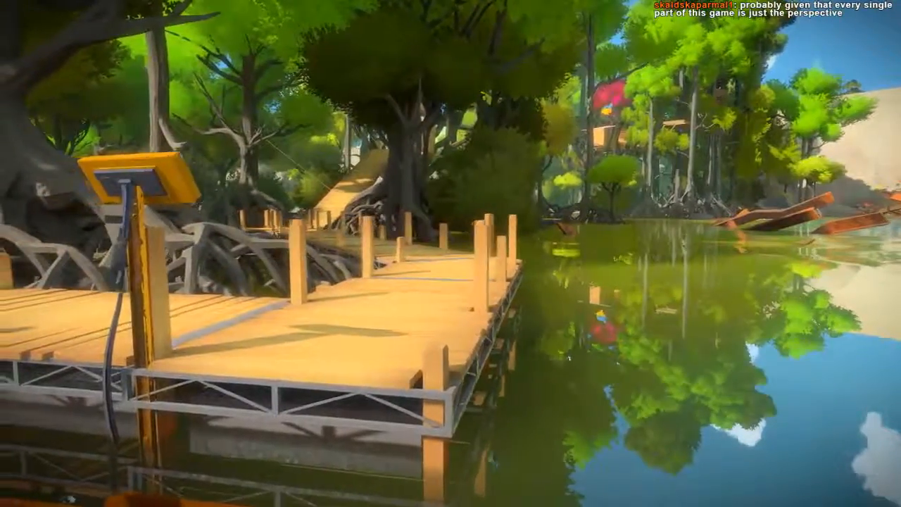